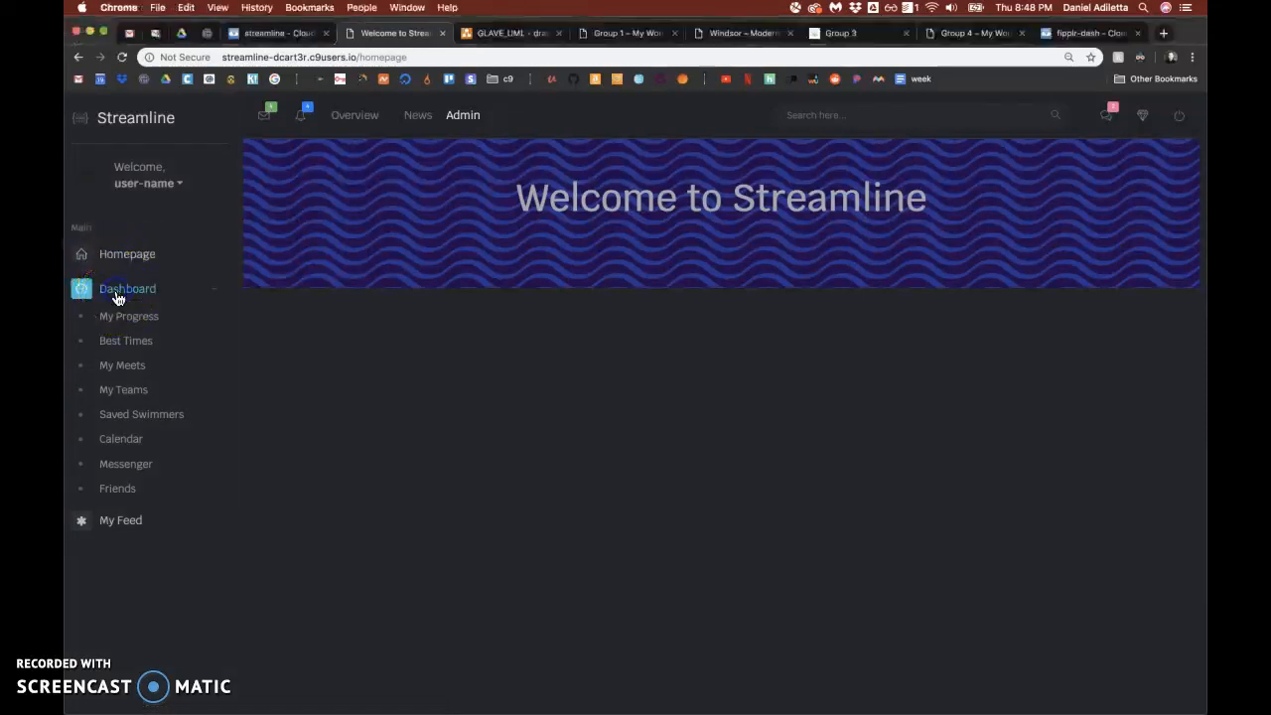
- Open Best Times from the Dashboard menu, then go back to Streamline's Homepage
click(127, 288)
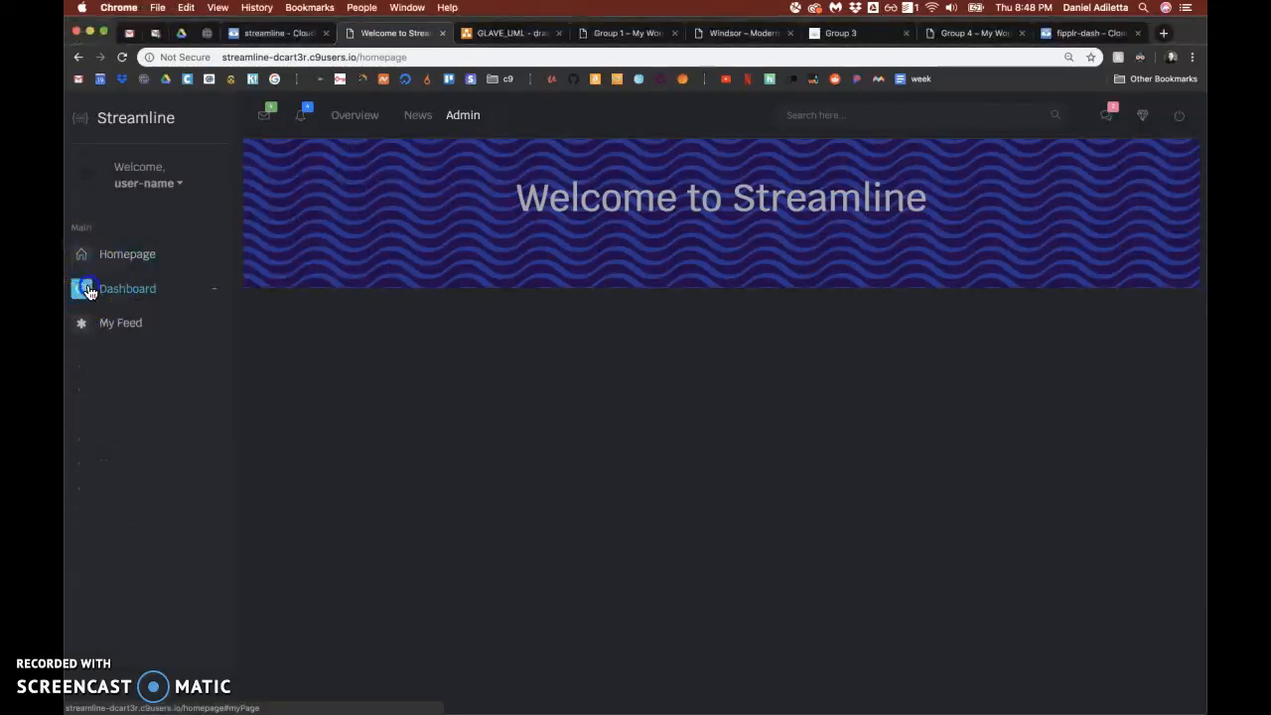
click(127, 288)
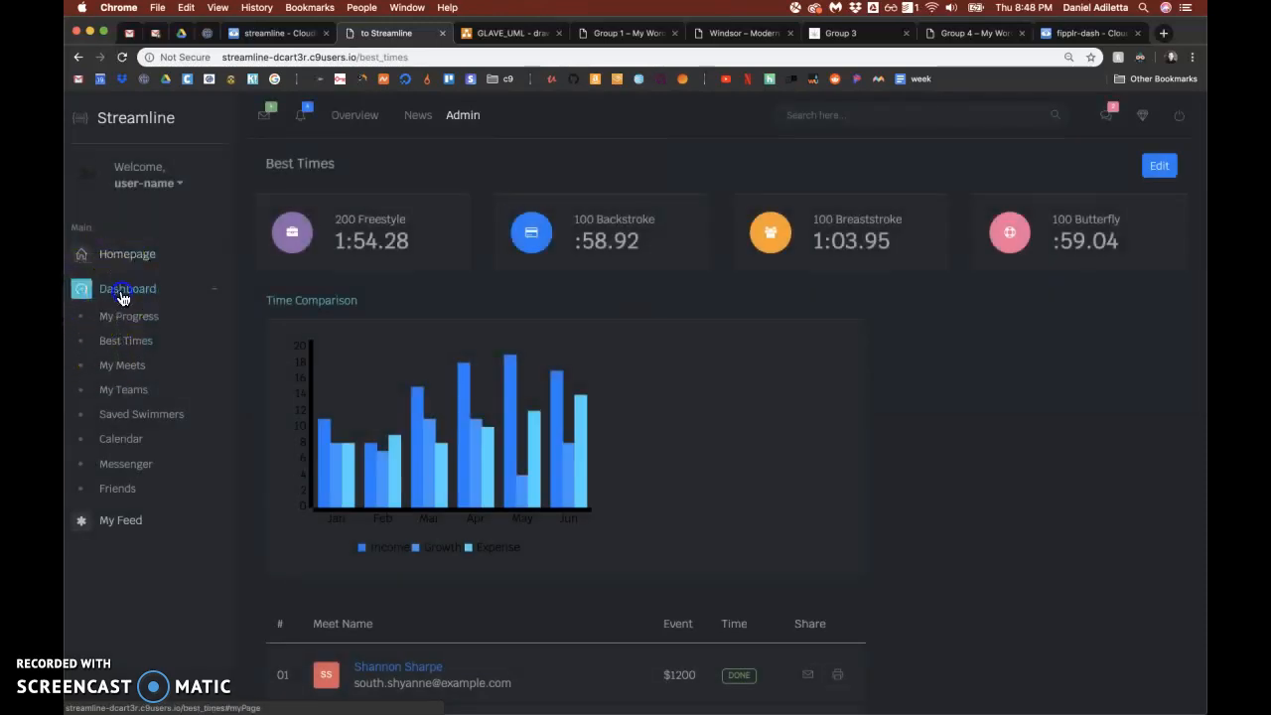
mouse_move(126, 253)
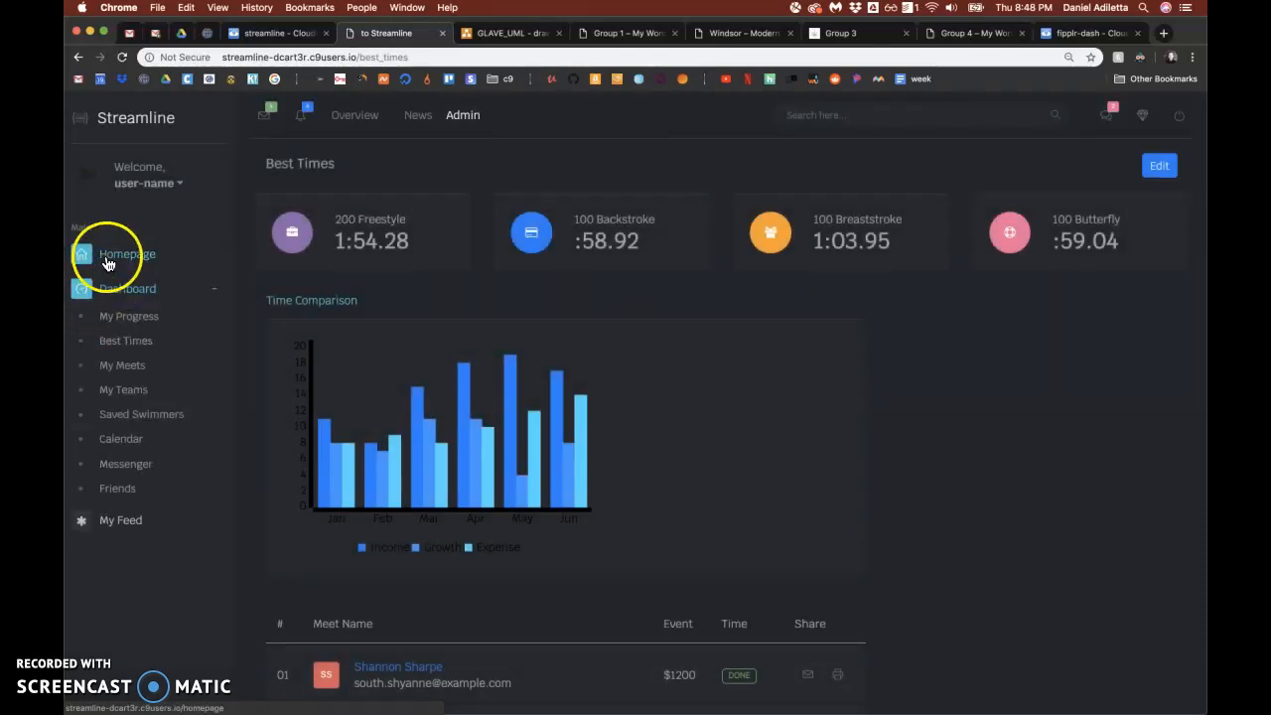
click(127, 254)
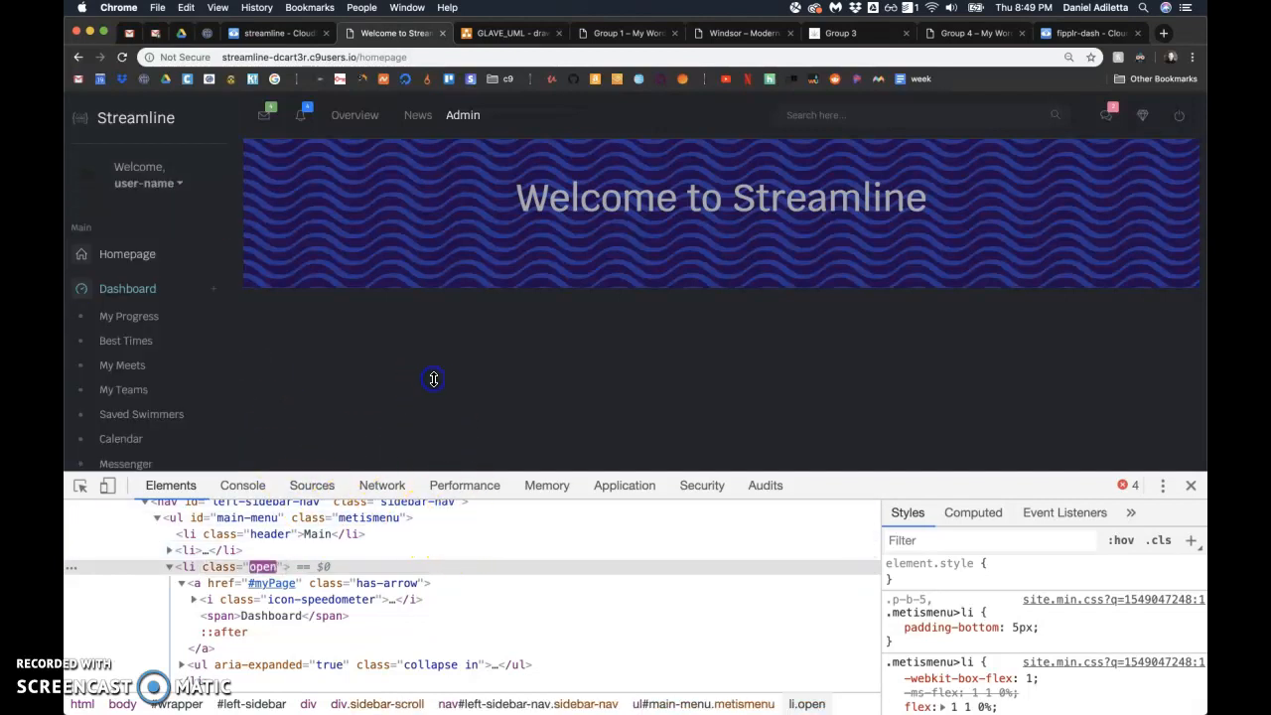
mouse_move(198, 464)
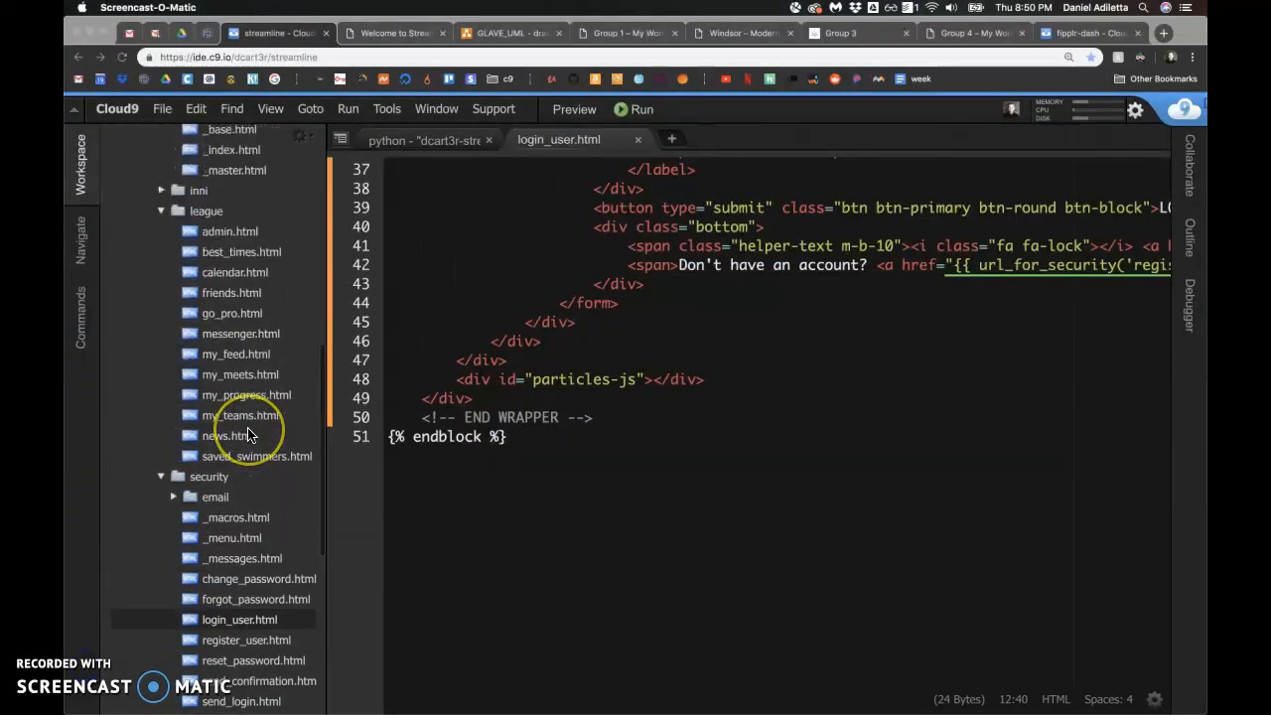
- In base.html, fold the navbar block and unfold the megamenu block
scroll(up, 3)
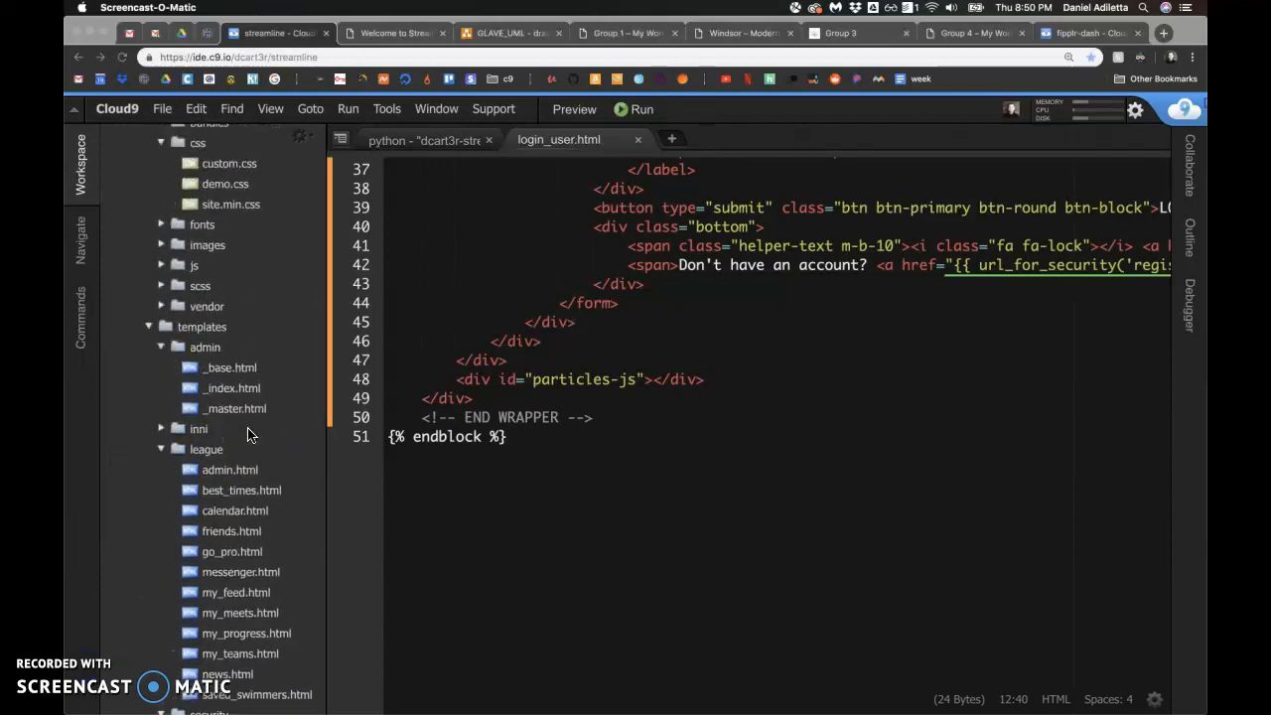
scroll(up, 3)
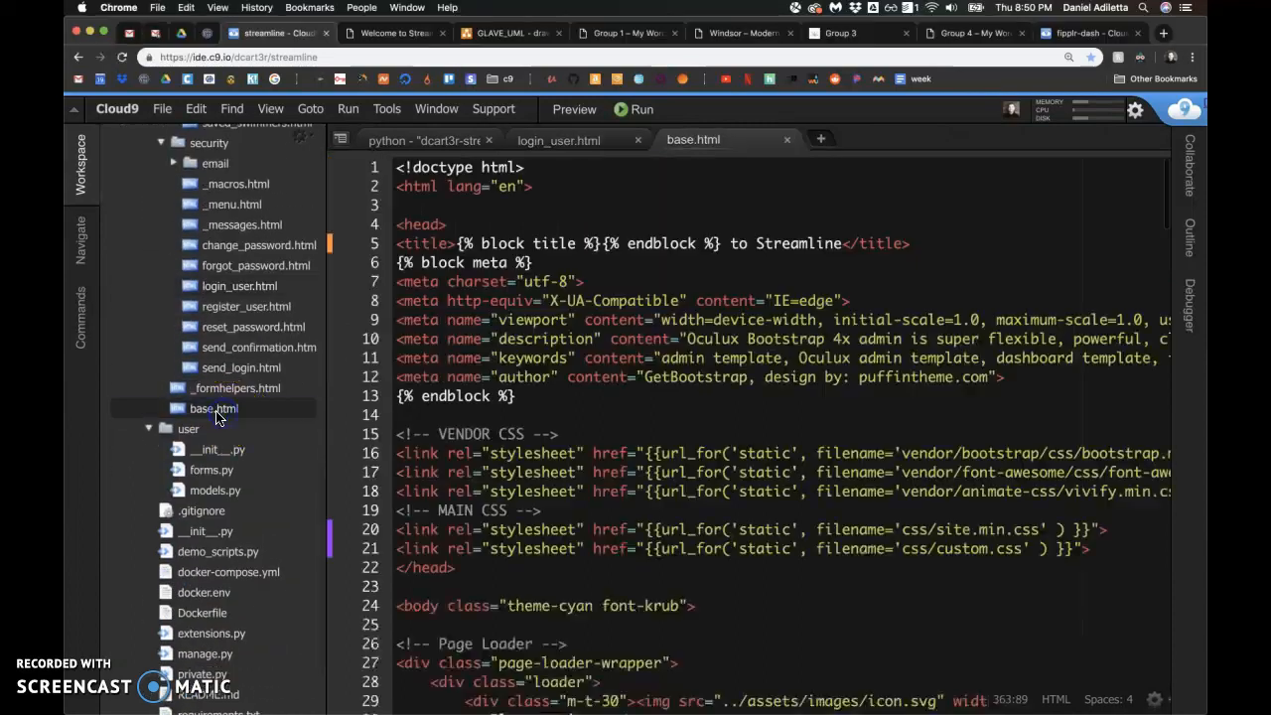
scroll(down, 3)
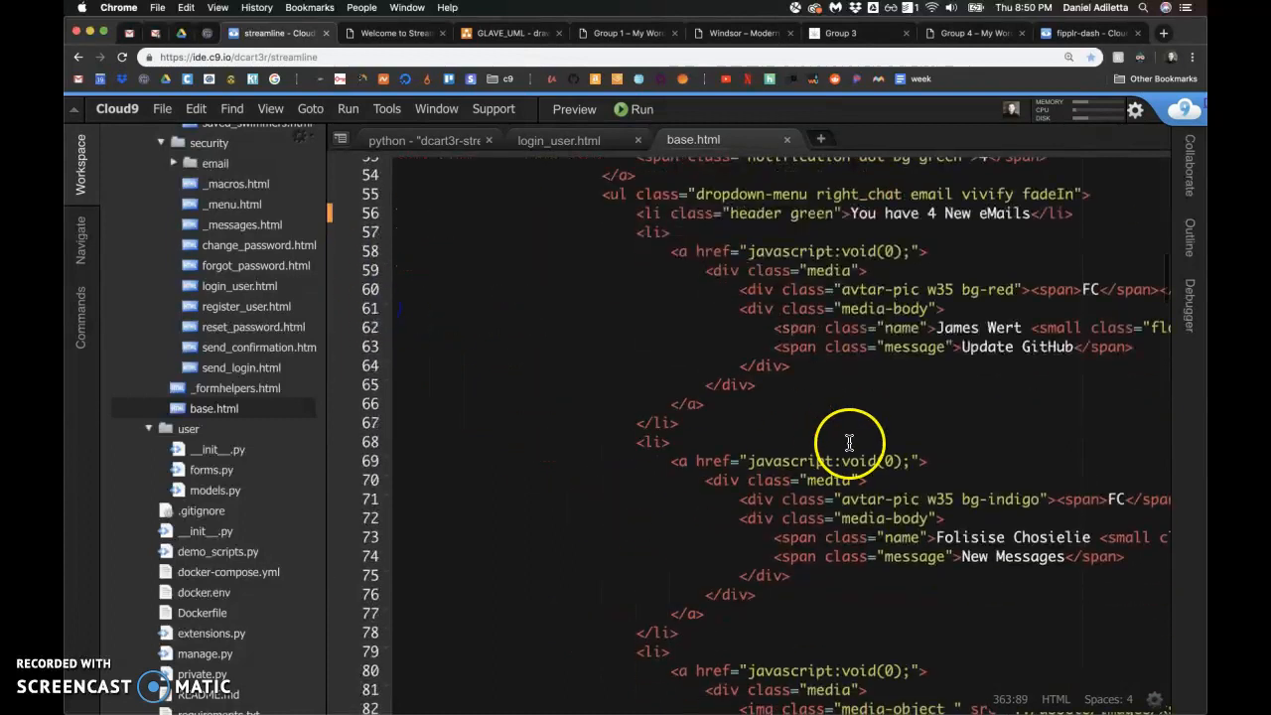
scroll(up, 3)
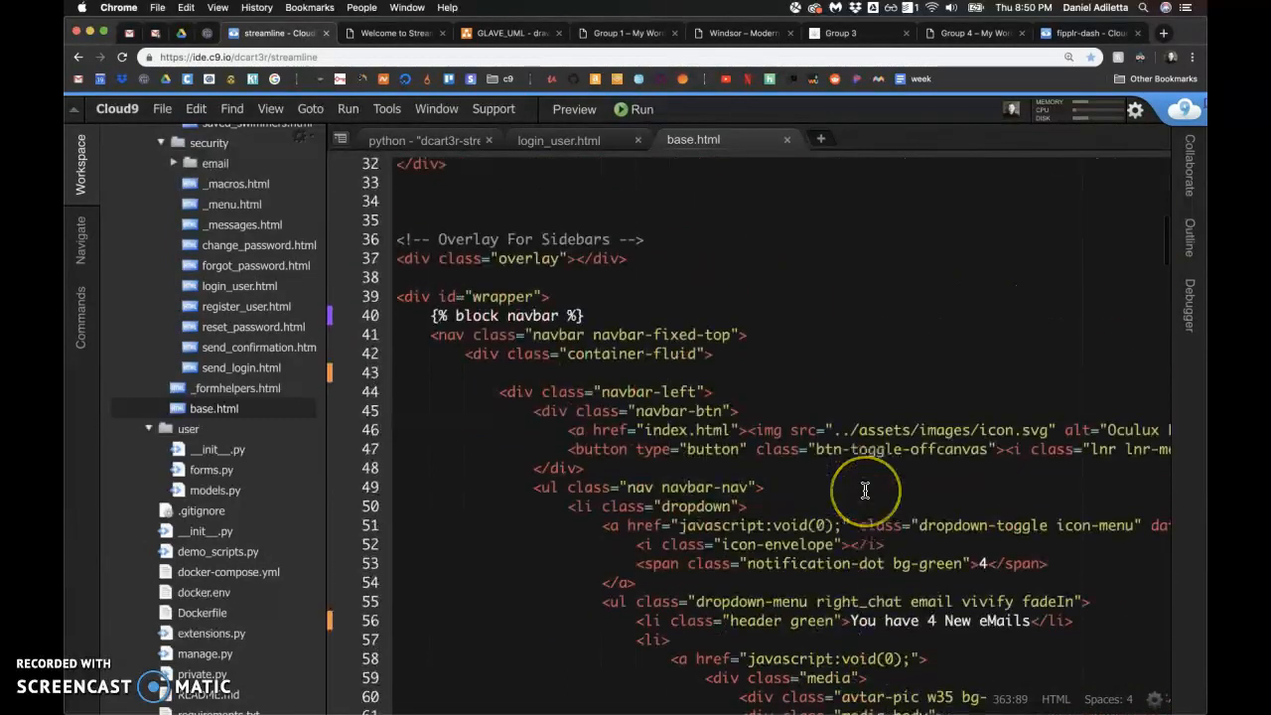
scroll(down, 3)
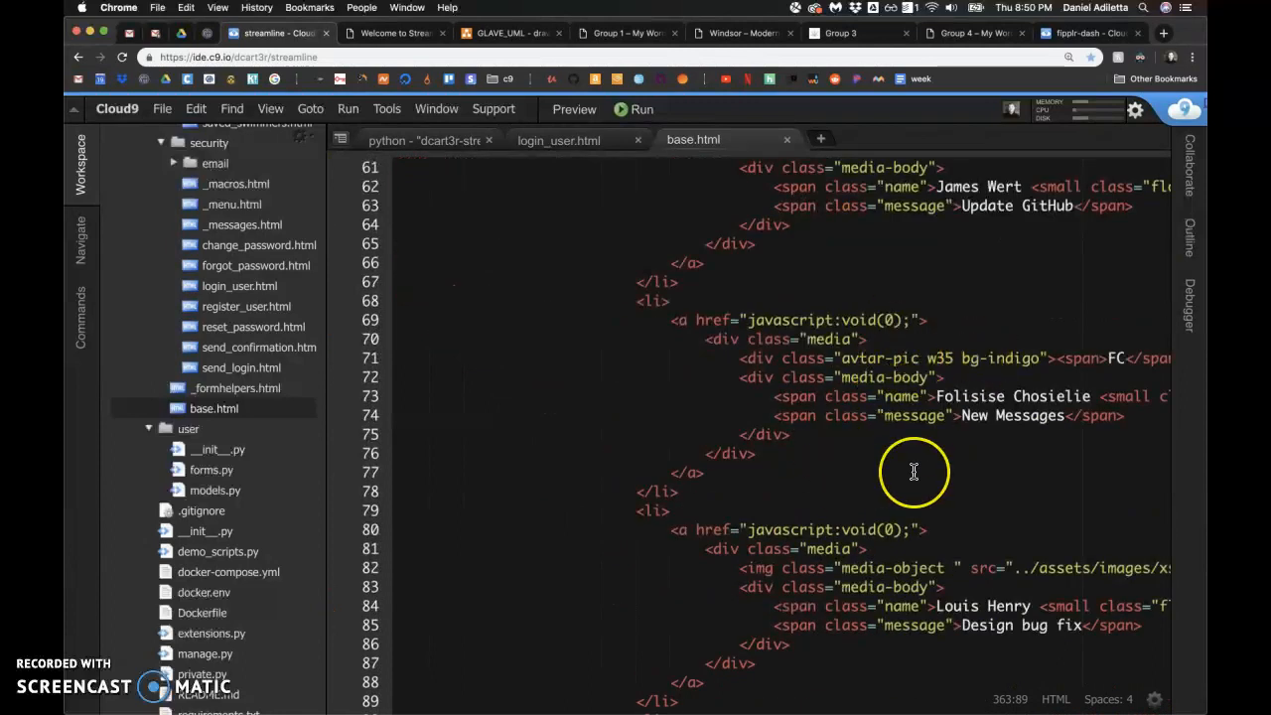
scroll(up, 3)
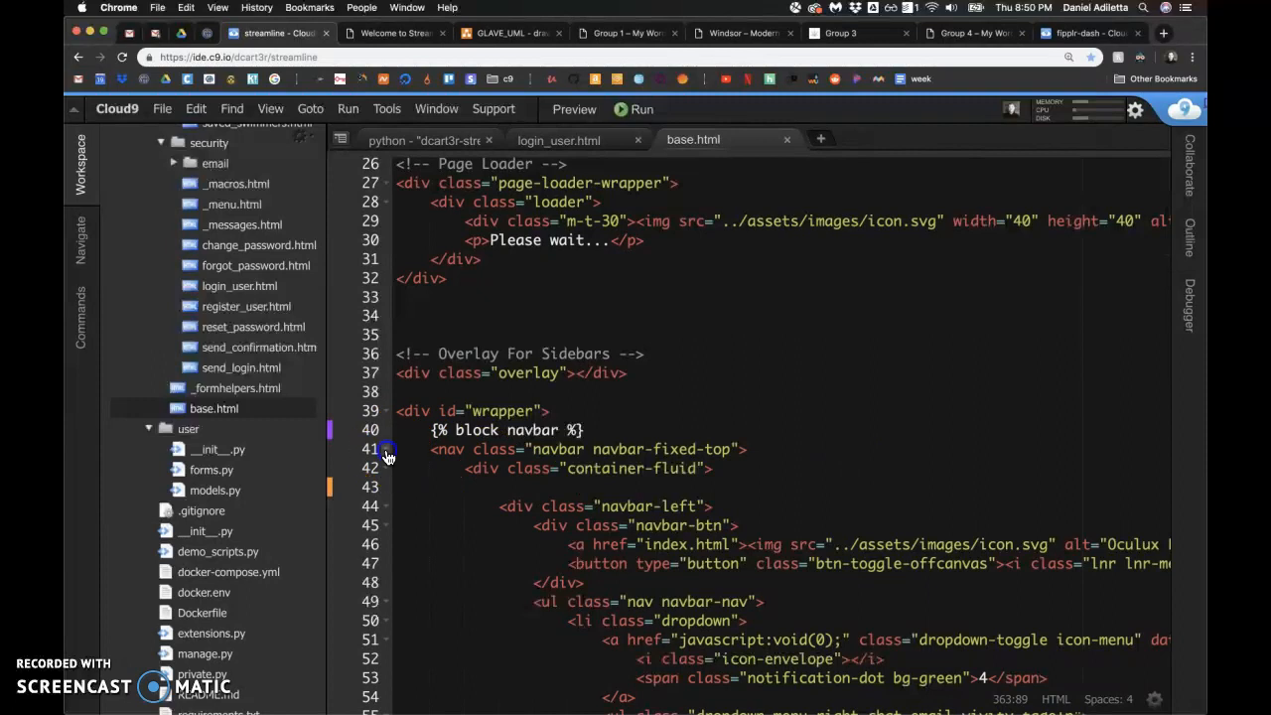
click(387, 449)
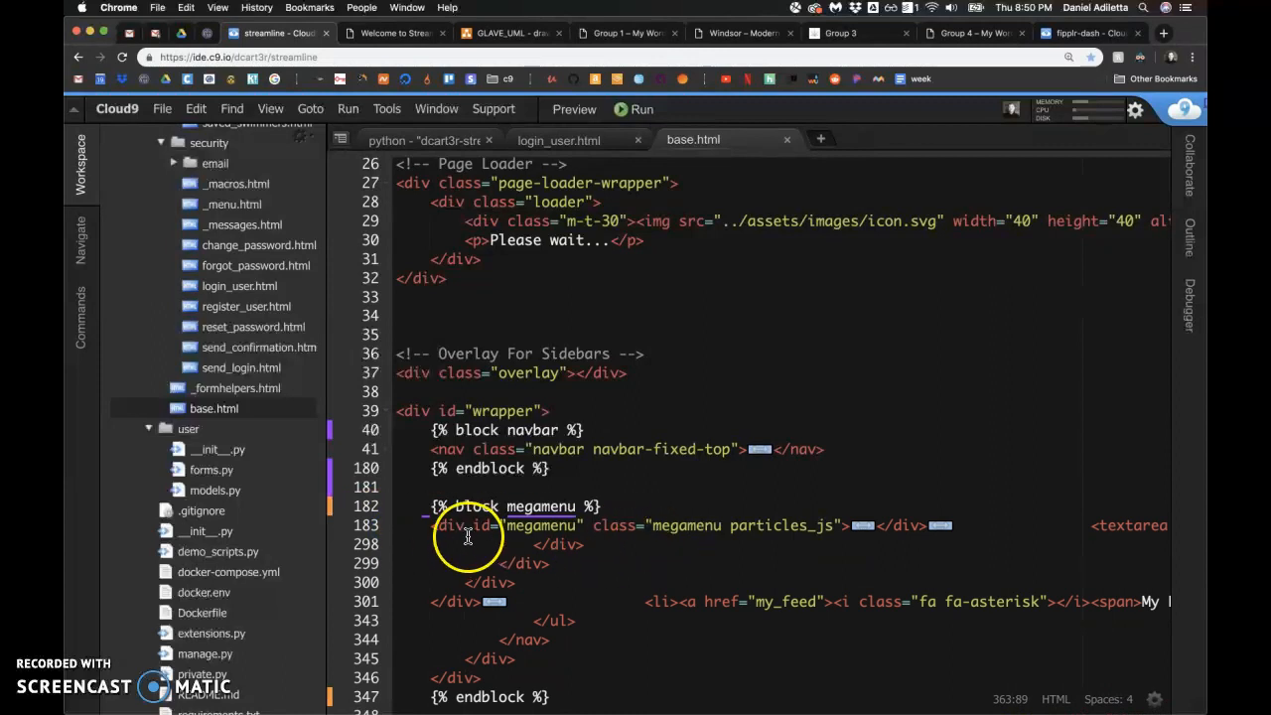
click(859, 526)
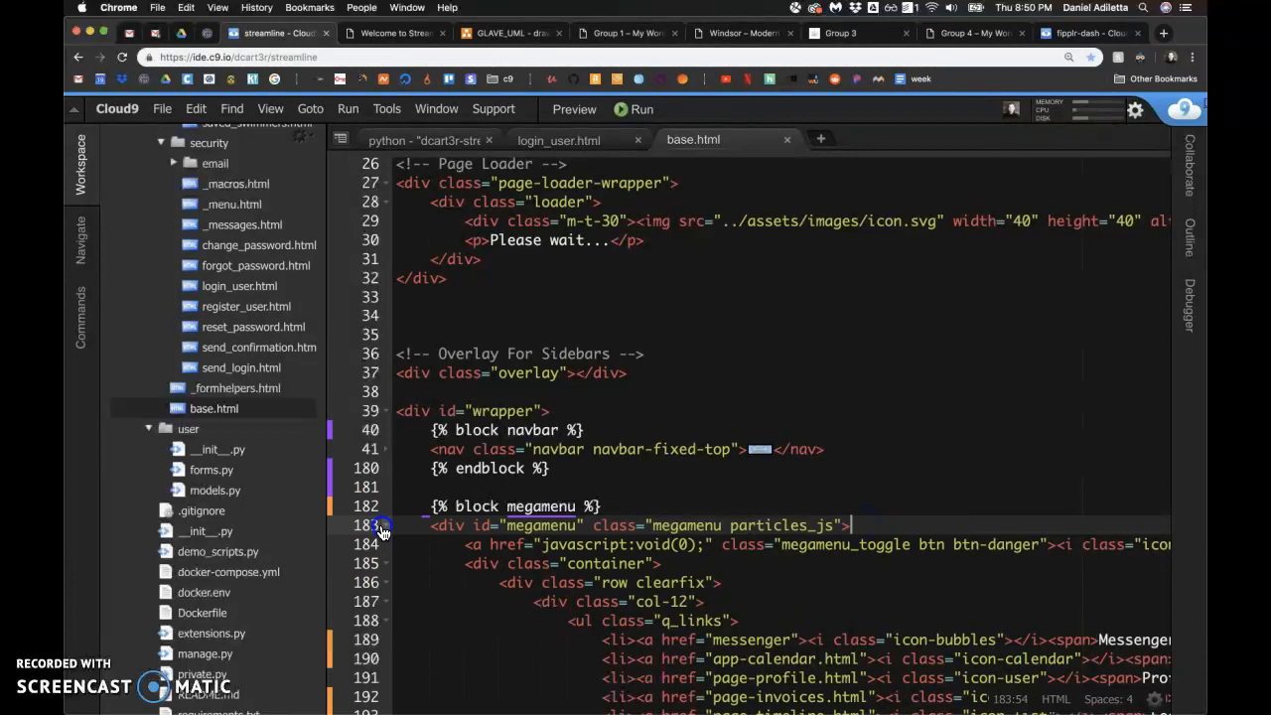
- Select the Dashboard item's 'active open' class in the menu markup
scroll(down, 3)
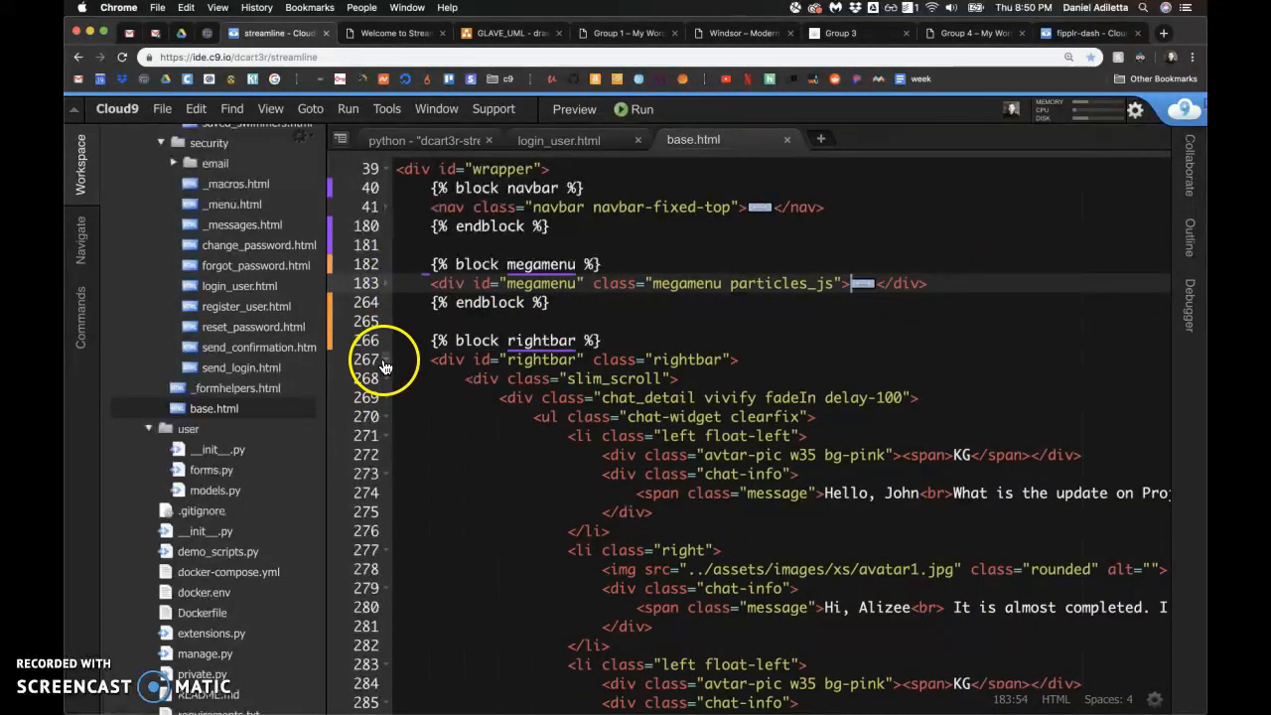
scroll(down, 3)
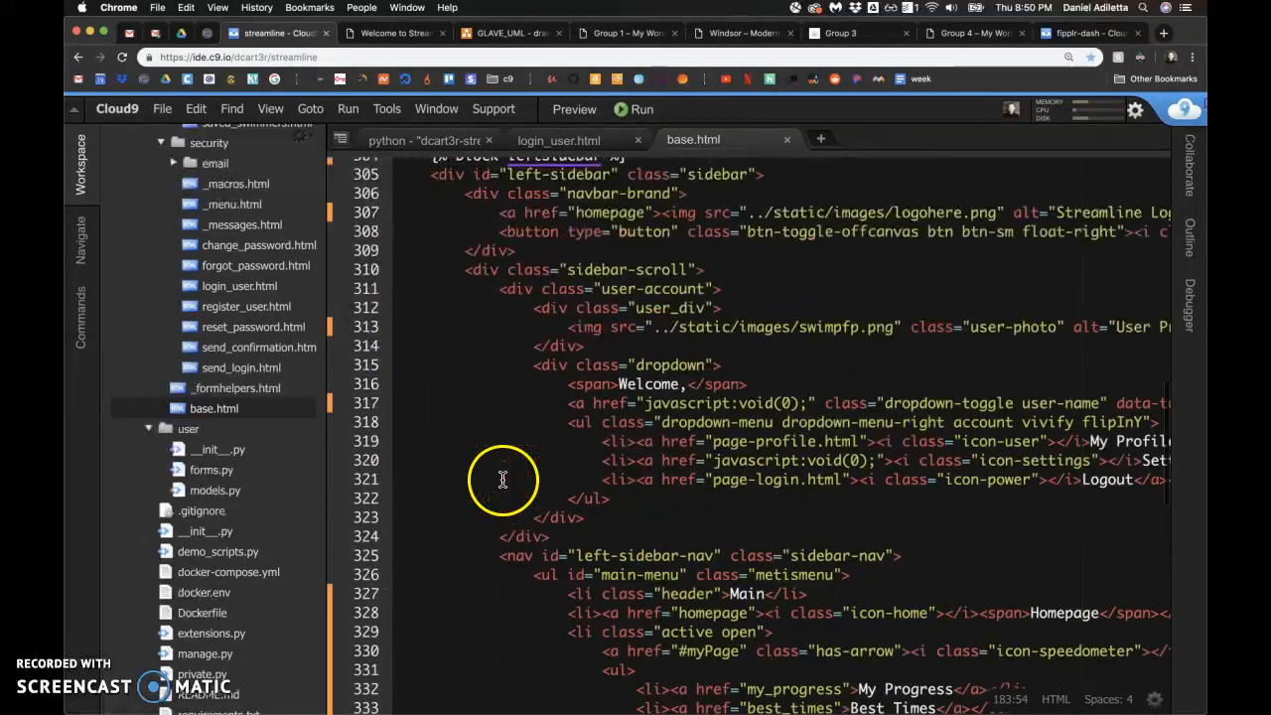
scroll(down, 3)
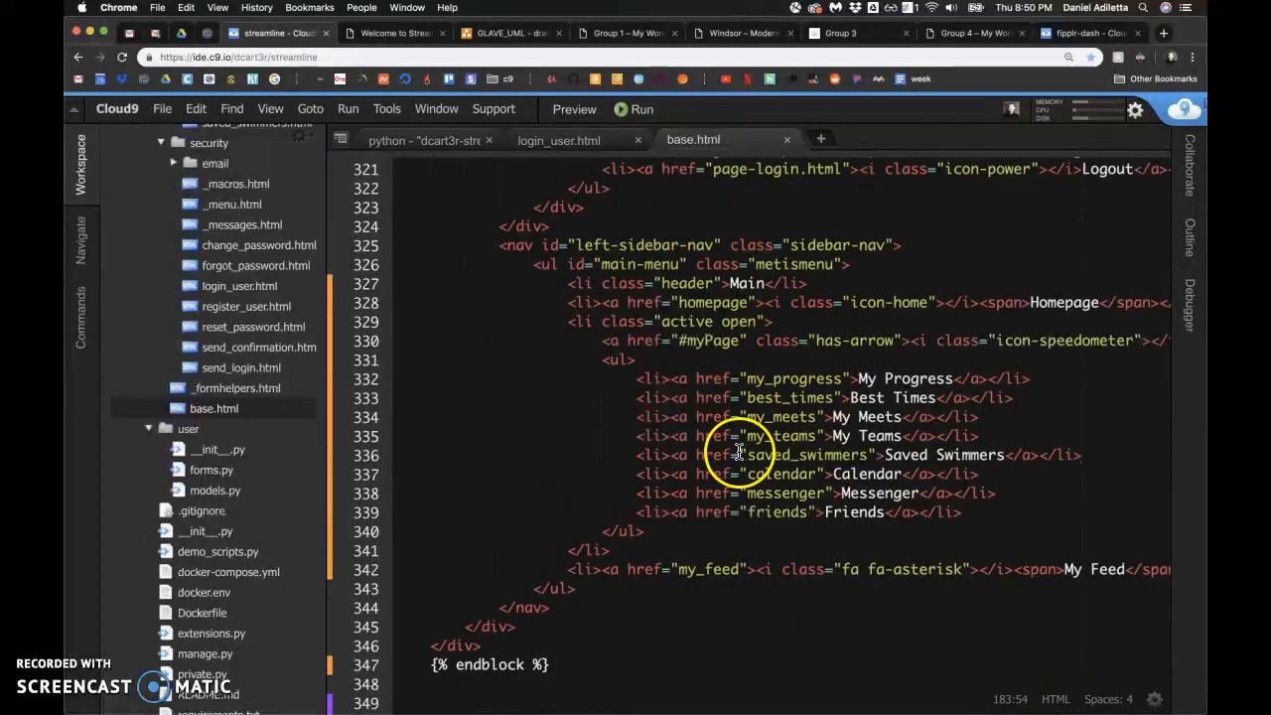
click(692, 321)
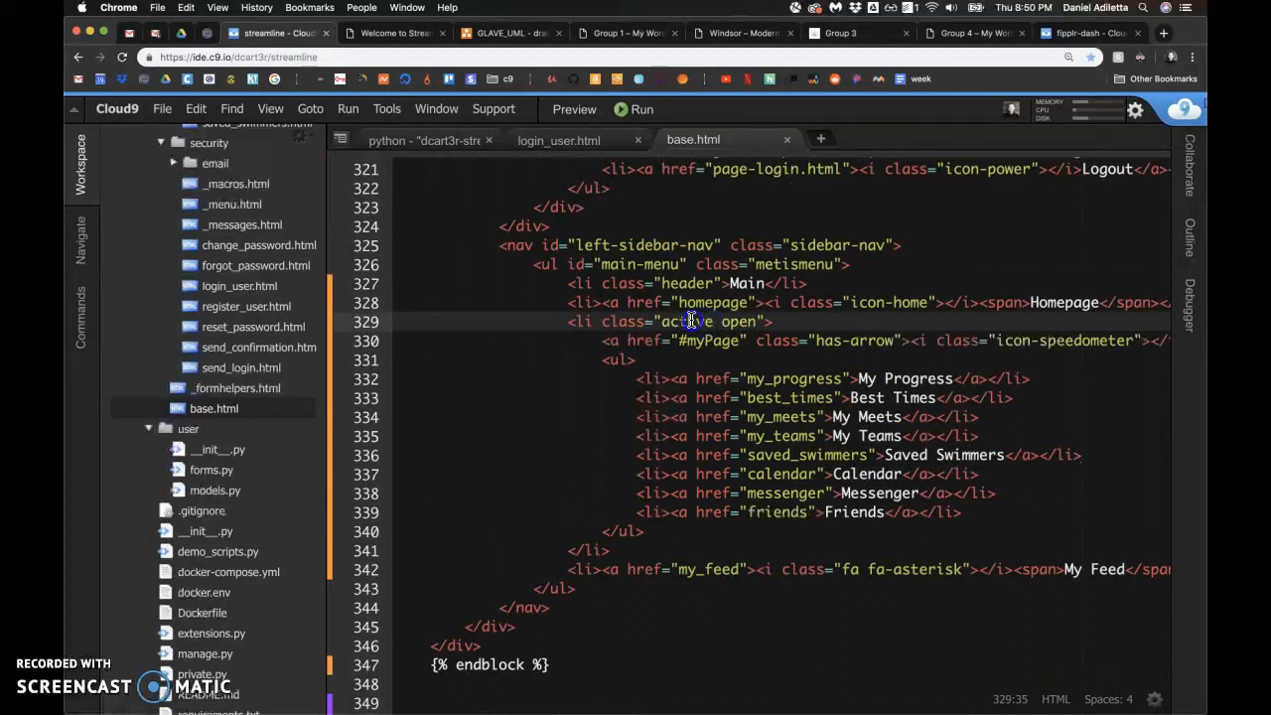
- Unfold the left sidebar block and look through its navigation items
scroll(up, 3)
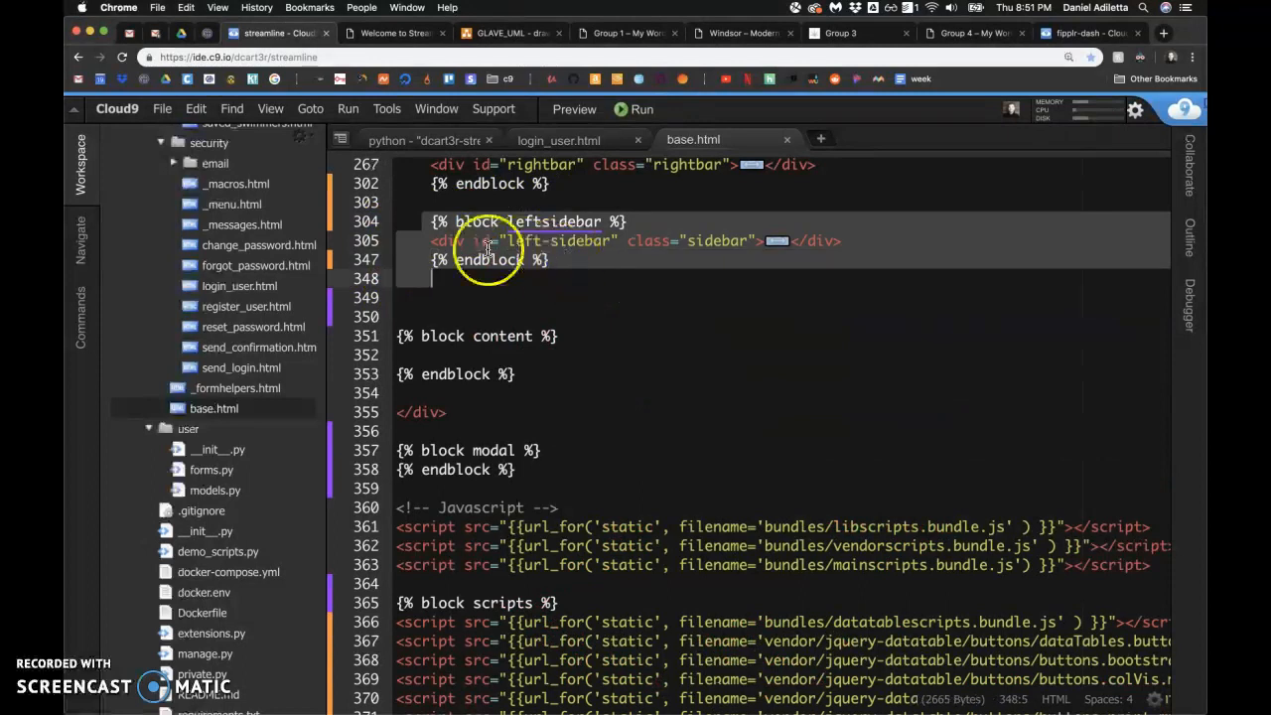
click(407, 221)
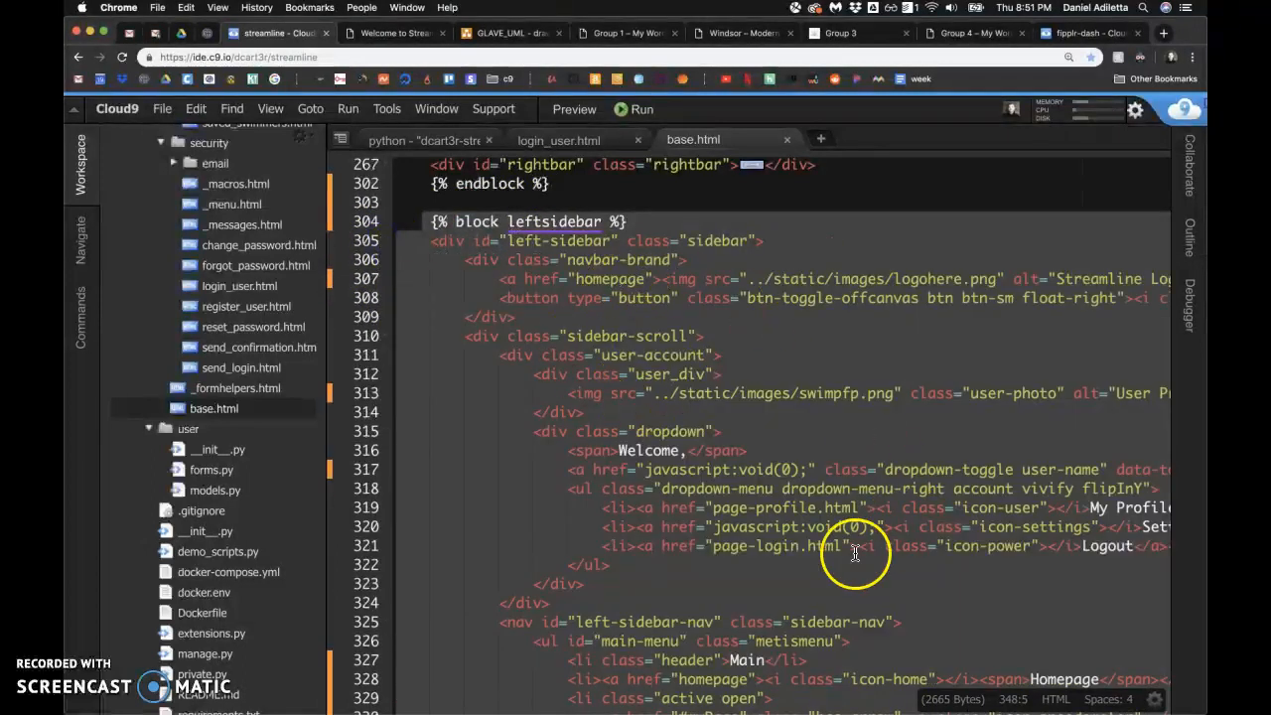
scroll(down, 3)
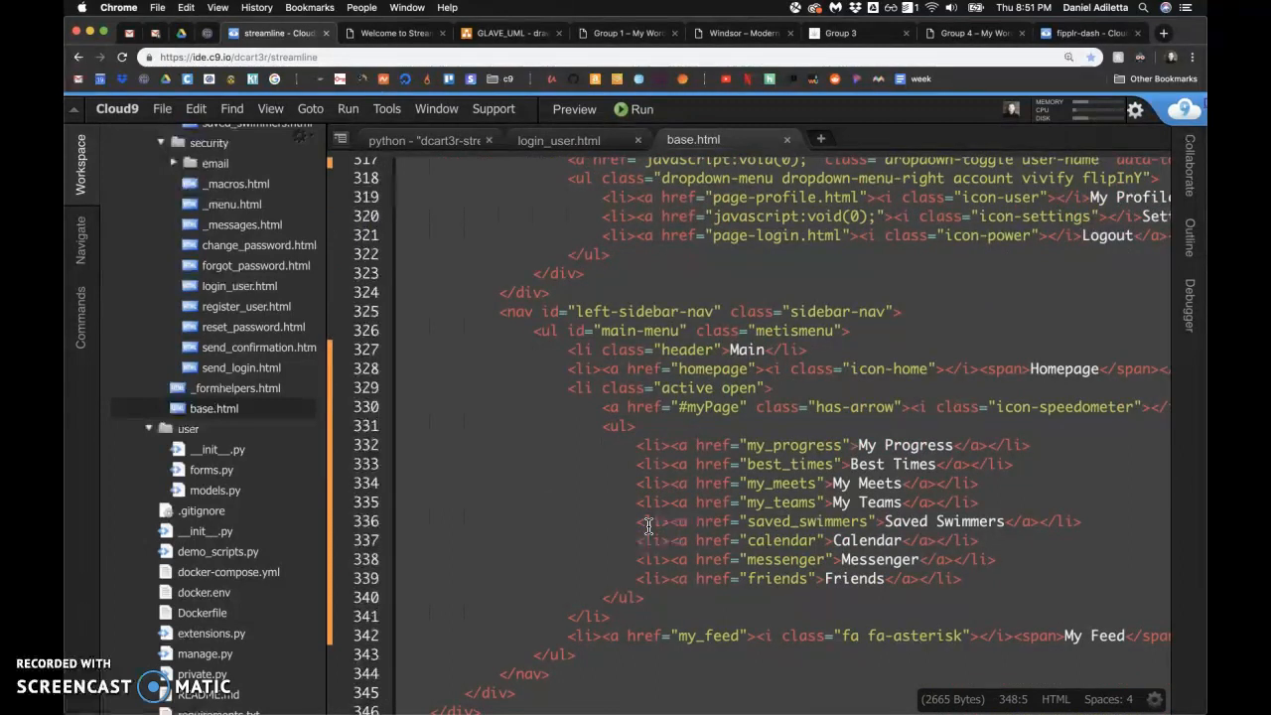
scroll(up, 3)
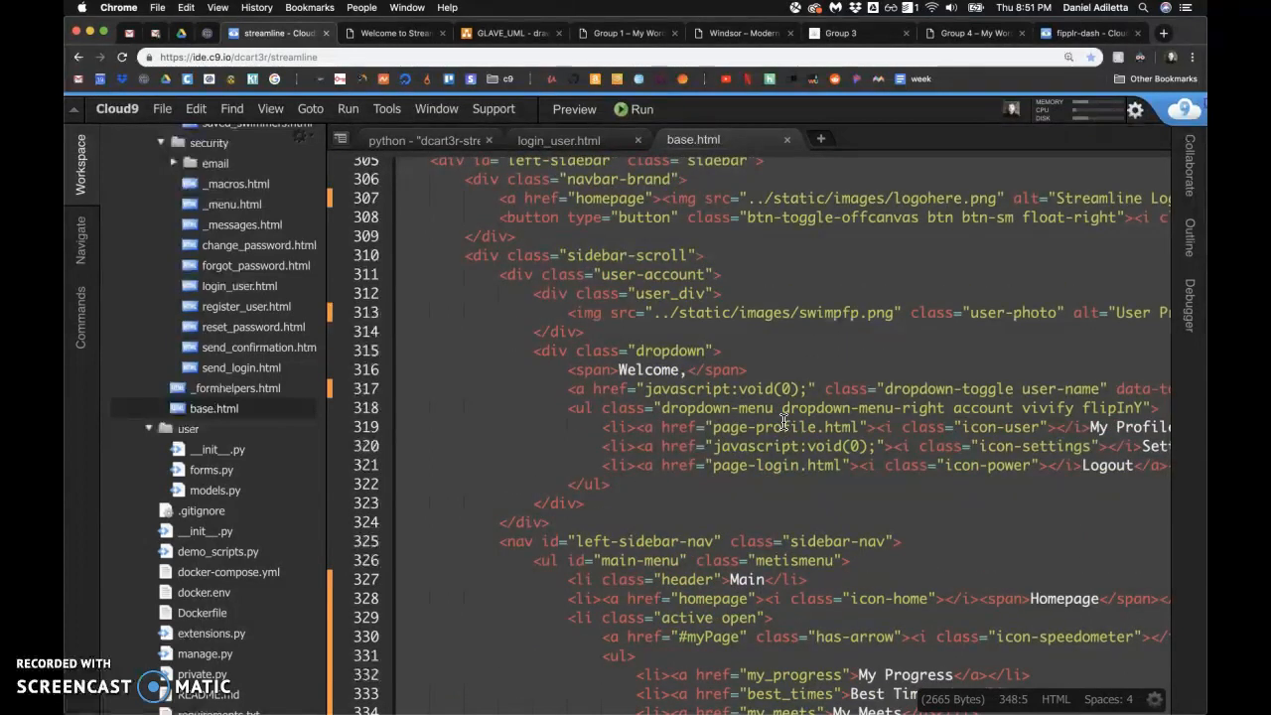
scroll(down, 3)
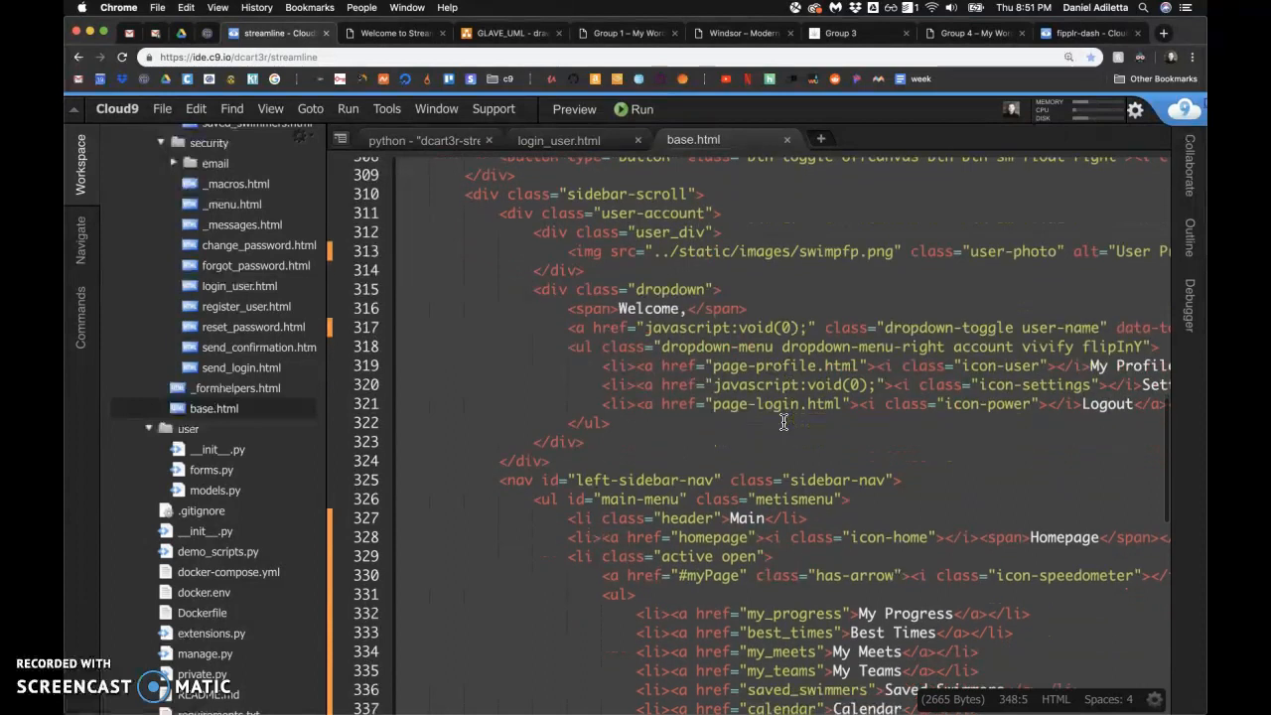
scroll(down, 3)
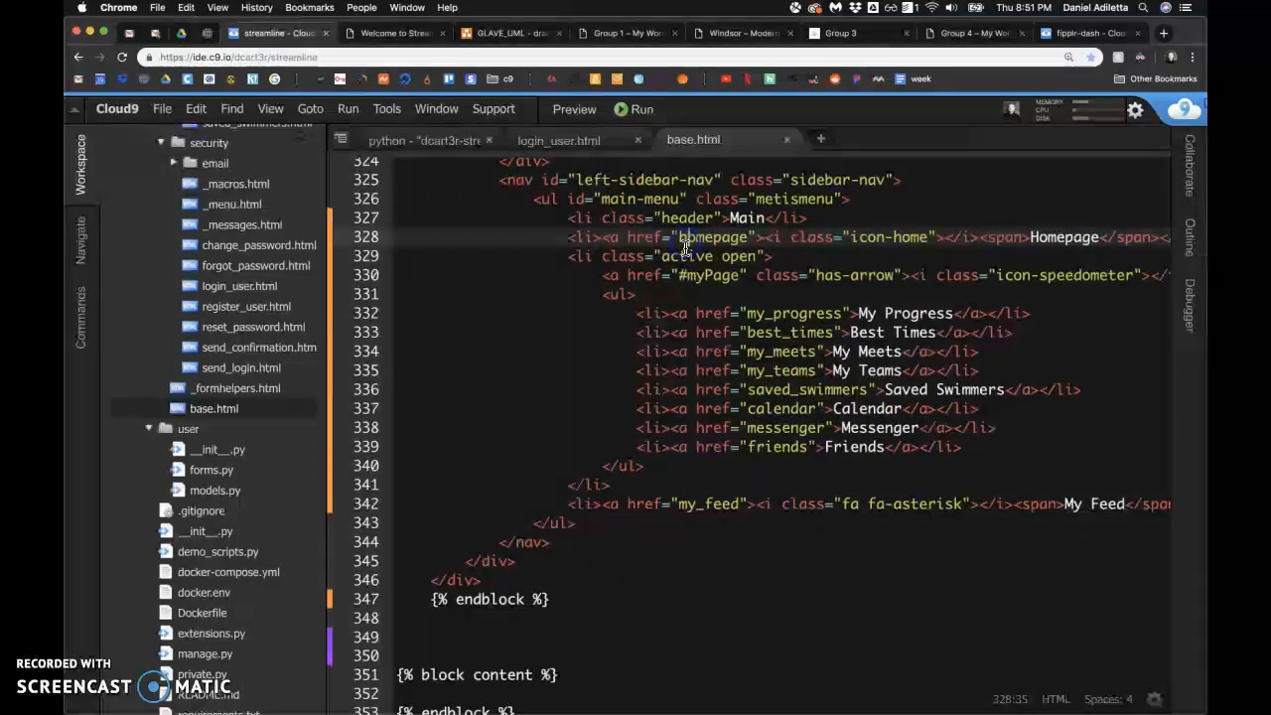
scroll(up, 3)
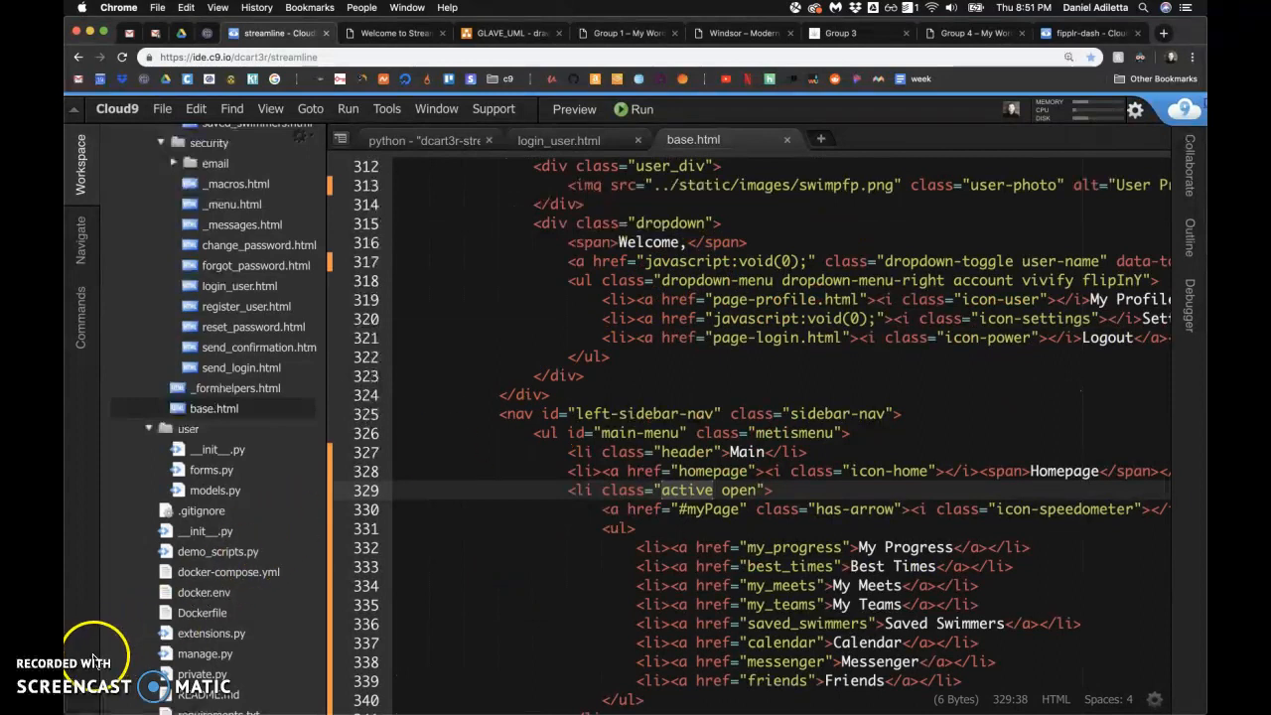
- Switch to the Google tab showing the 'jquery' search results
click(1093, 33)
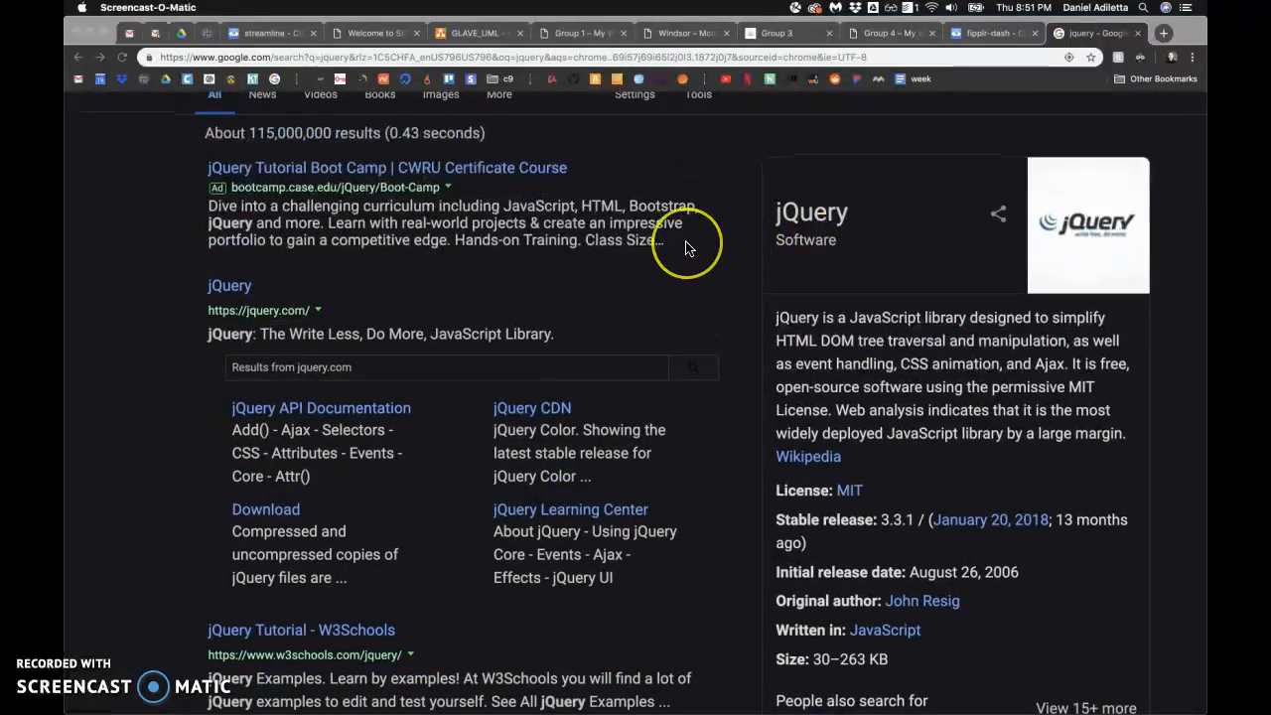
mouse_move(688, 245)
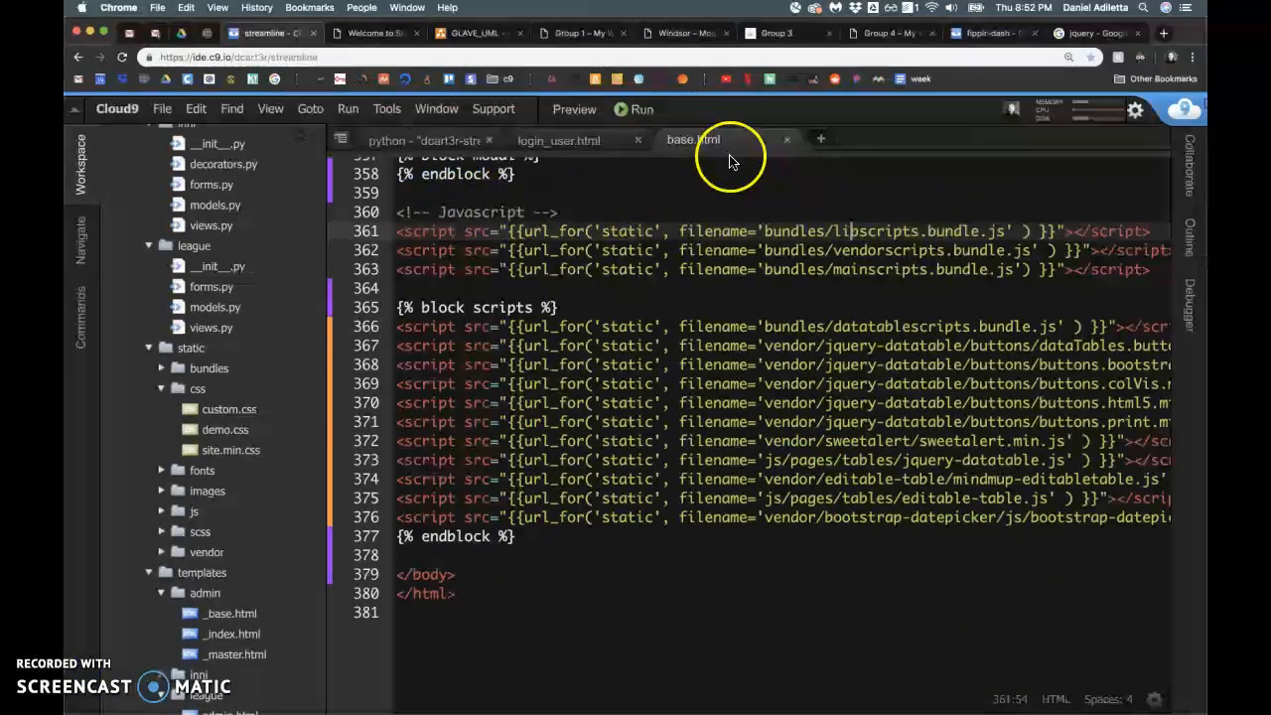
mouse_move(849, 270)
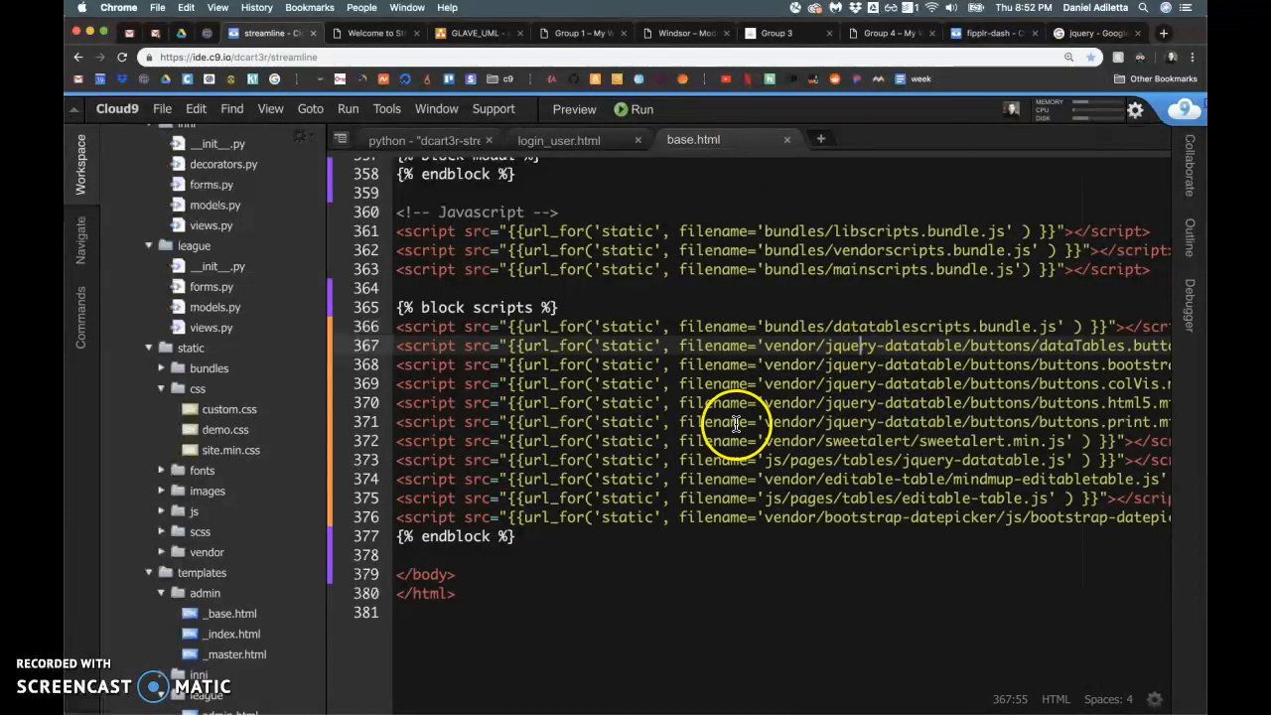
- Scroll base.html to the {% block scripts %} section above </body>
scroll(up, 3)
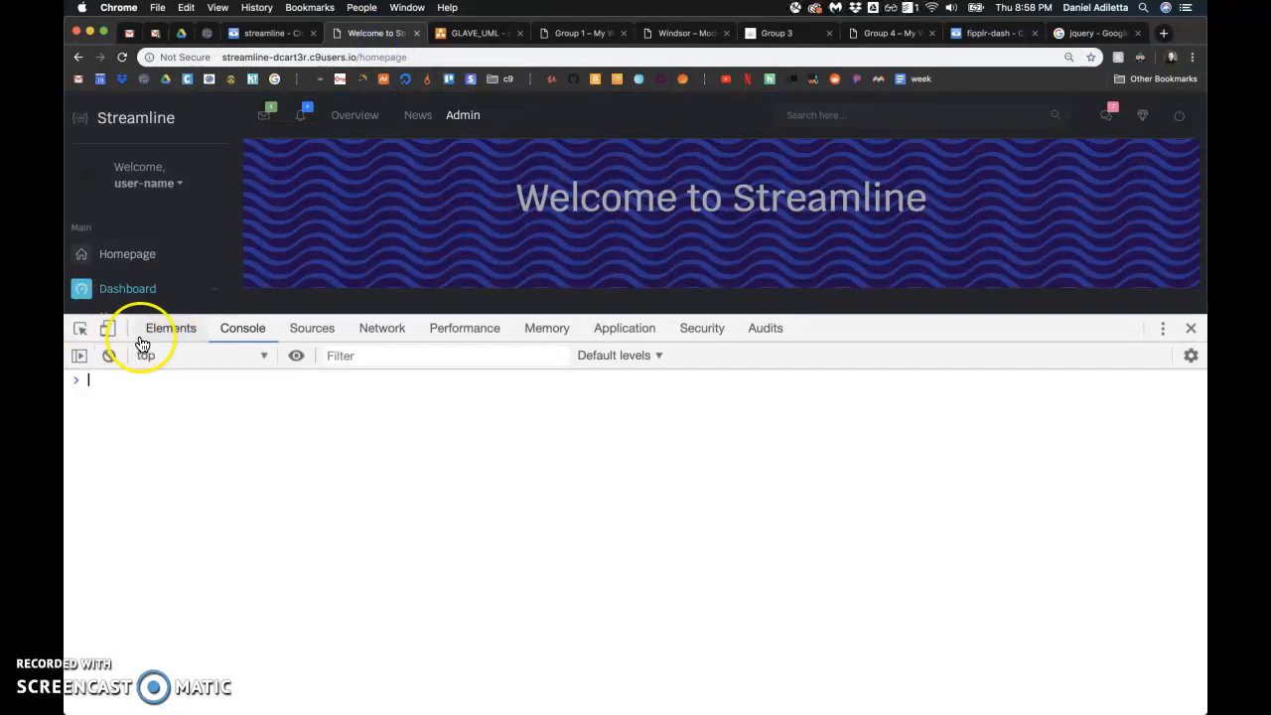
- In the console, run $('#dashboard-link').toggleClass('active'); three times, toggling the highlight
click(170, 328)
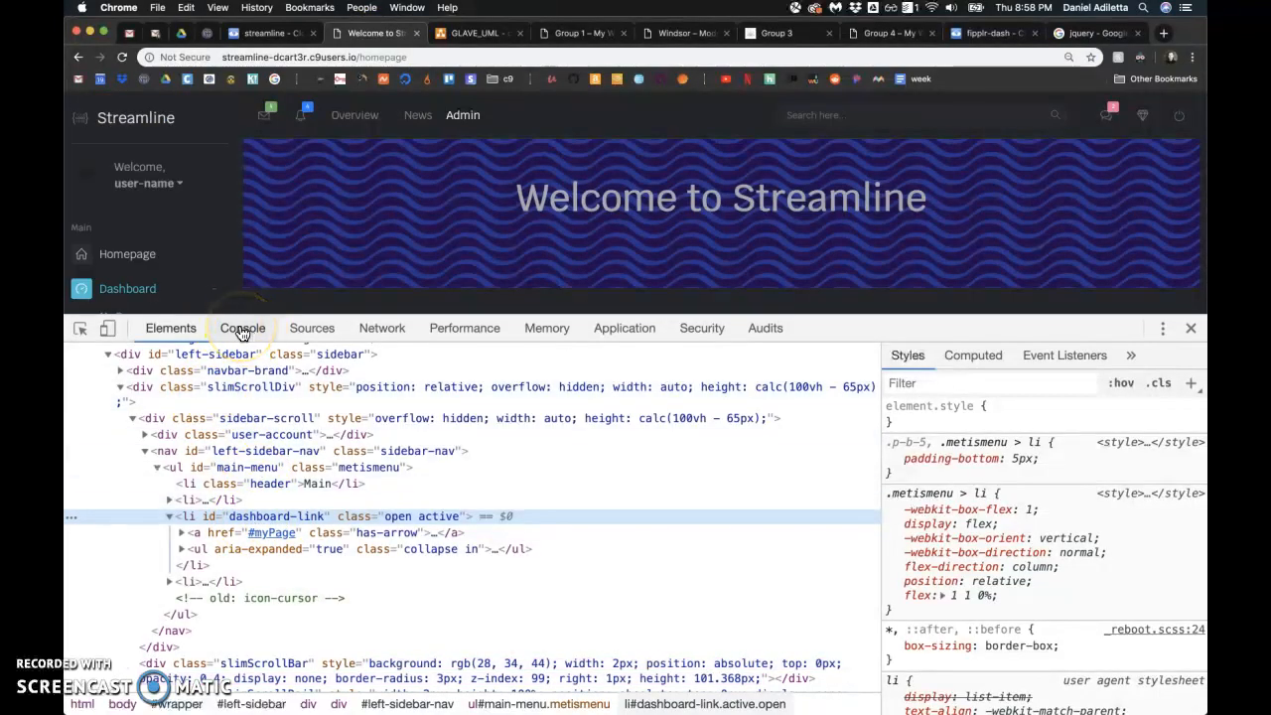
click(243, 328)
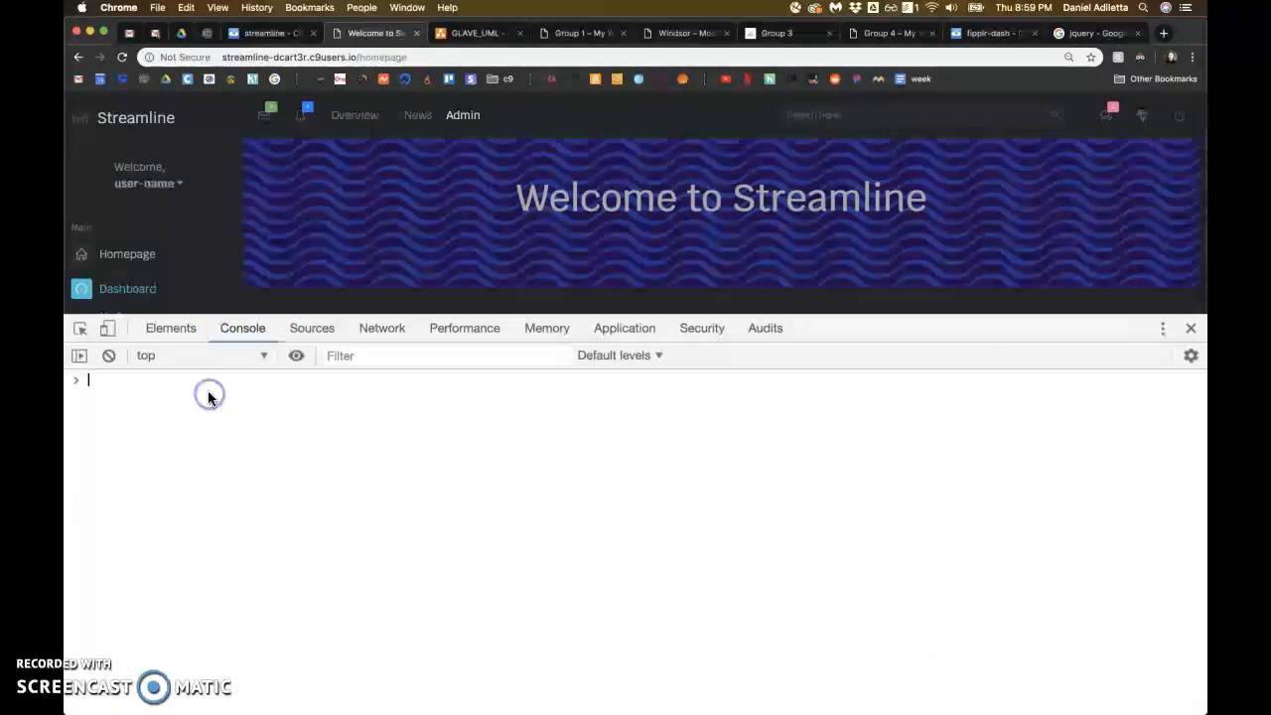
text($('#dashboard-link').toggleClass('active');)
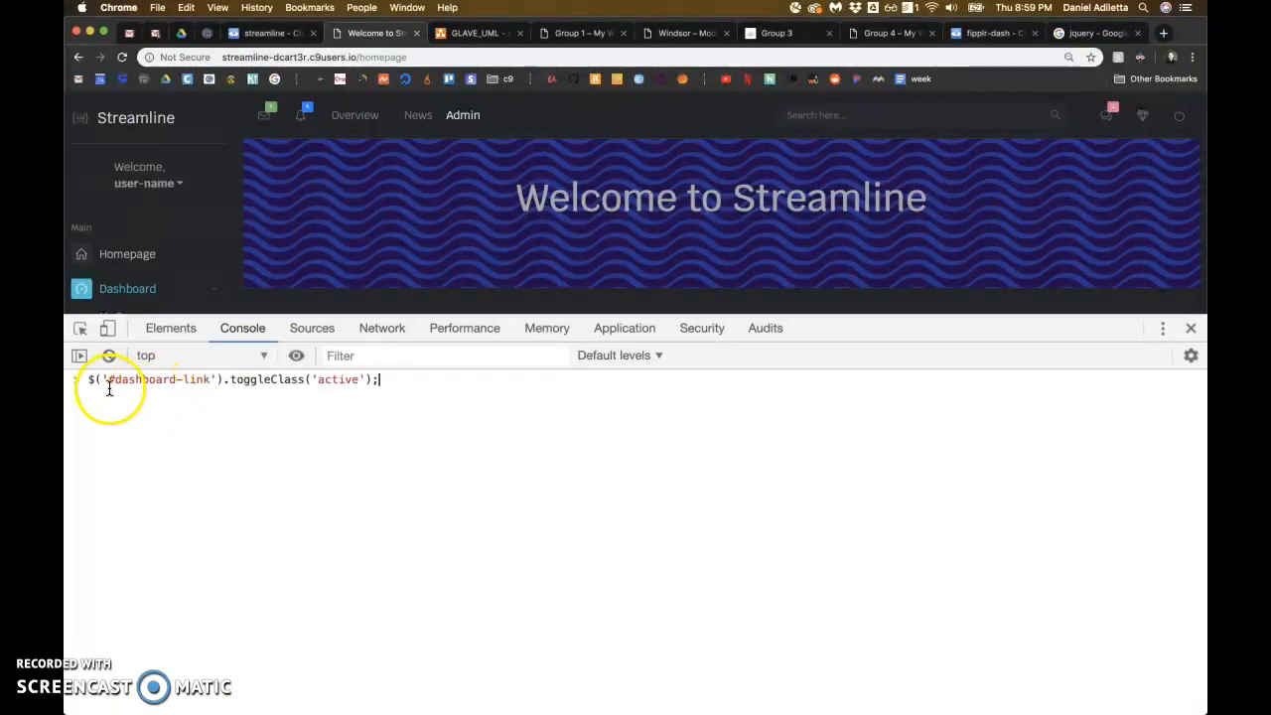
key(Return)
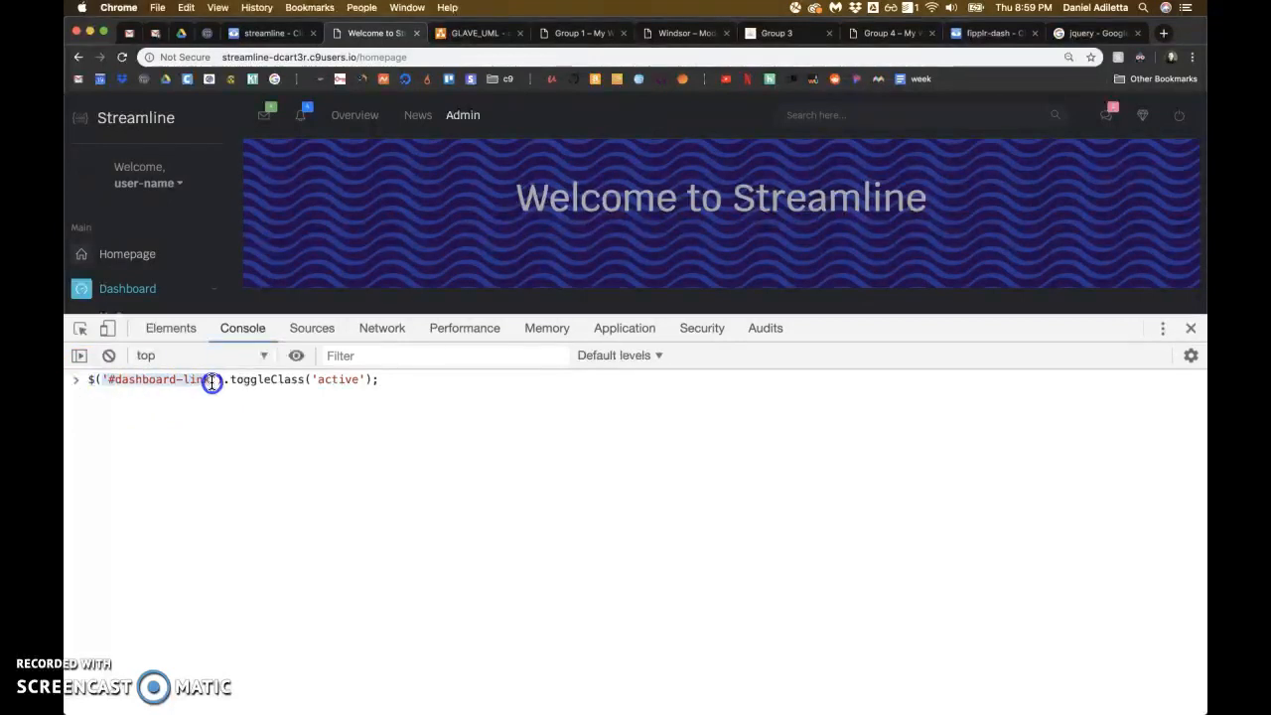
mouse_move(170, 385)
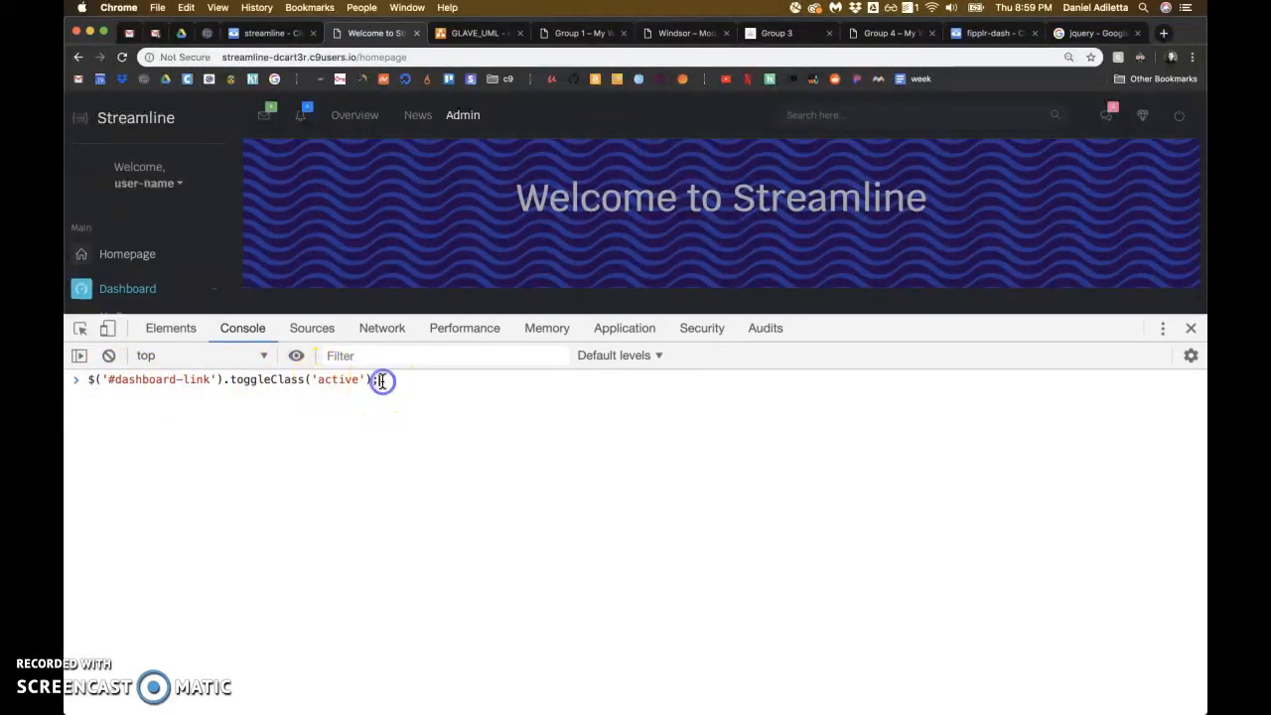
key(Return)
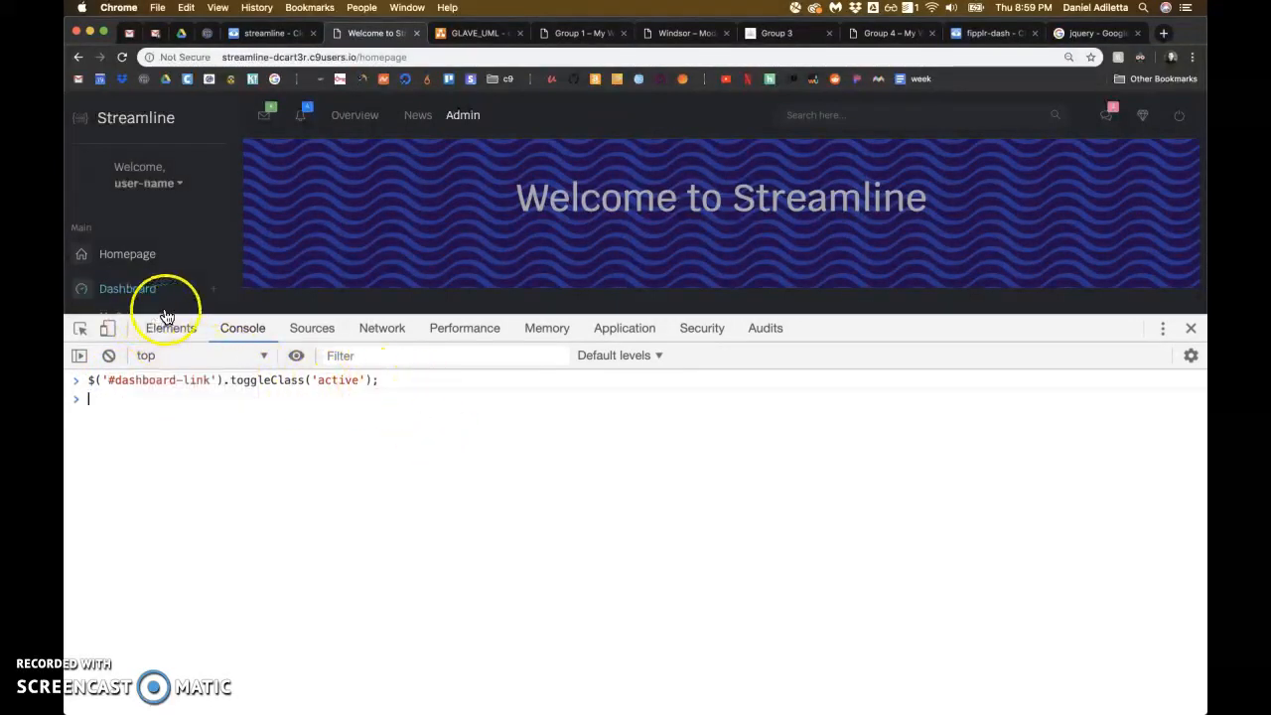
key(Return)
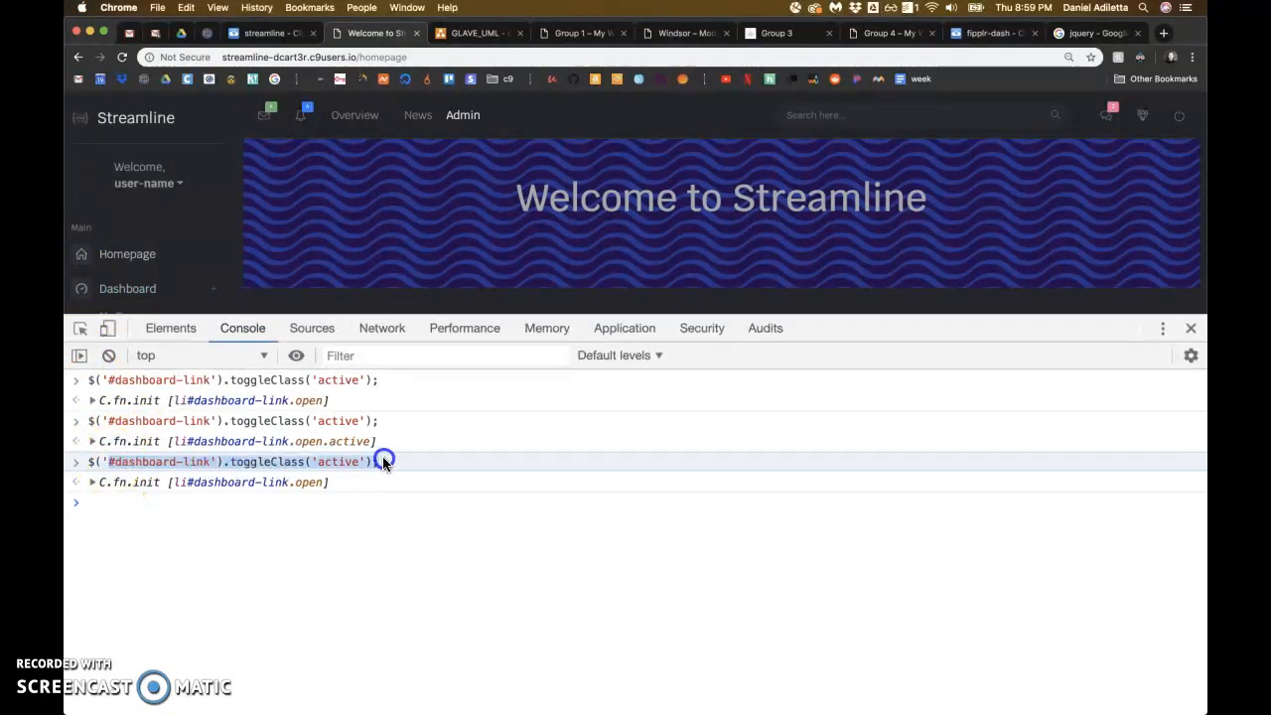
mouse_move(288, 387)
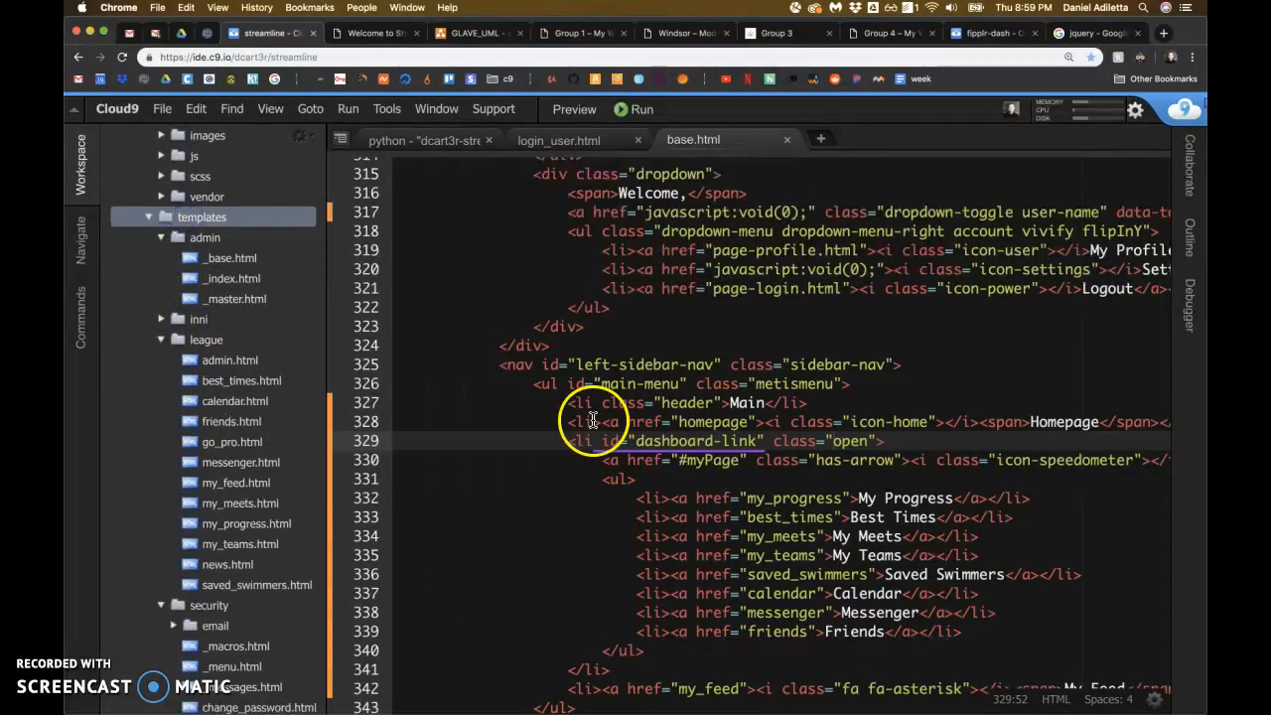
mouse_move(829, 440)
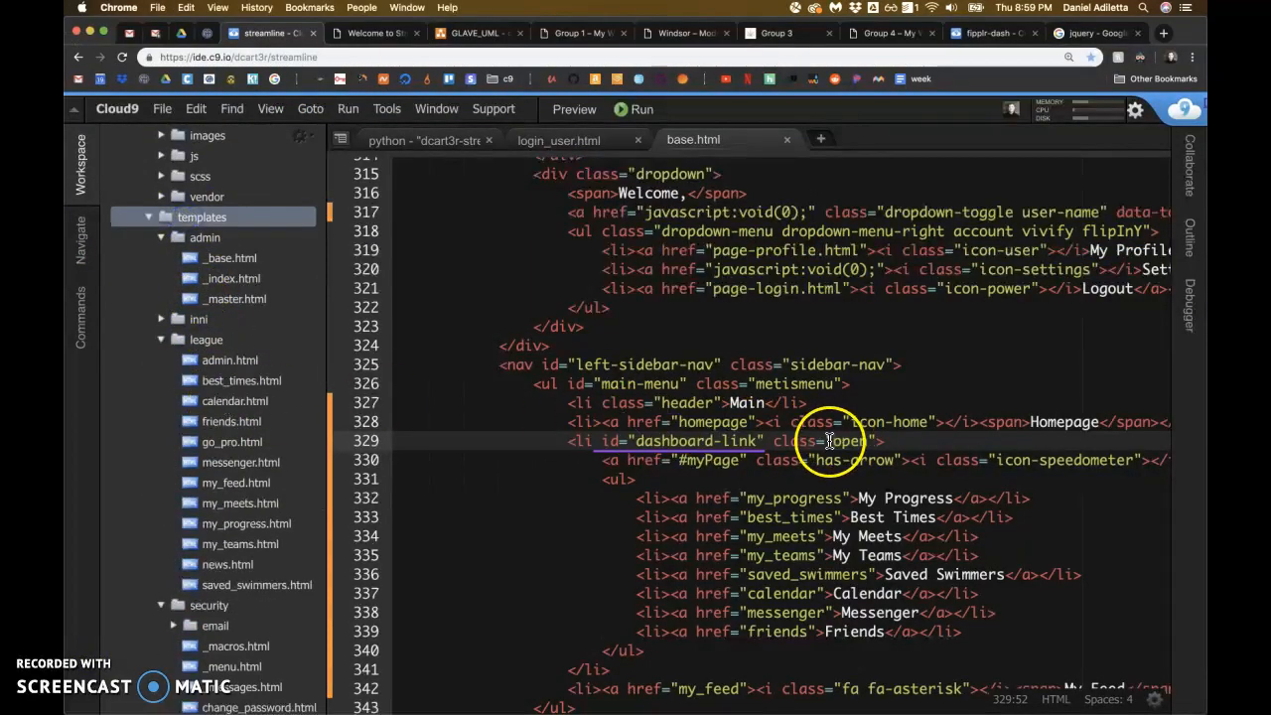
- Review base.html's dashboard-link item, then select admin.html and my_feed.html in the league folder
scroll(down, 3)
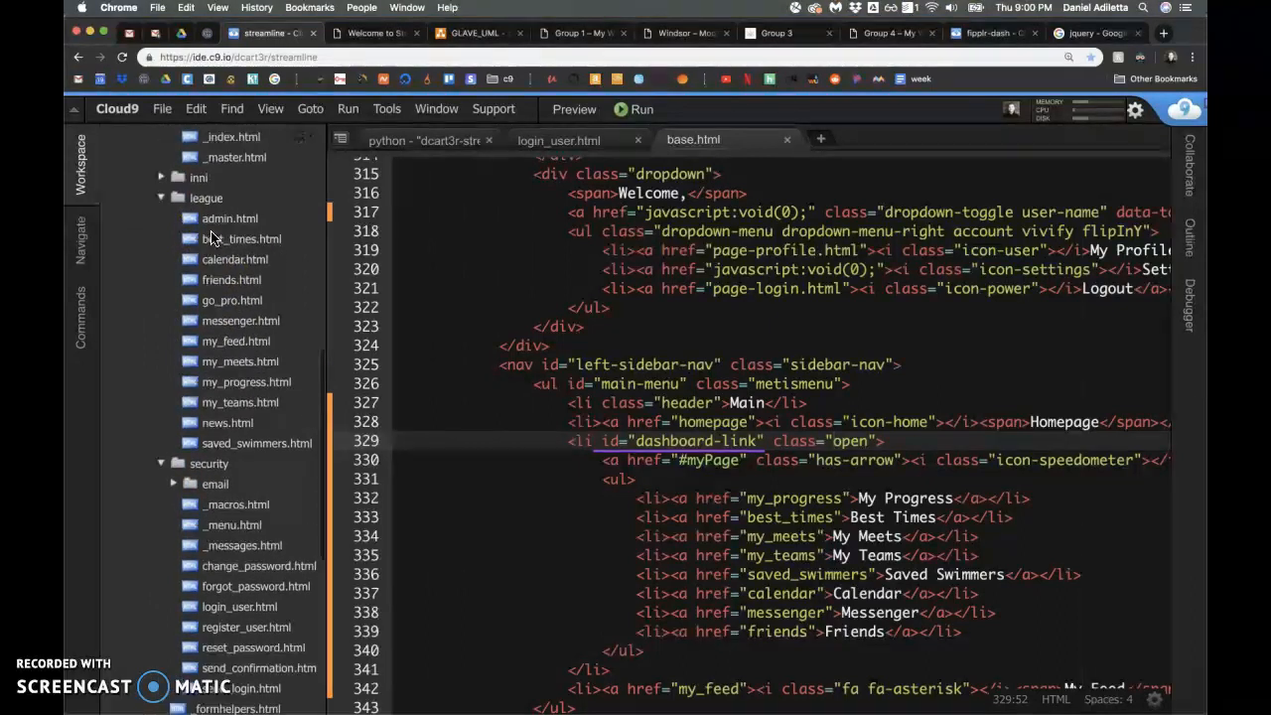
mouse_move(230, 300)
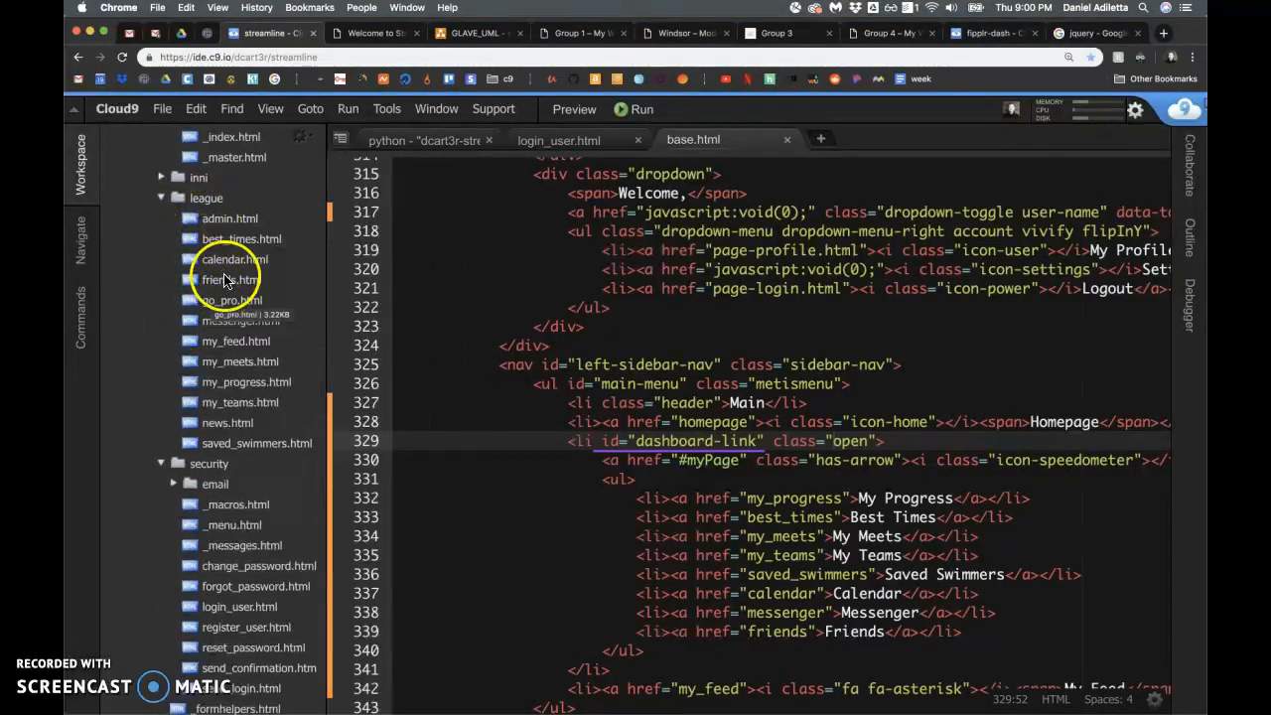
mouse_move(230, 218)
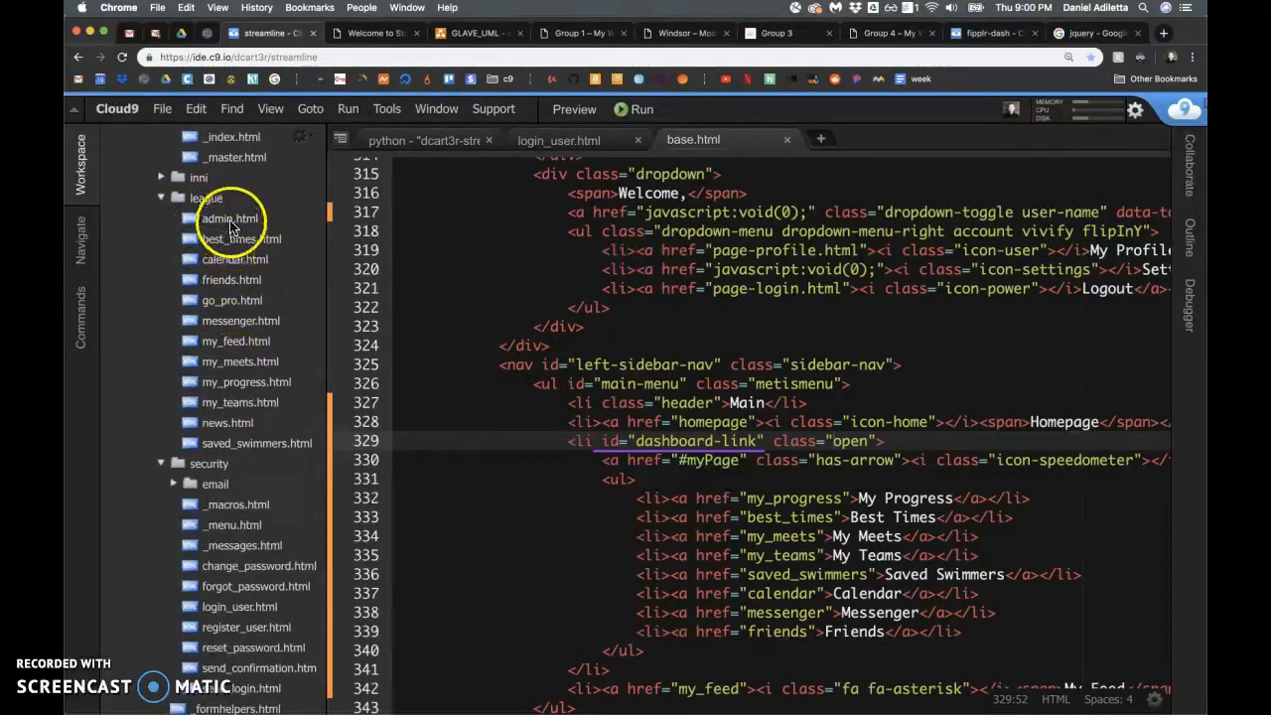
click(230, 218)
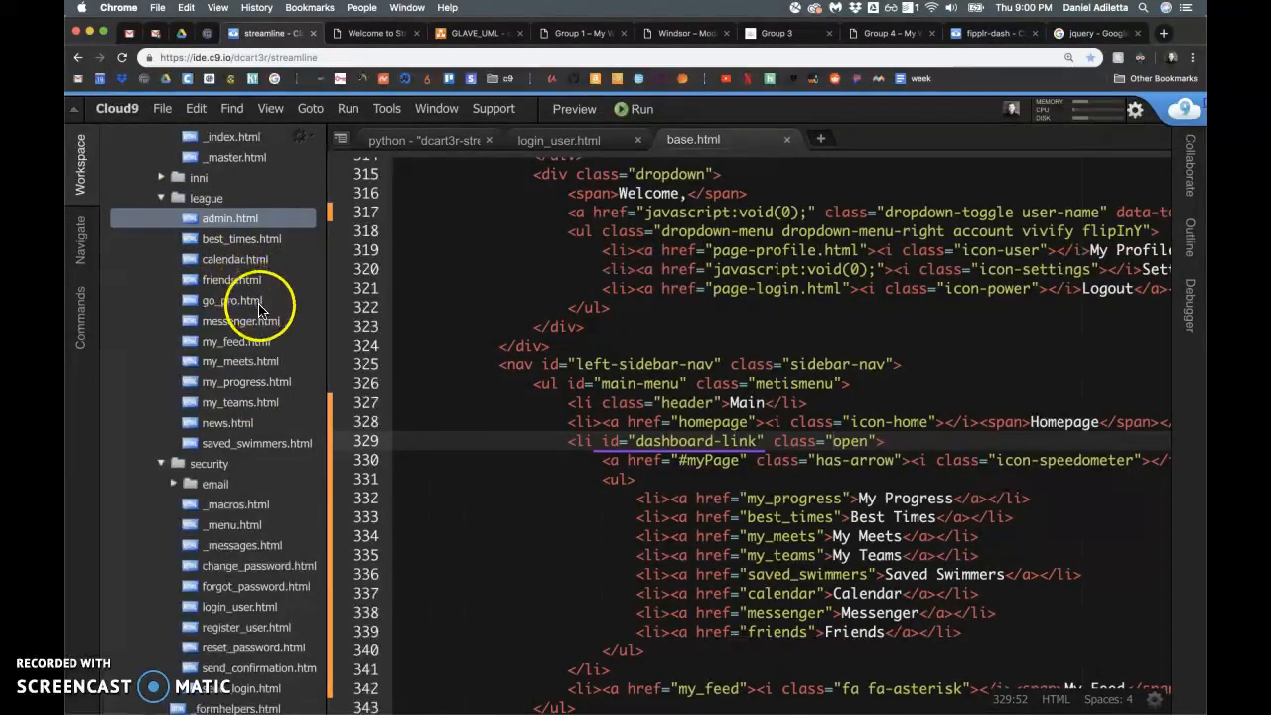
click(236, 341)
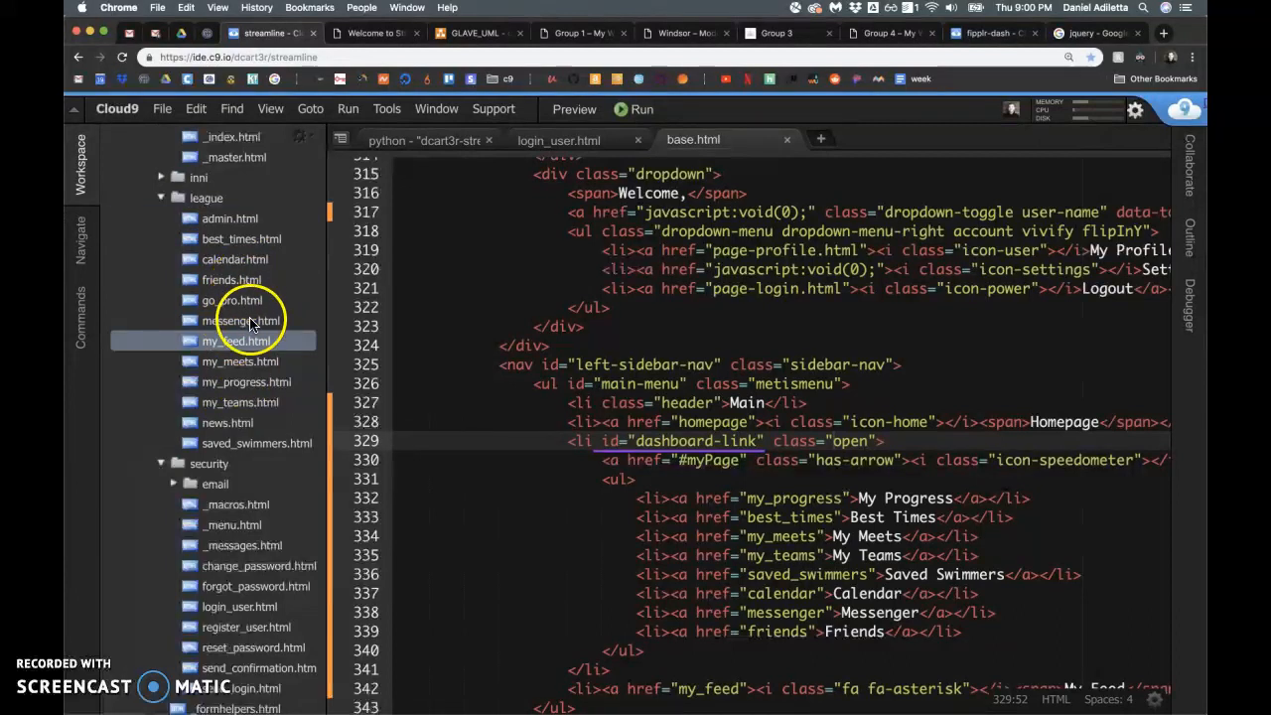
mouse_move(204, 428)
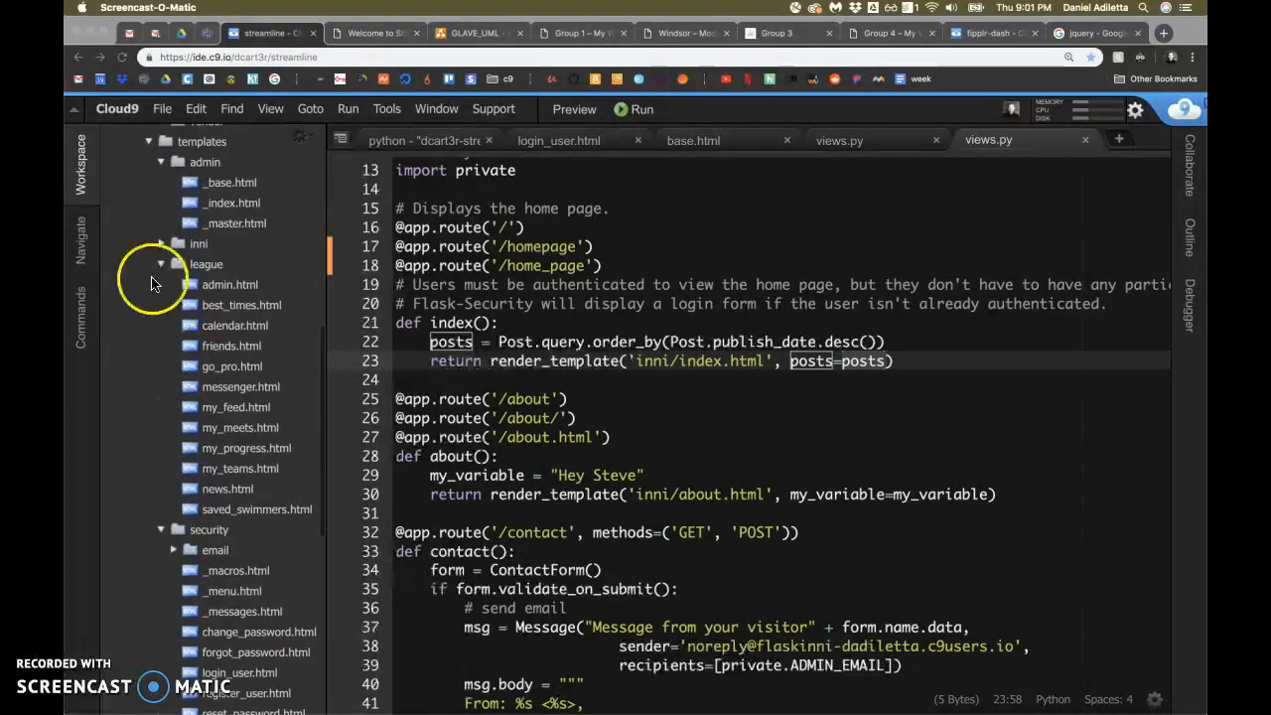
- Open inni/index.html and add NAV BAR ACTIVE comments around empty script tags before endblock
click(198, 244)
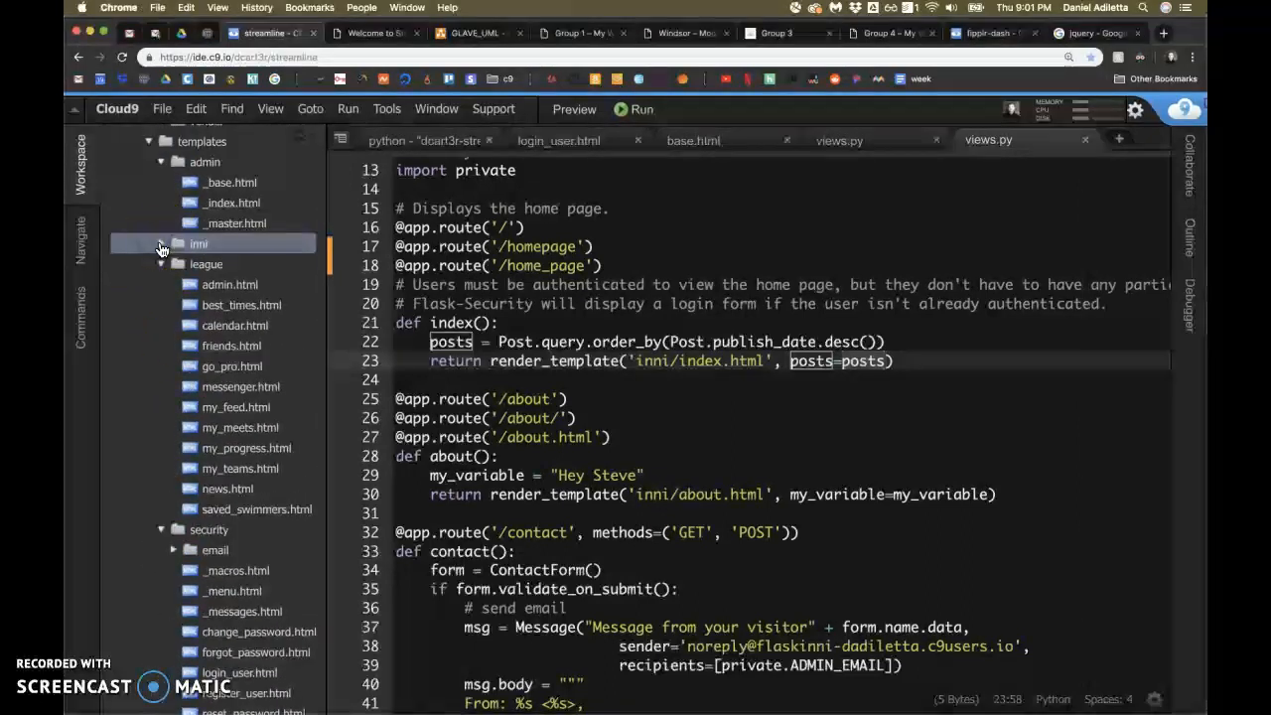
click(197, 244)
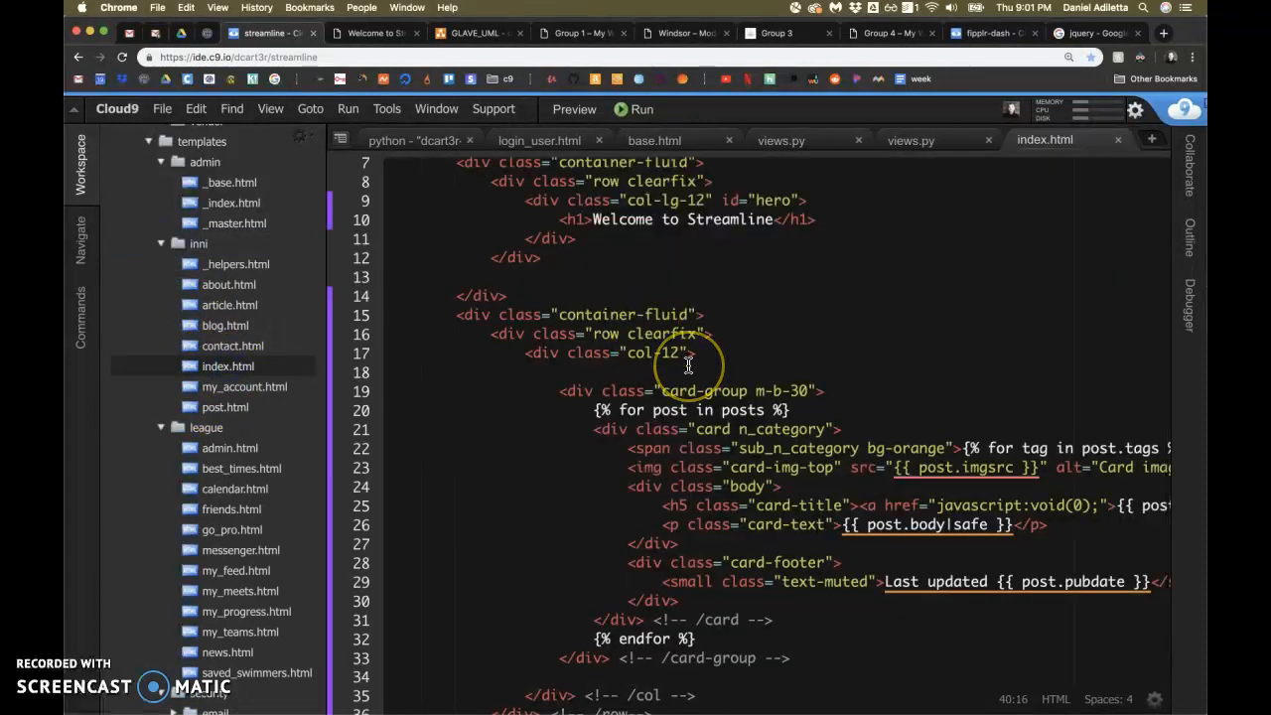
scroll(down, 3)
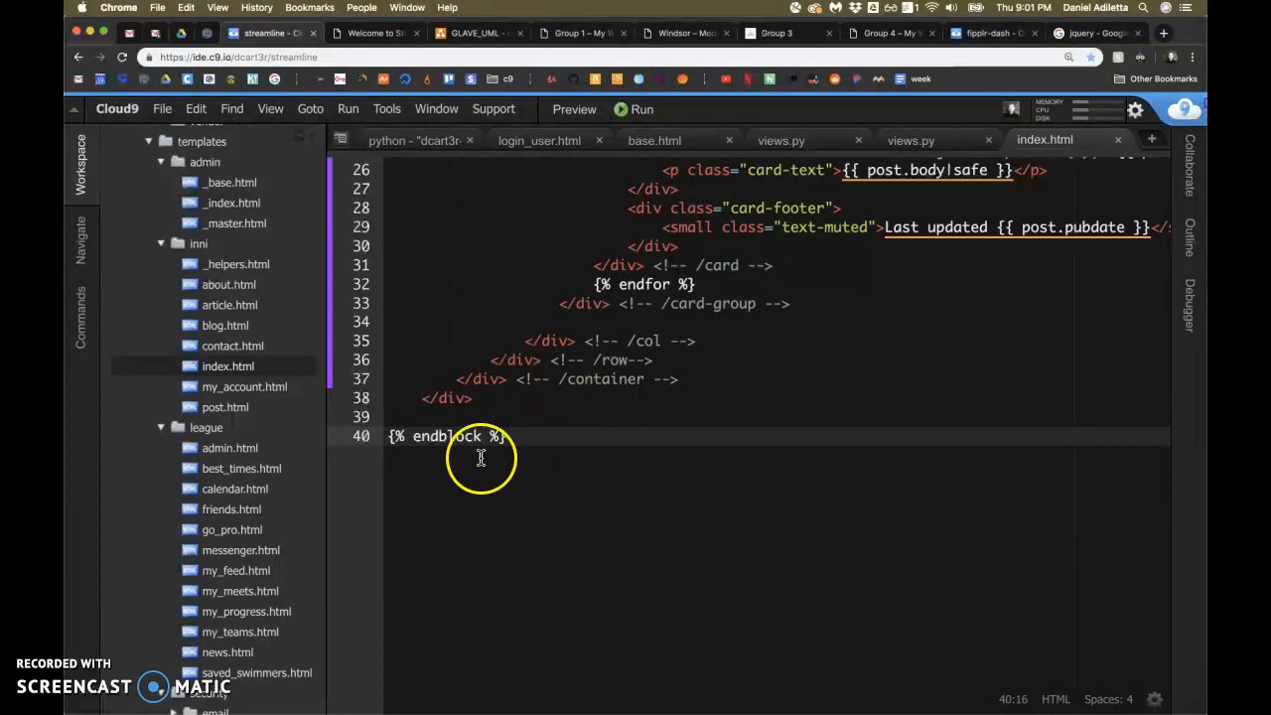
mouse_move(94, 679)
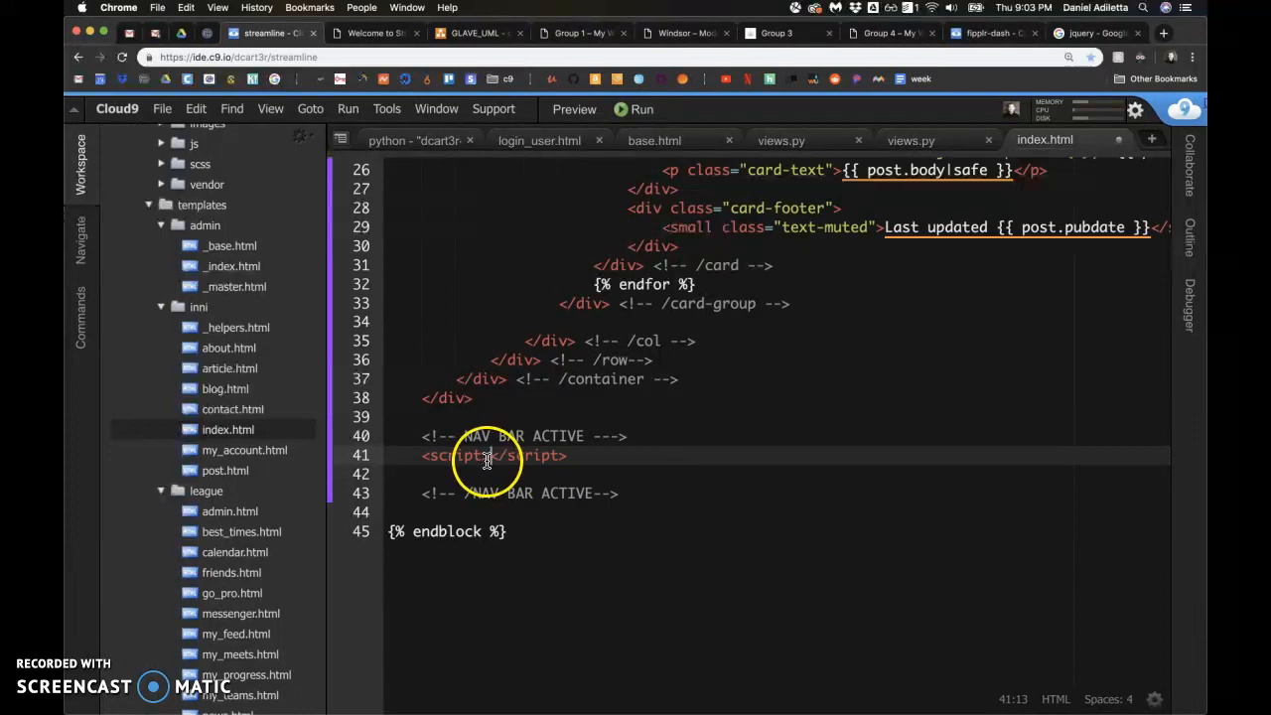
text(active)
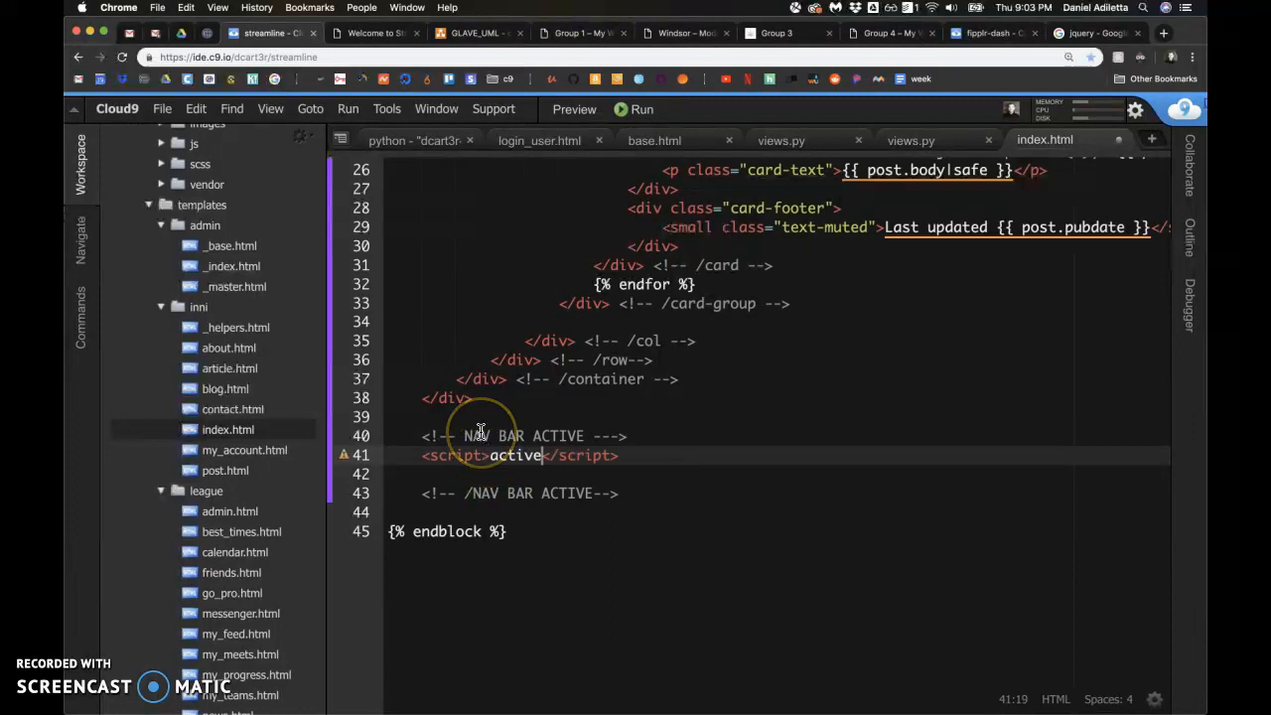
key(Backspace)
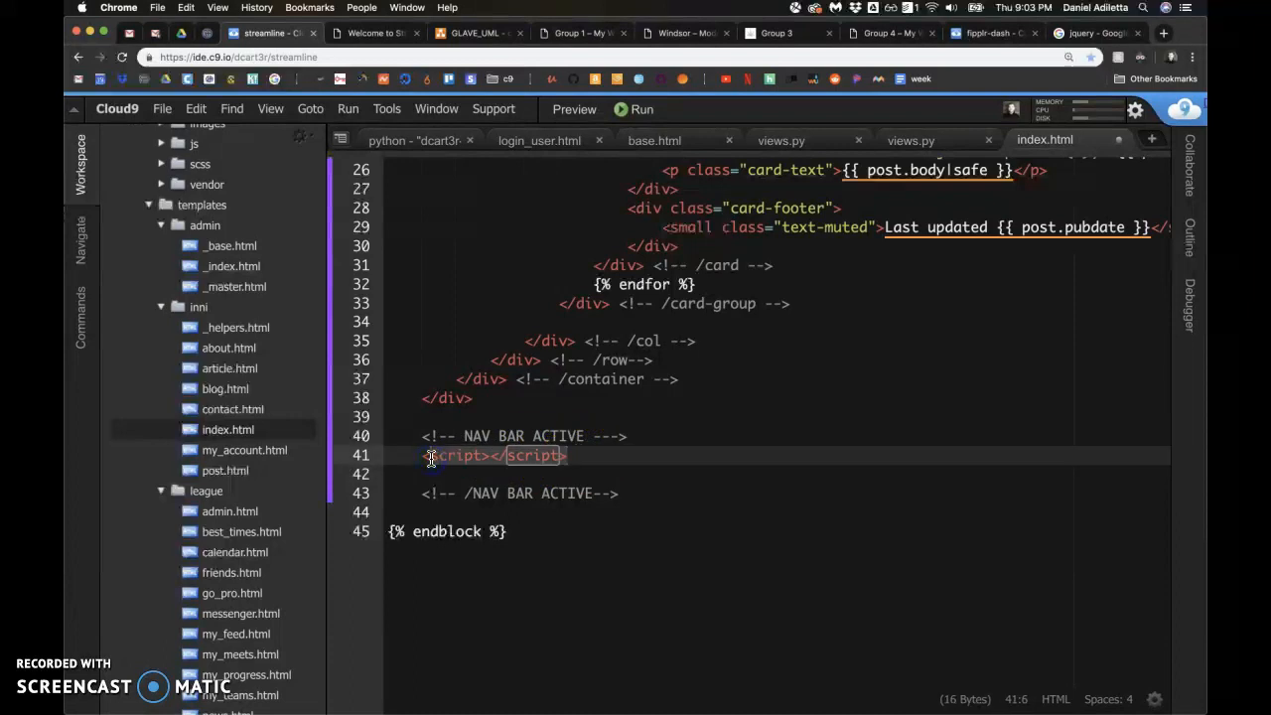
mouse_move(789, 227)
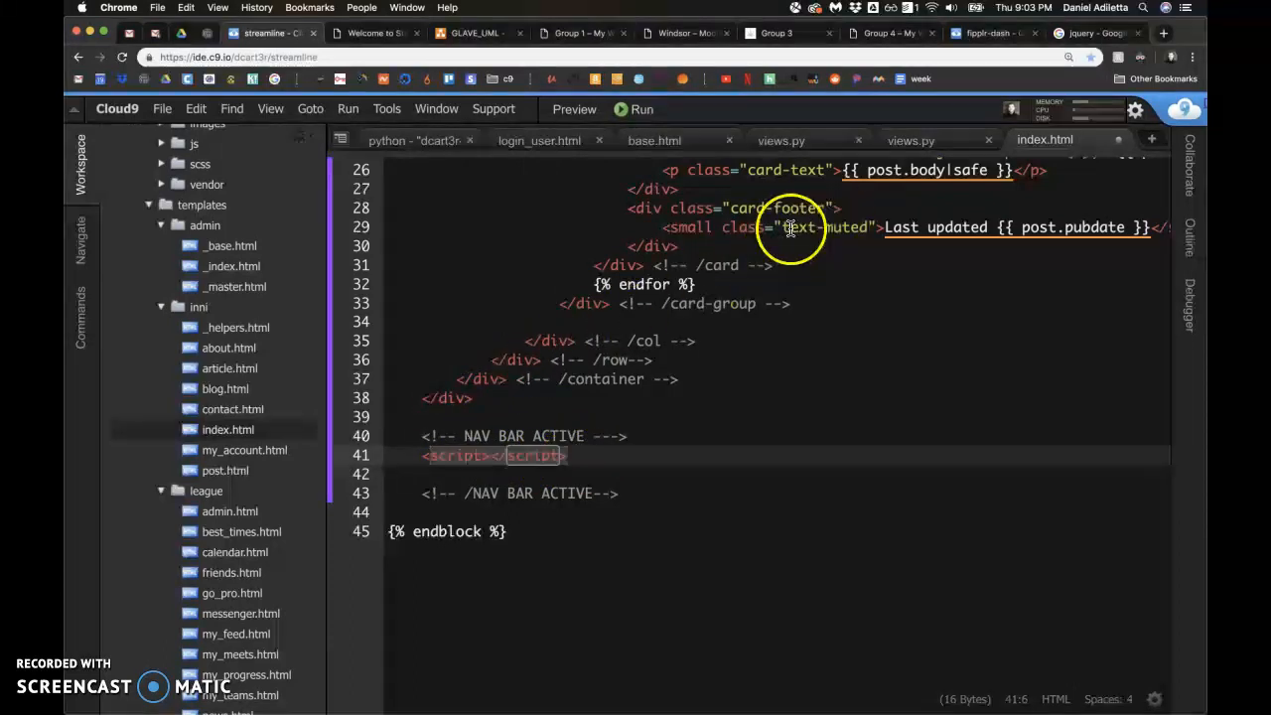
- Scroll base.html to the bottom and open a blank line above </body>
click(654, 140)
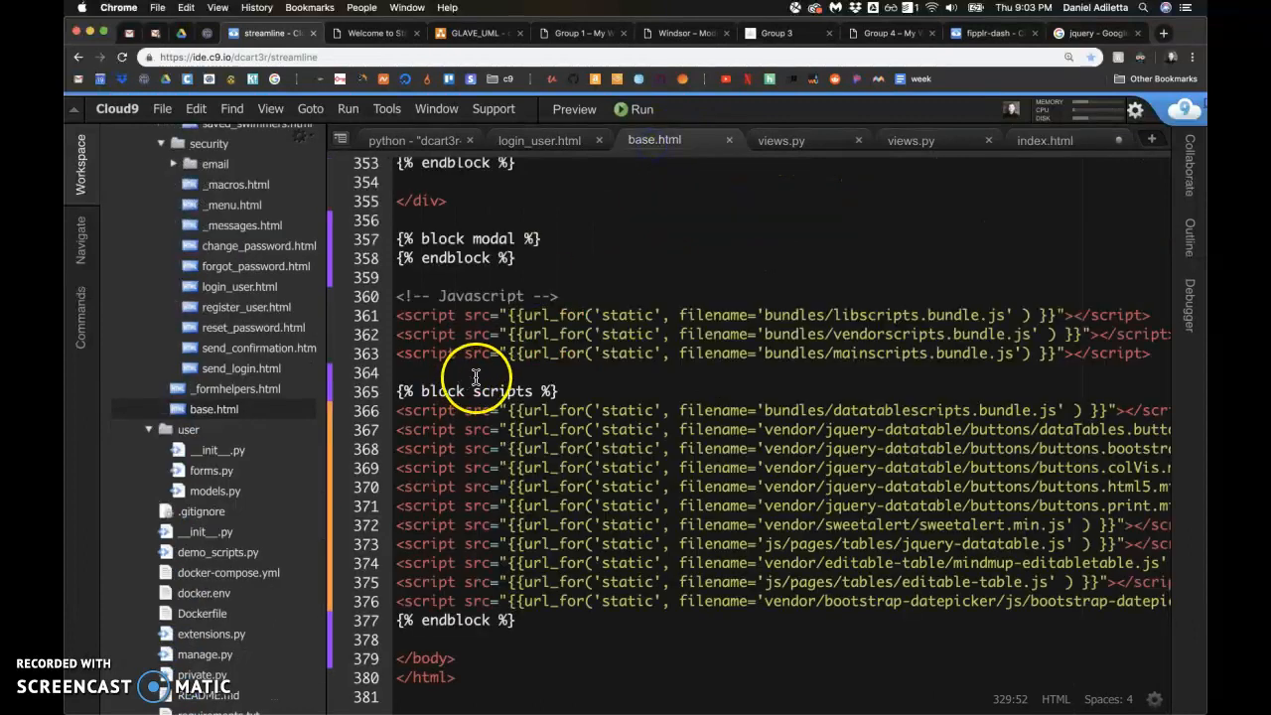
scroll(up, 3)
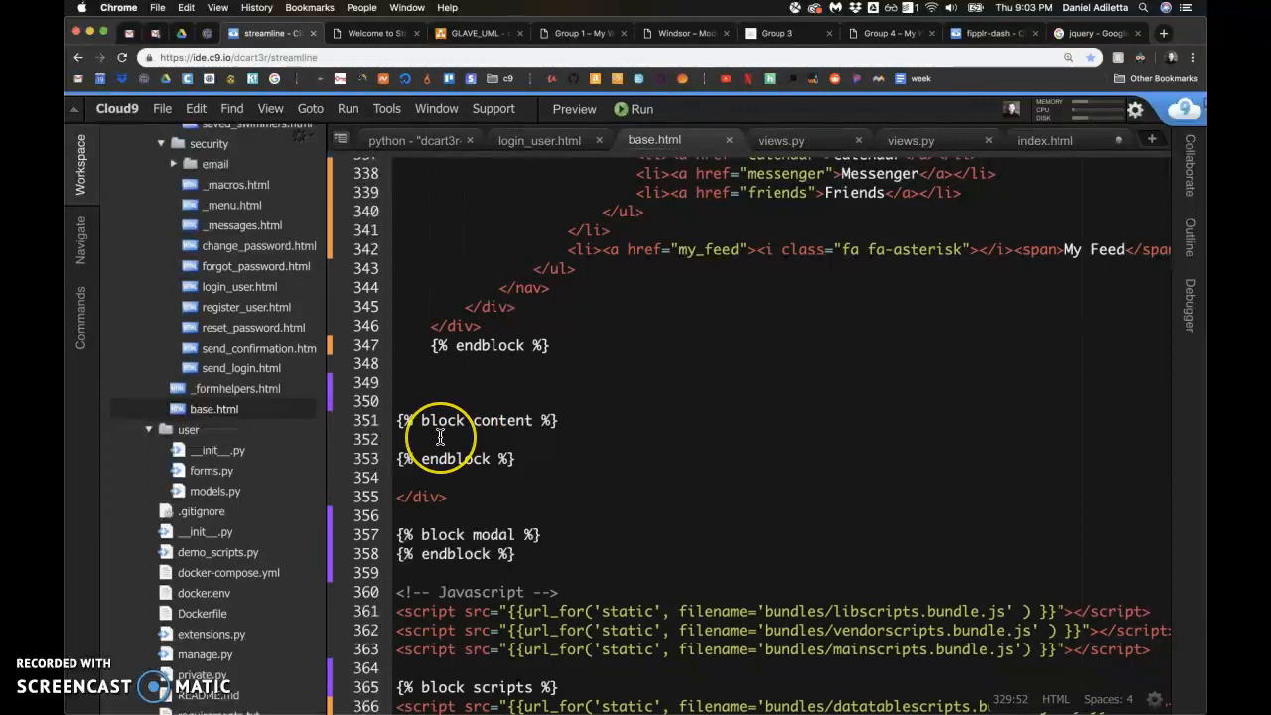
scroll(down, 3)
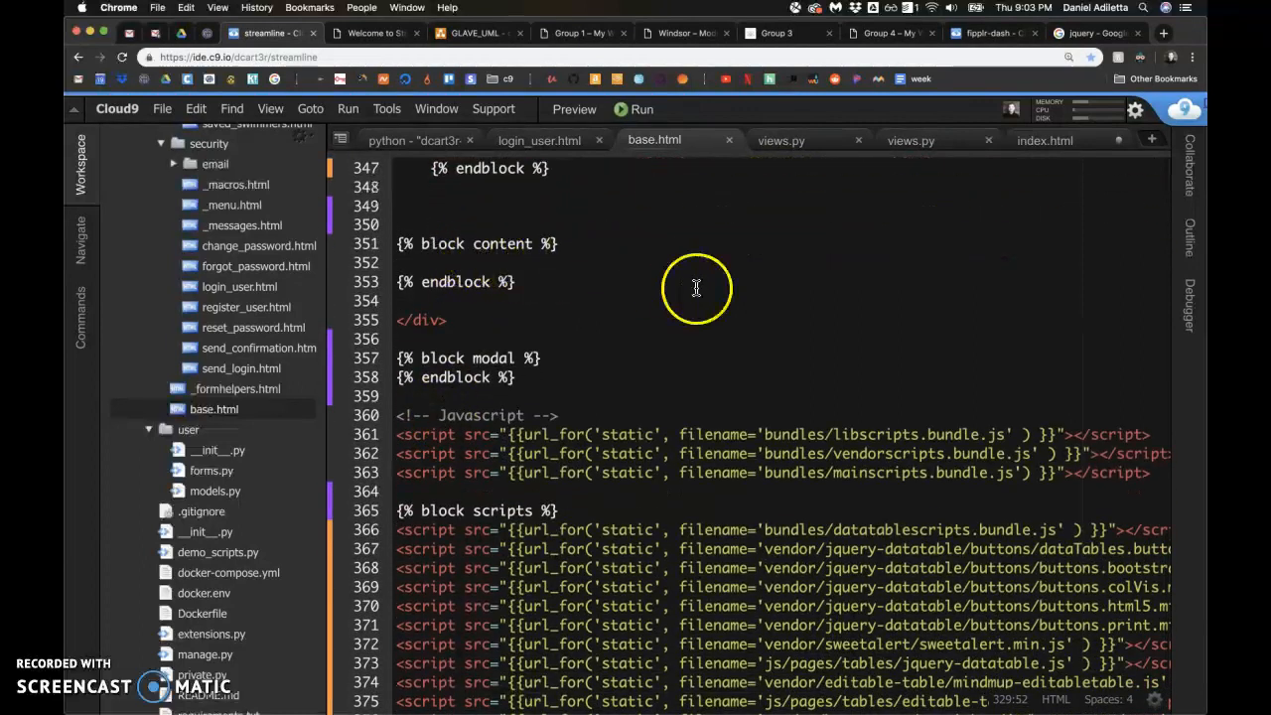
mouse_move(859, 430)
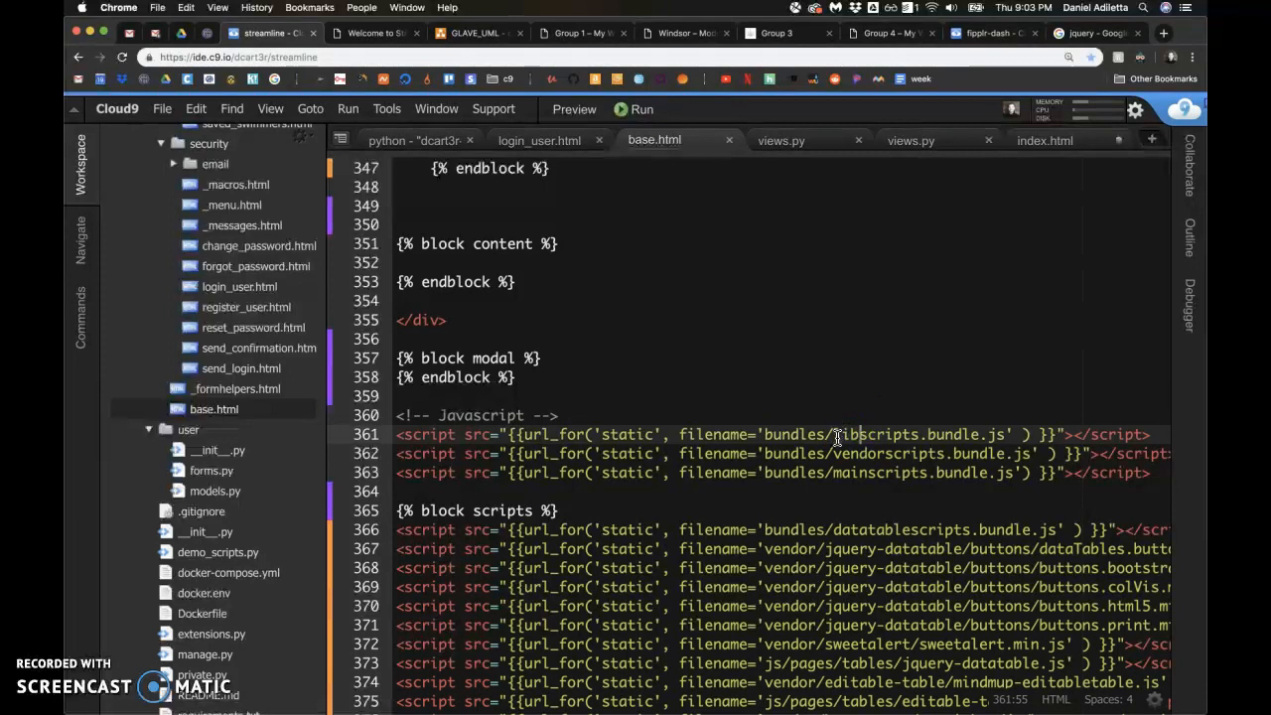
mouse_move(849, 434)
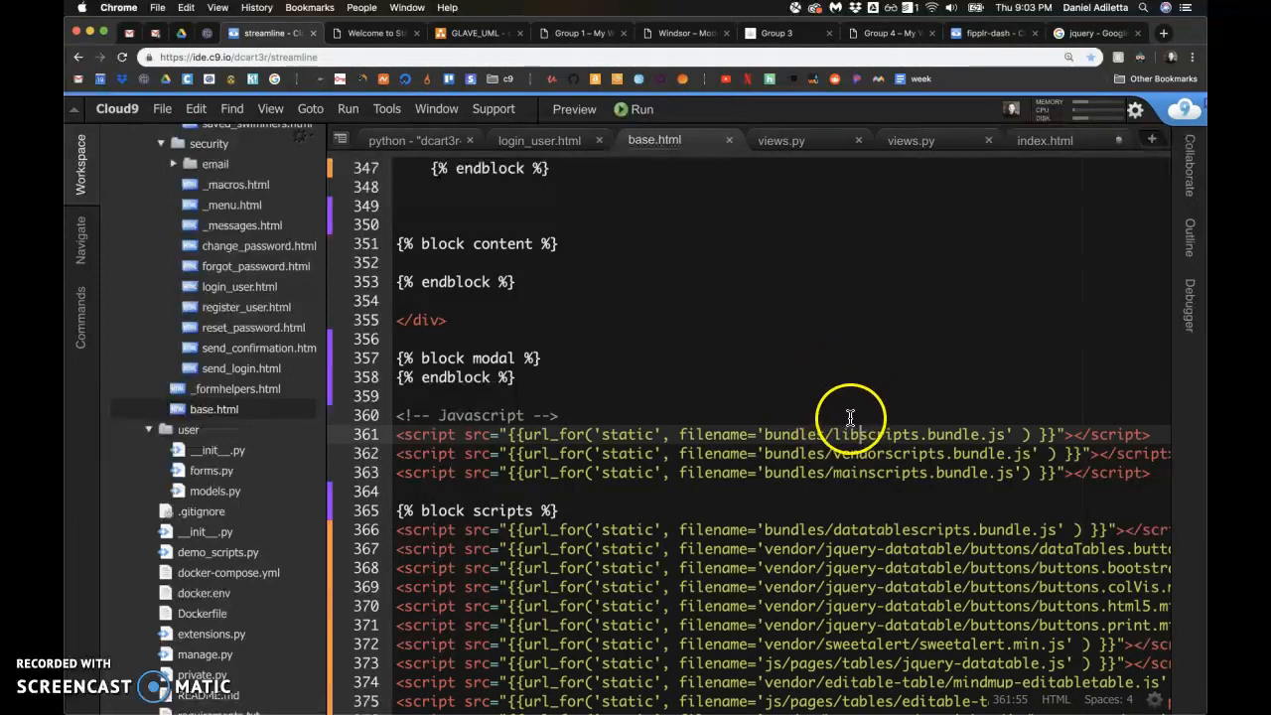
mouse_move(884, 432)
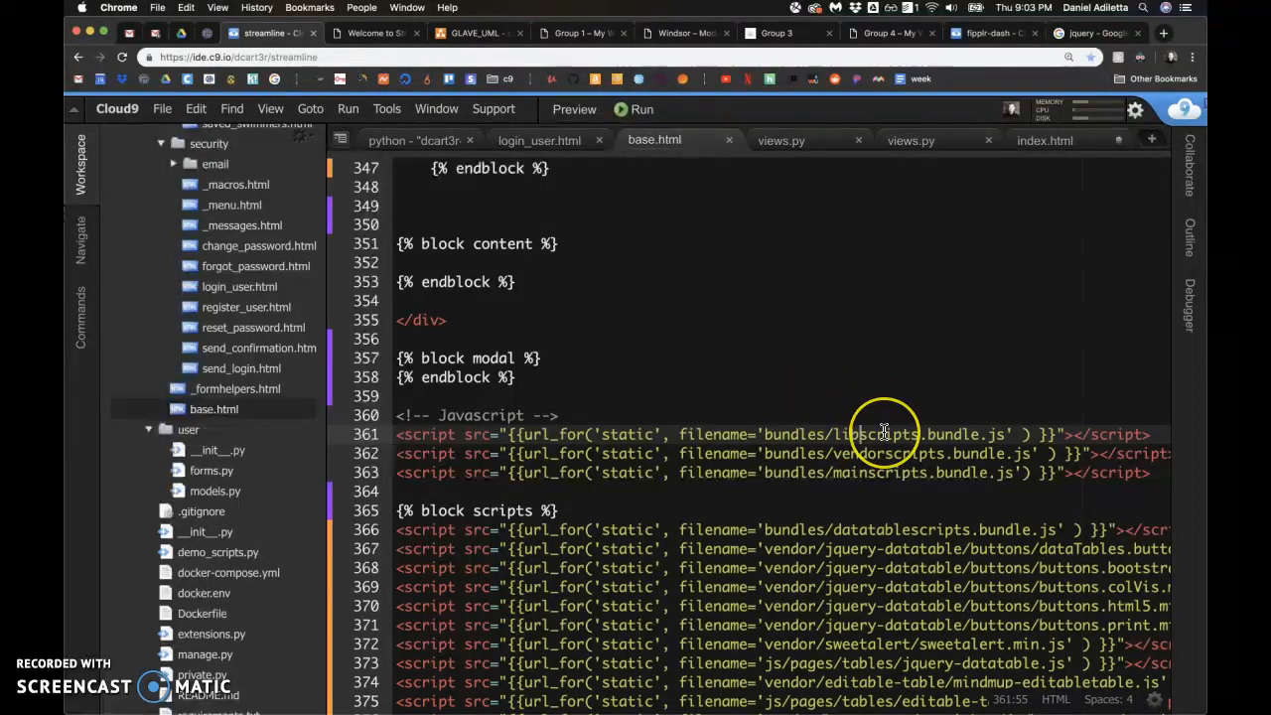
mouse_move(898, 452)
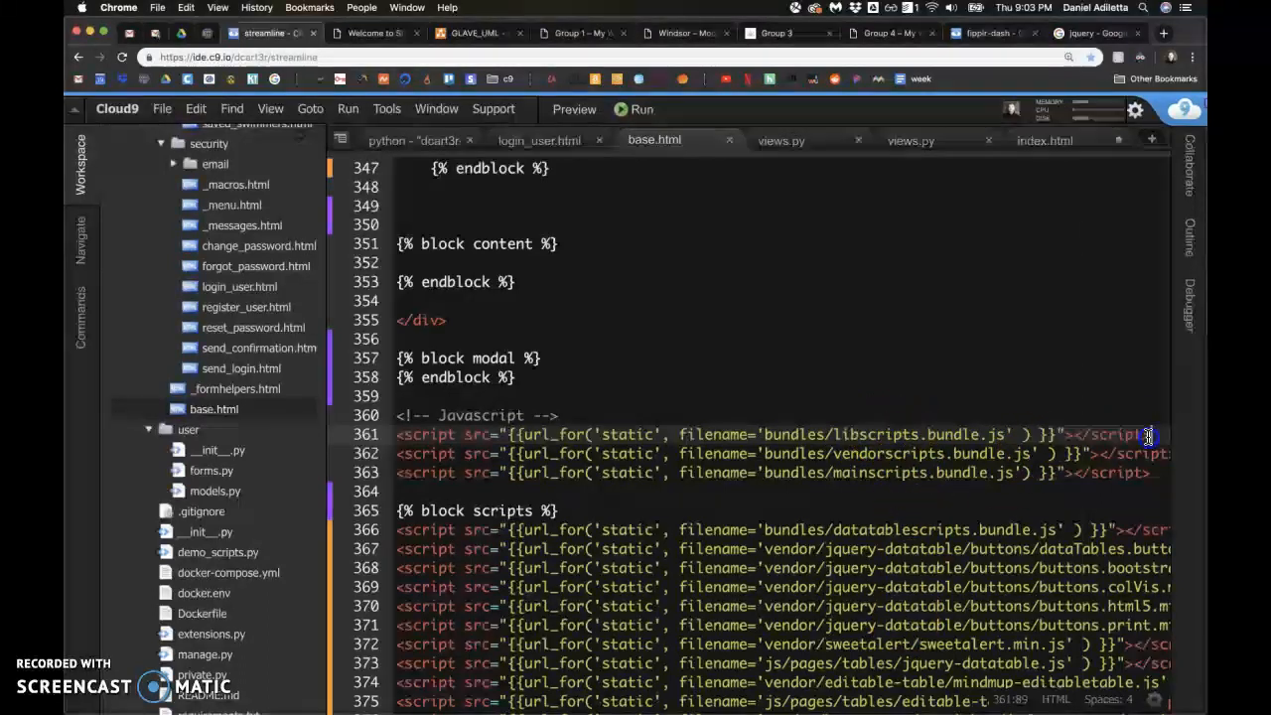
scroll(down, 3)
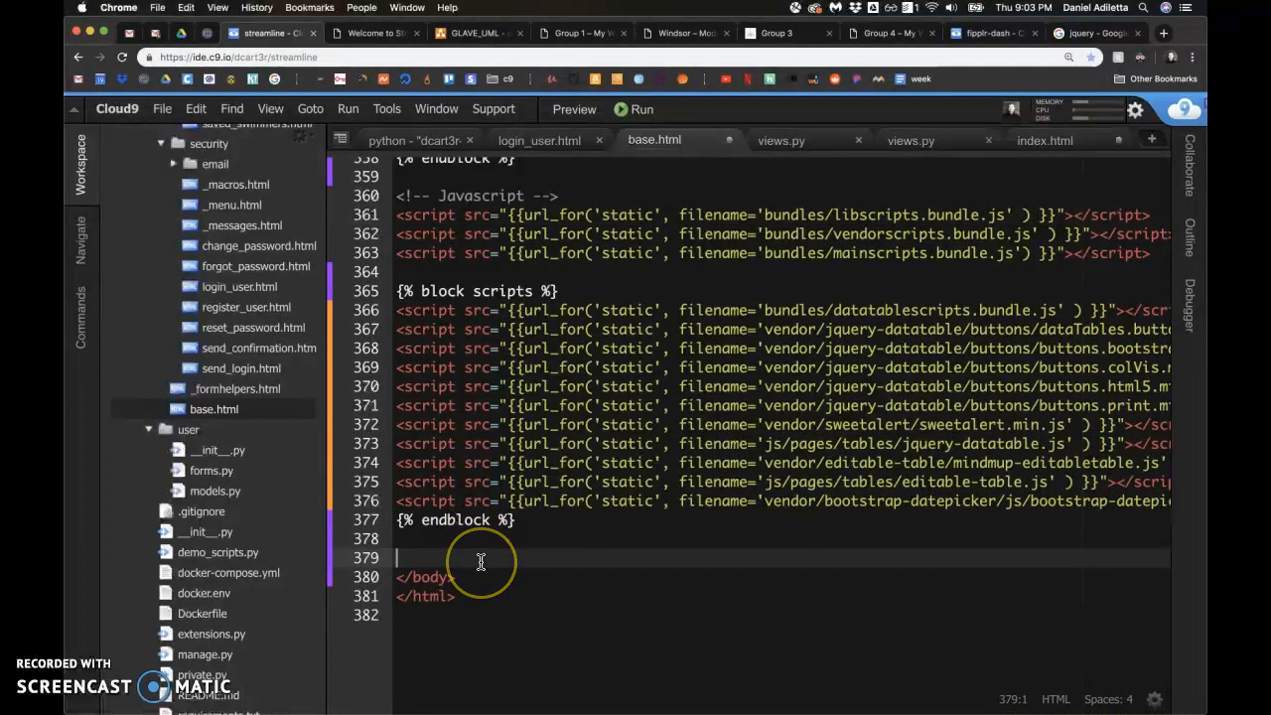
- Type a script tag holding {% block rawJS %} and {% endblock %} above </body>
text(<script>)
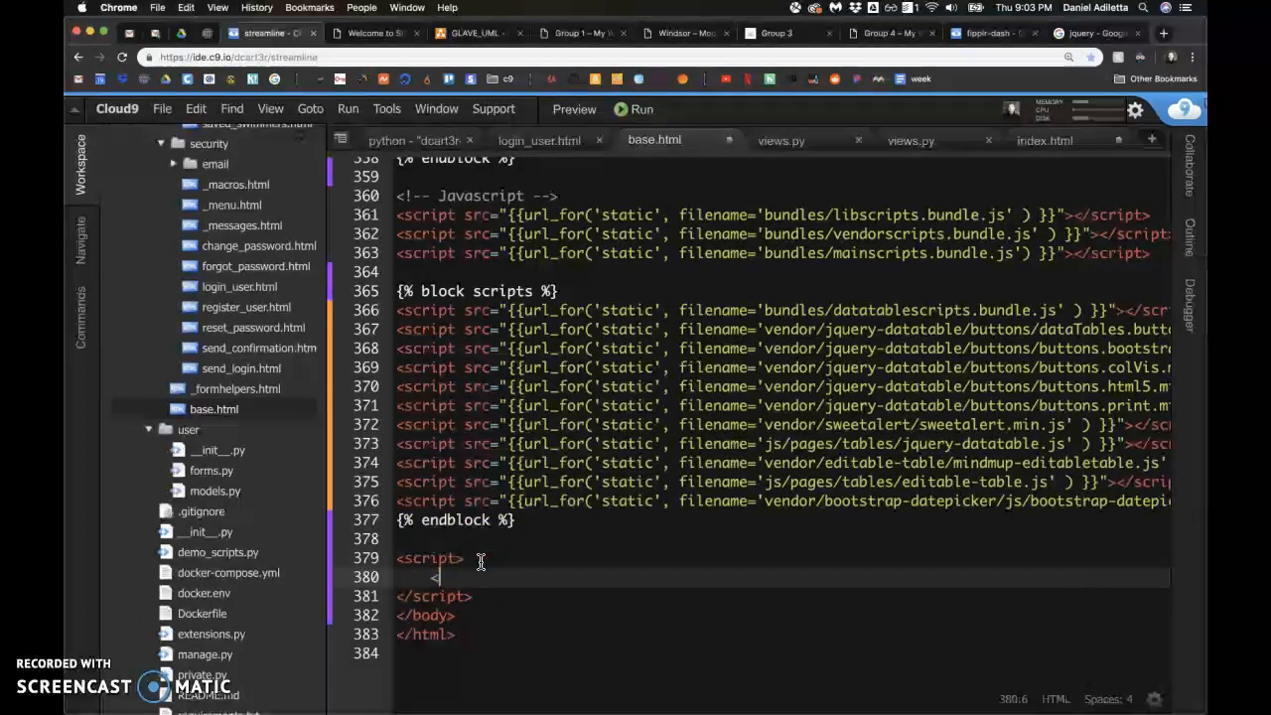
text({% block)
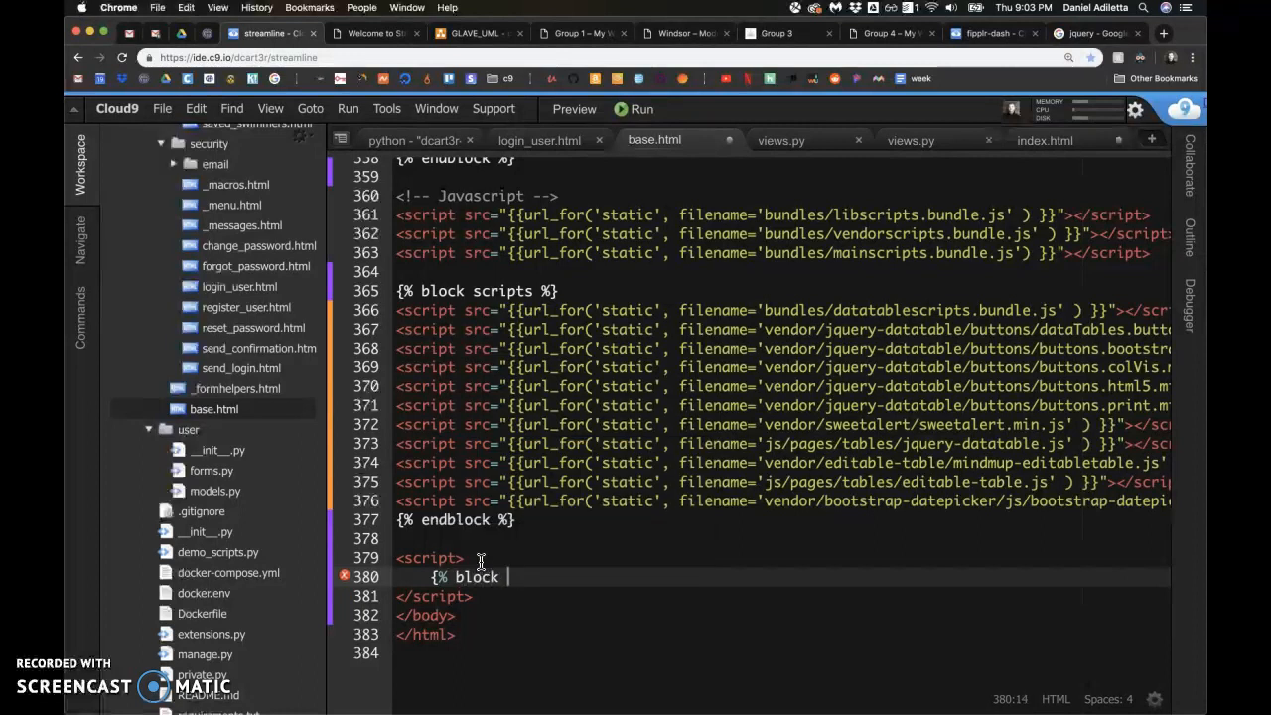
text(java)
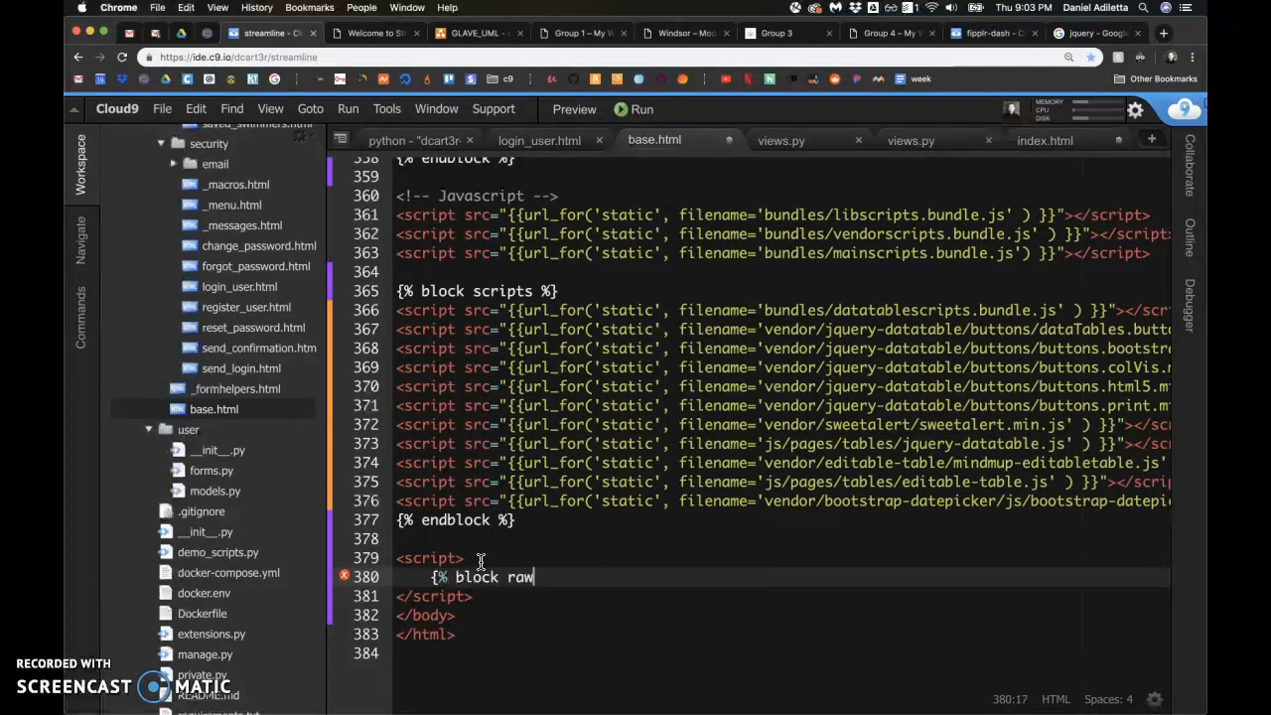
text(JS)
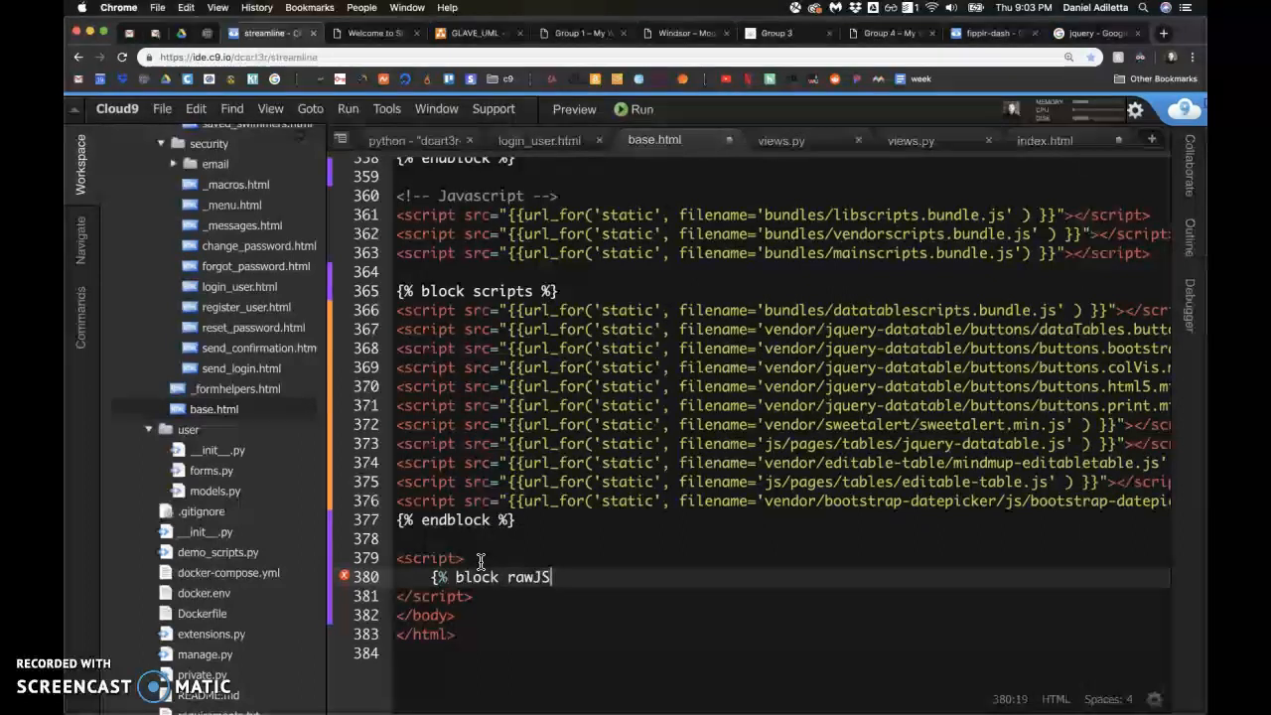
text(%})
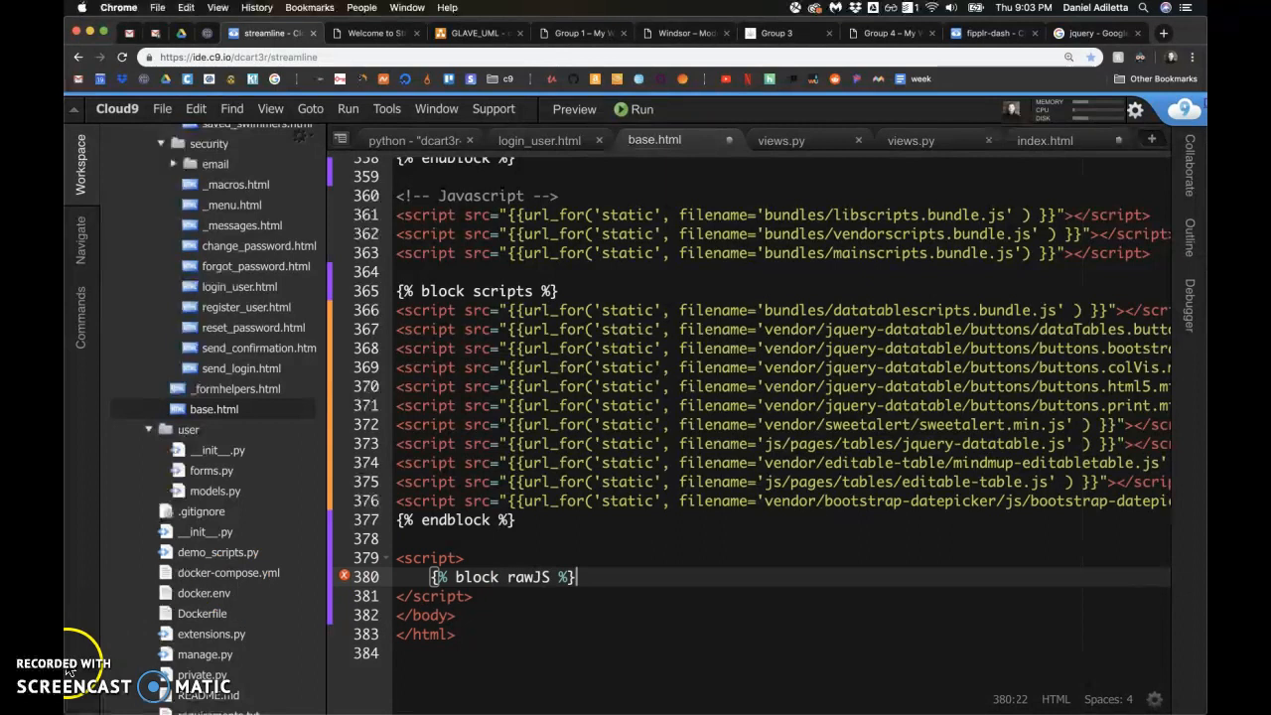
text(endblock %})
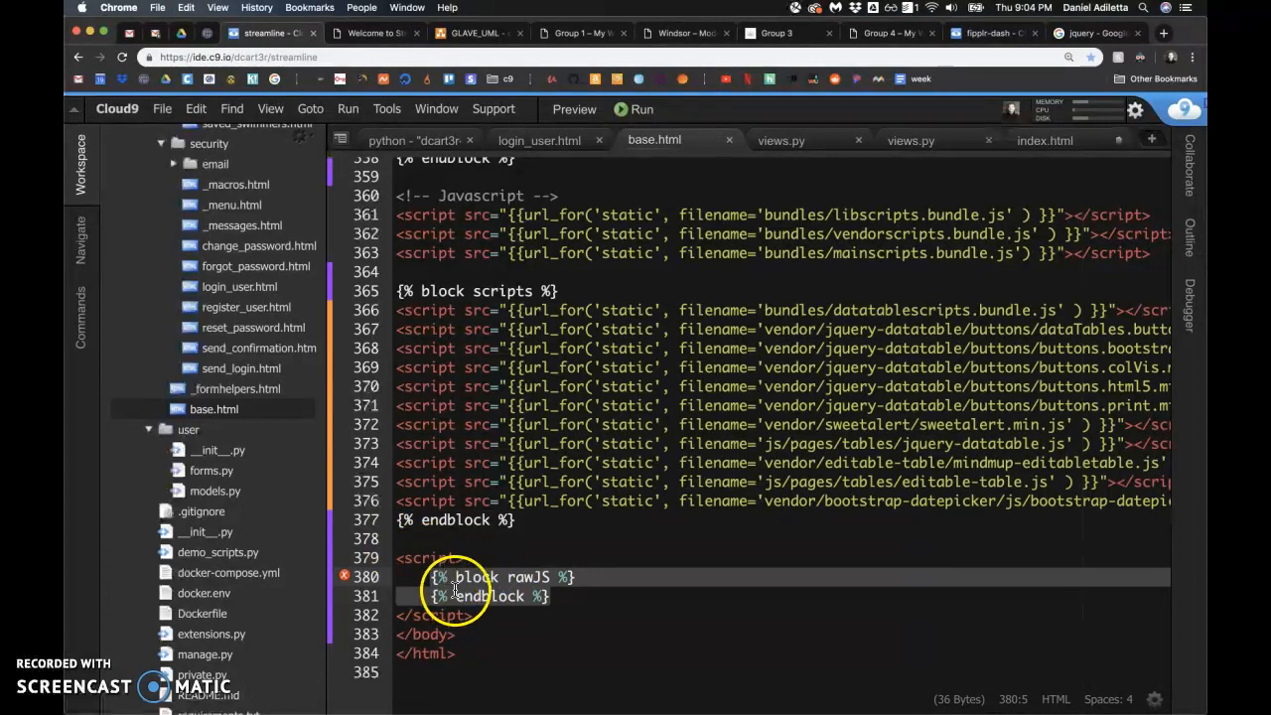
mouse_move(1045, 140)
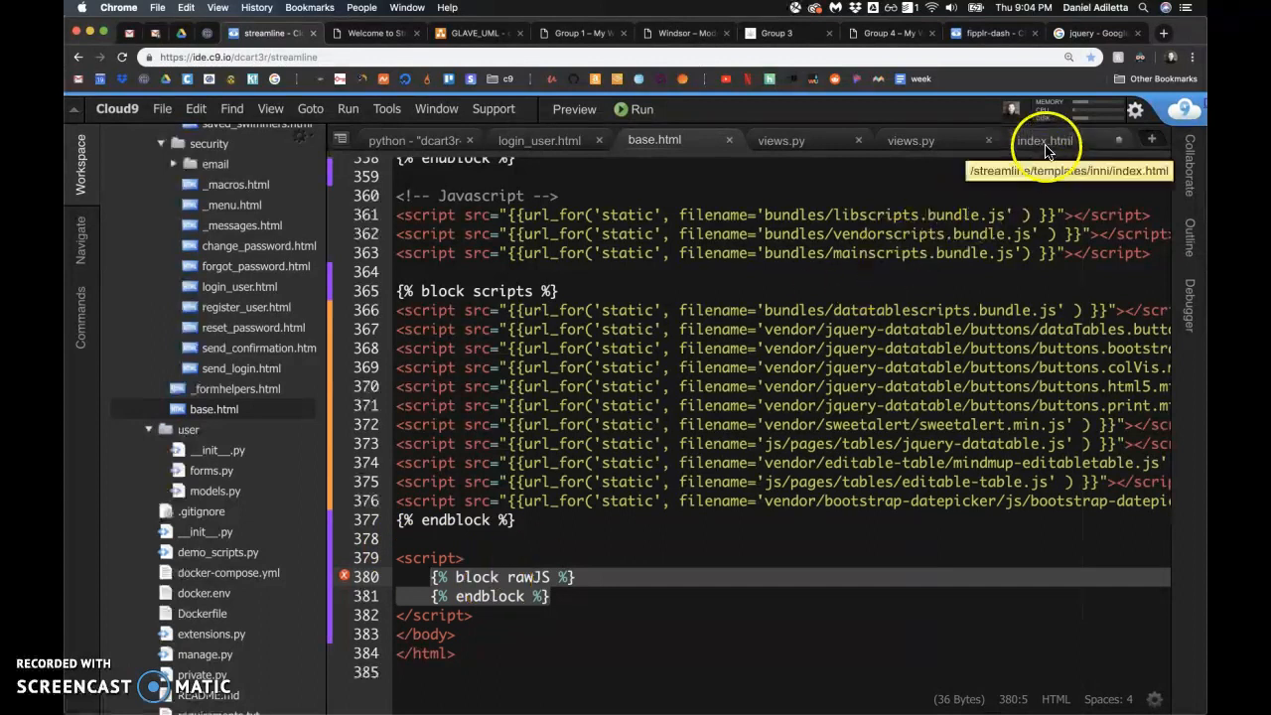
- Put $('#homepage-link').toggleClass('active'); in index.html's rawJS block, then check base.html's homepage-link id
click(1045, 140)
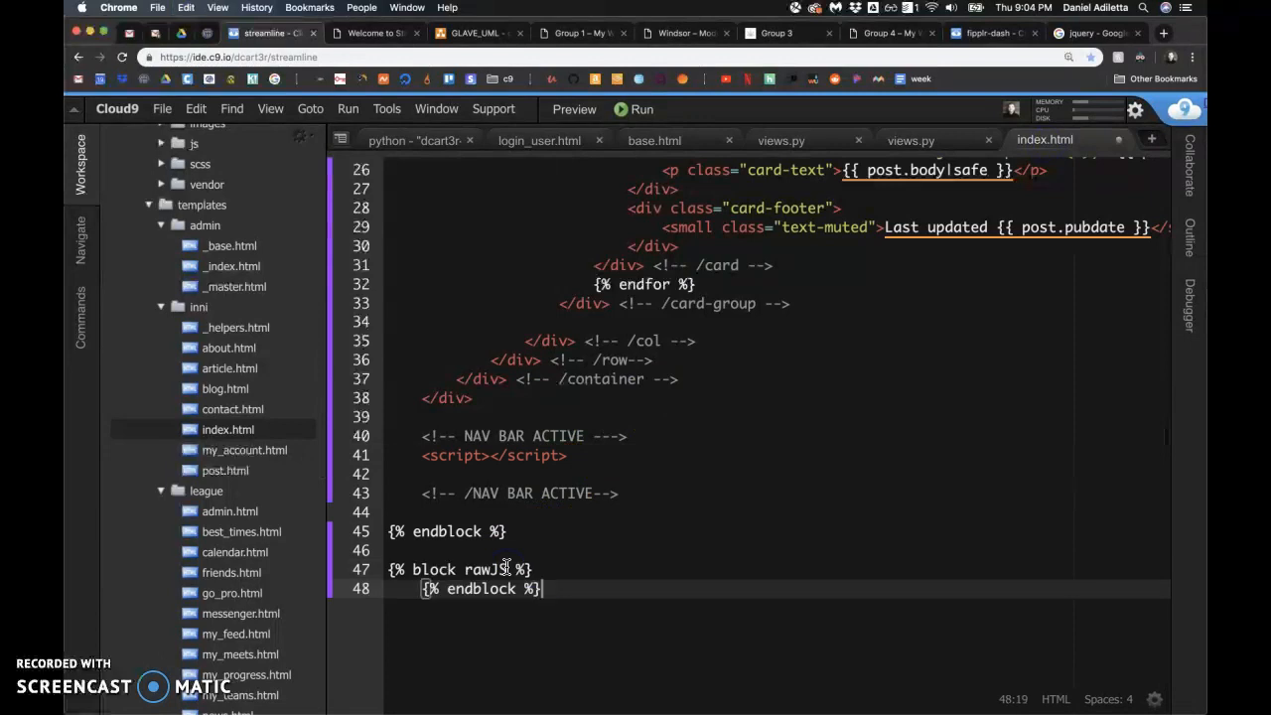
key(Return)
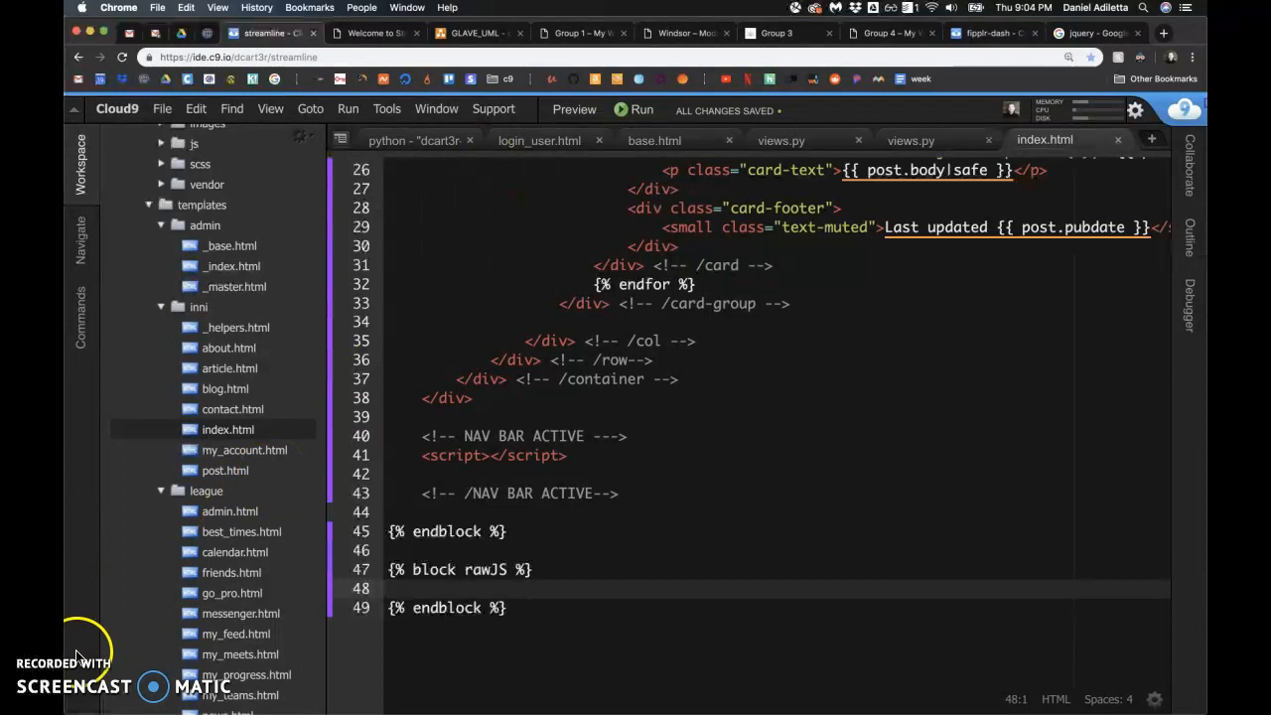
text($('#homepage-link').toggleClass('active');)
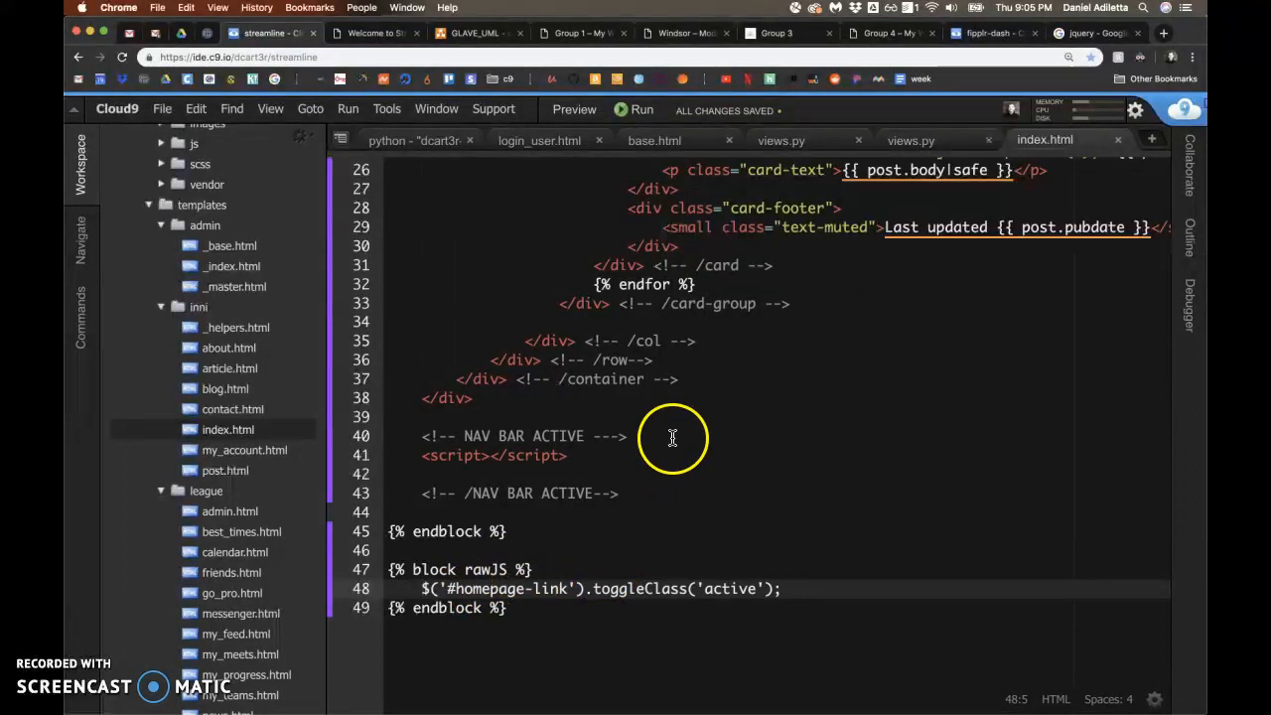
click(654, 140)
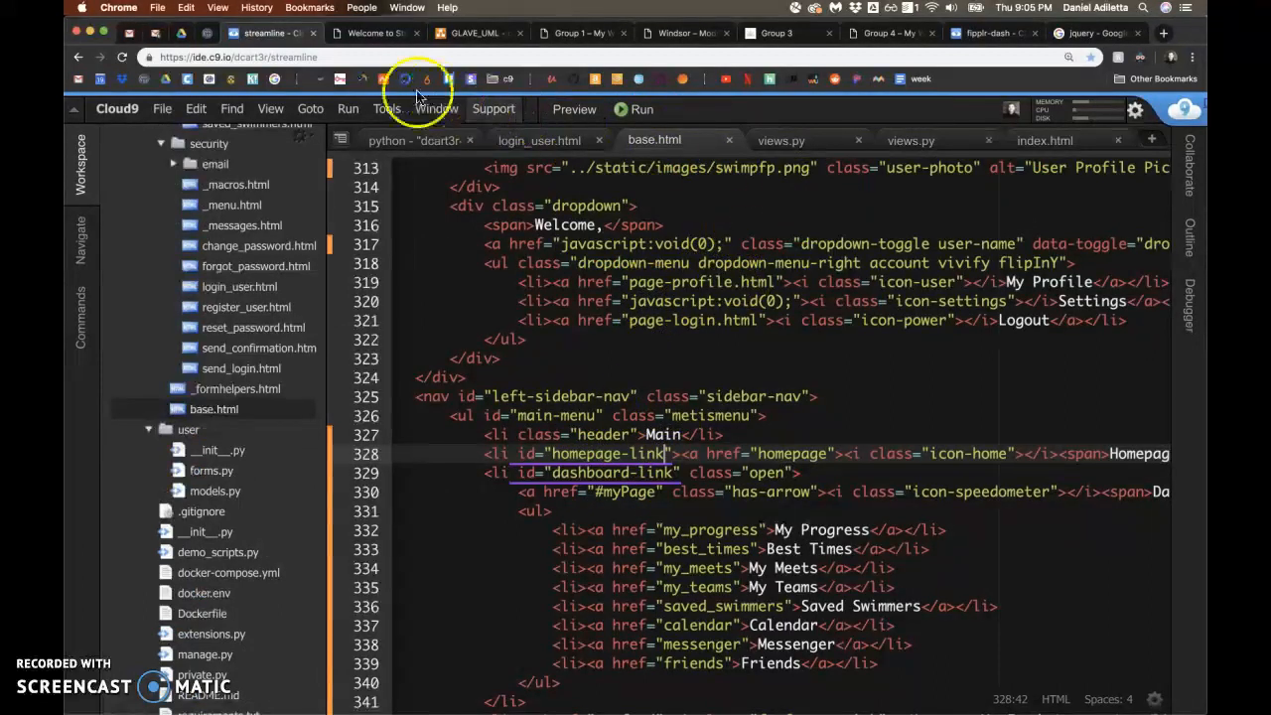
- Close DevTools on the Streamline homepage and return to the Cloud9 editor
click(375, 33)
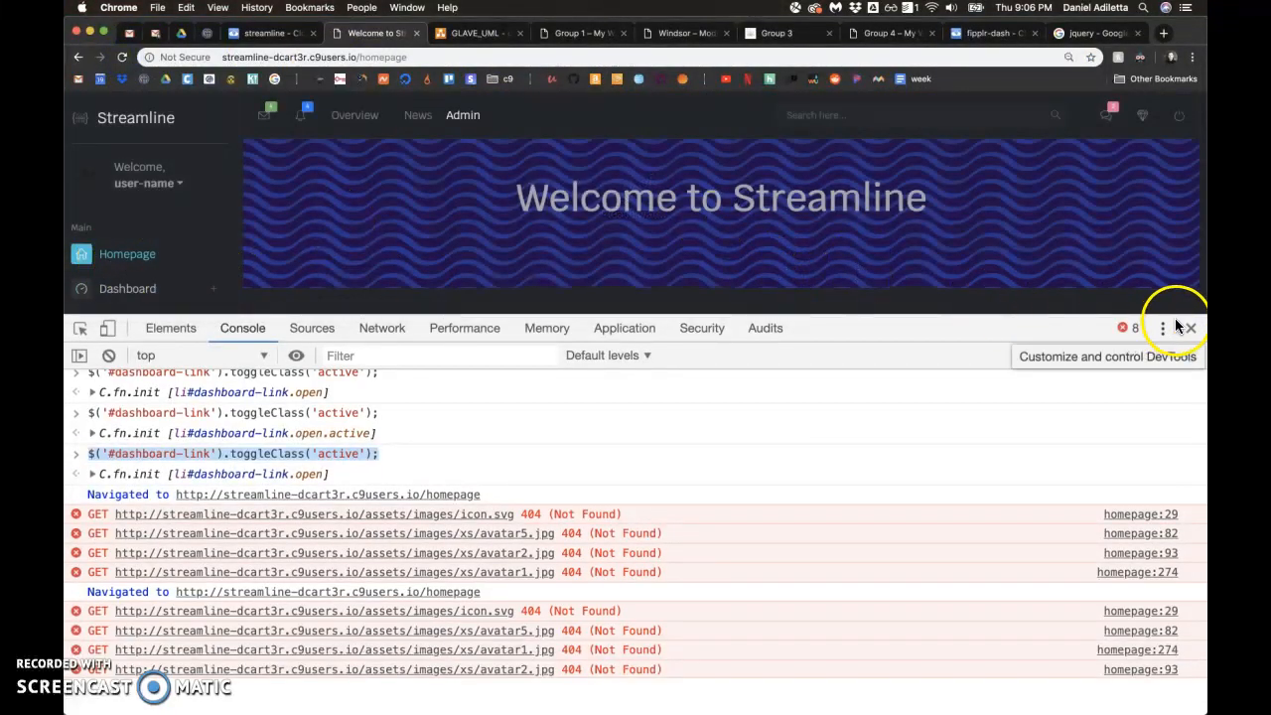
click(1190, 328)
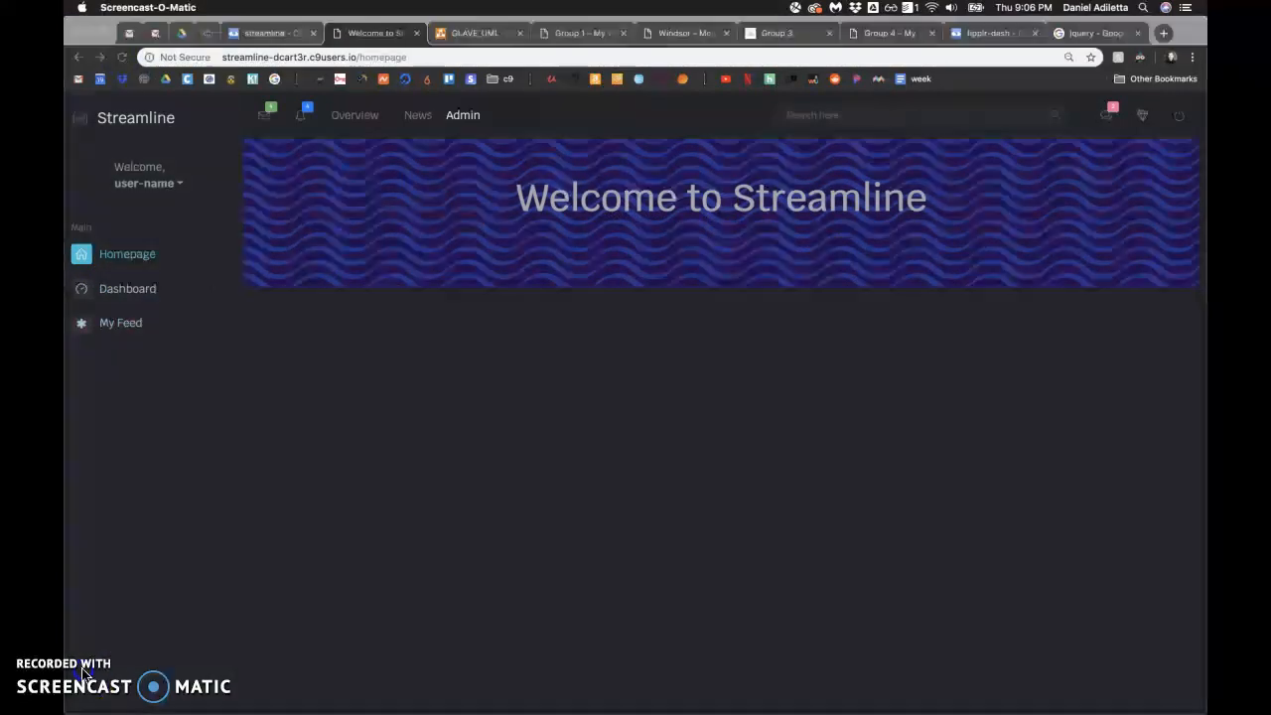
click(263, 33)
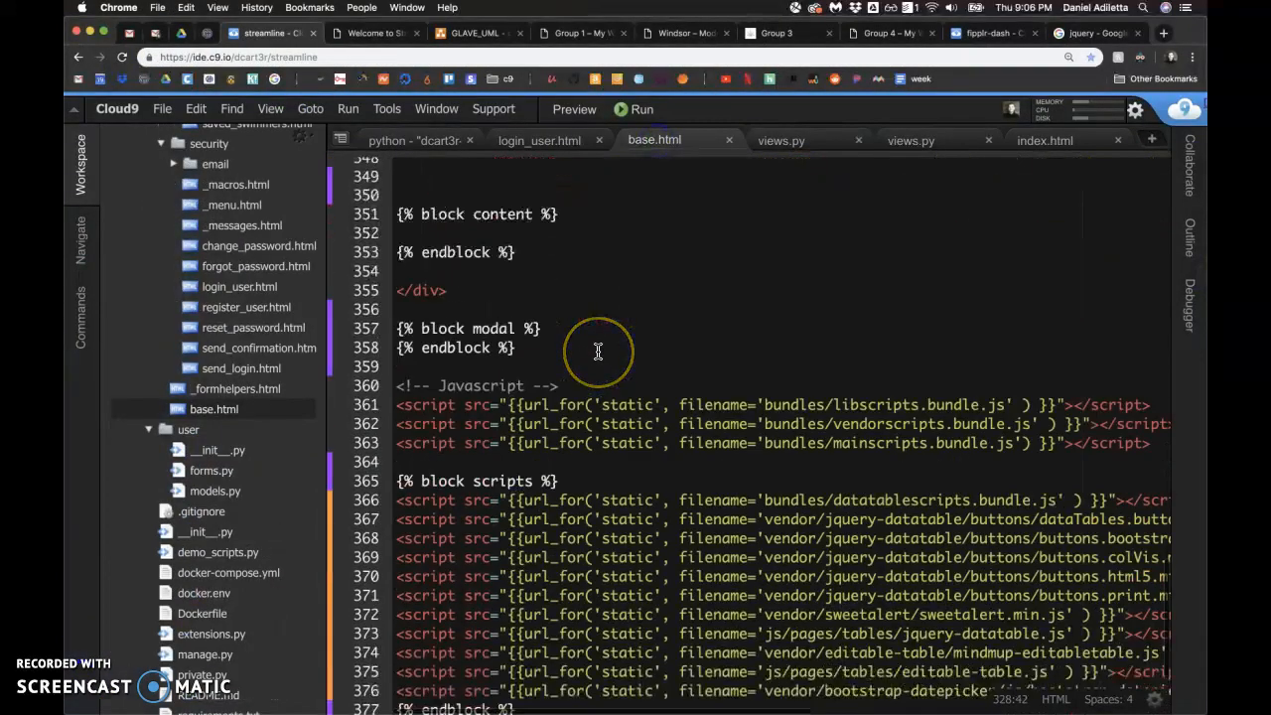
- Rename base.html's rawJS block to 'finalscript' and drop its surrounding script tags
scroll(down, 3)
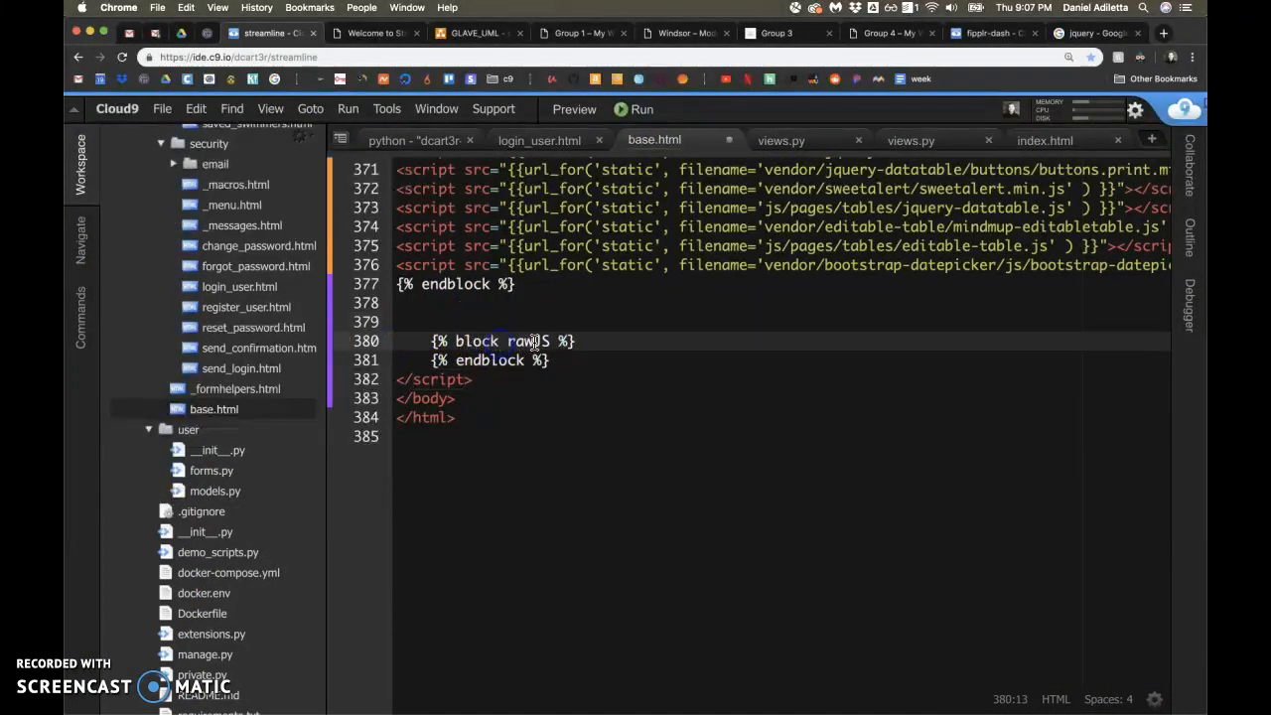
click(457, 341)
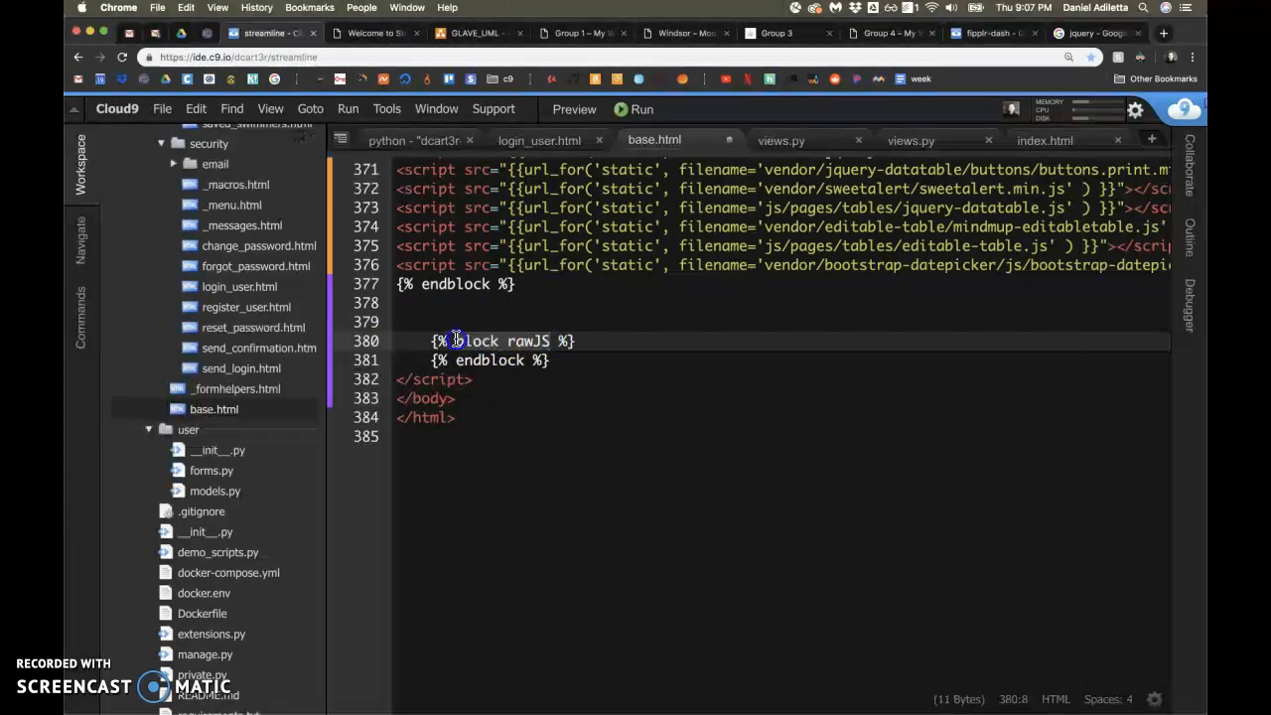
text(finalscript)
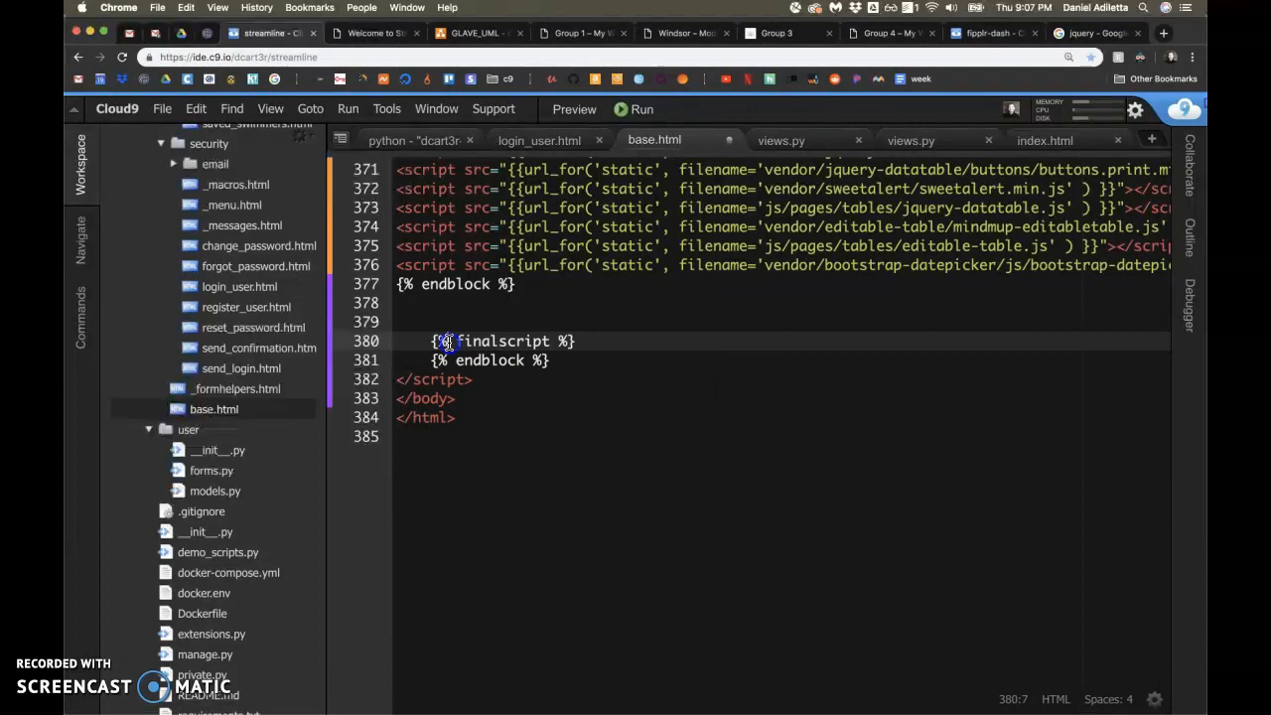
text(block)
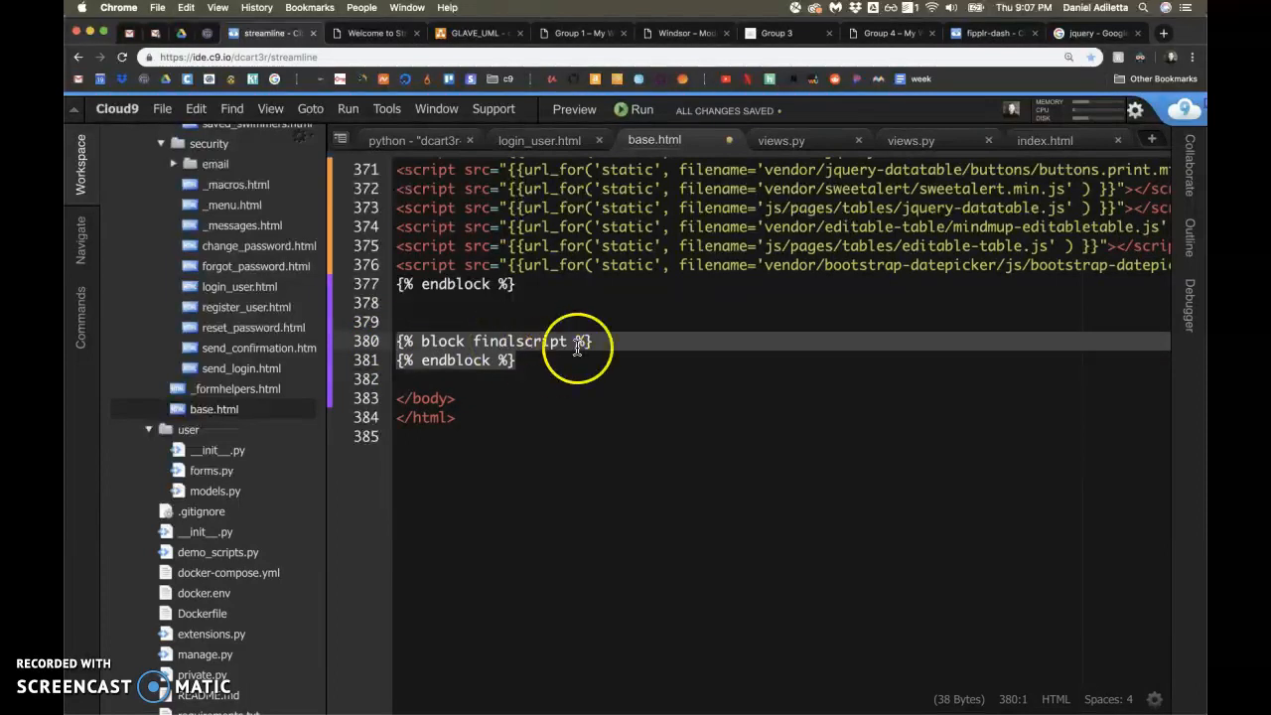
mouse_move(1045, 140)
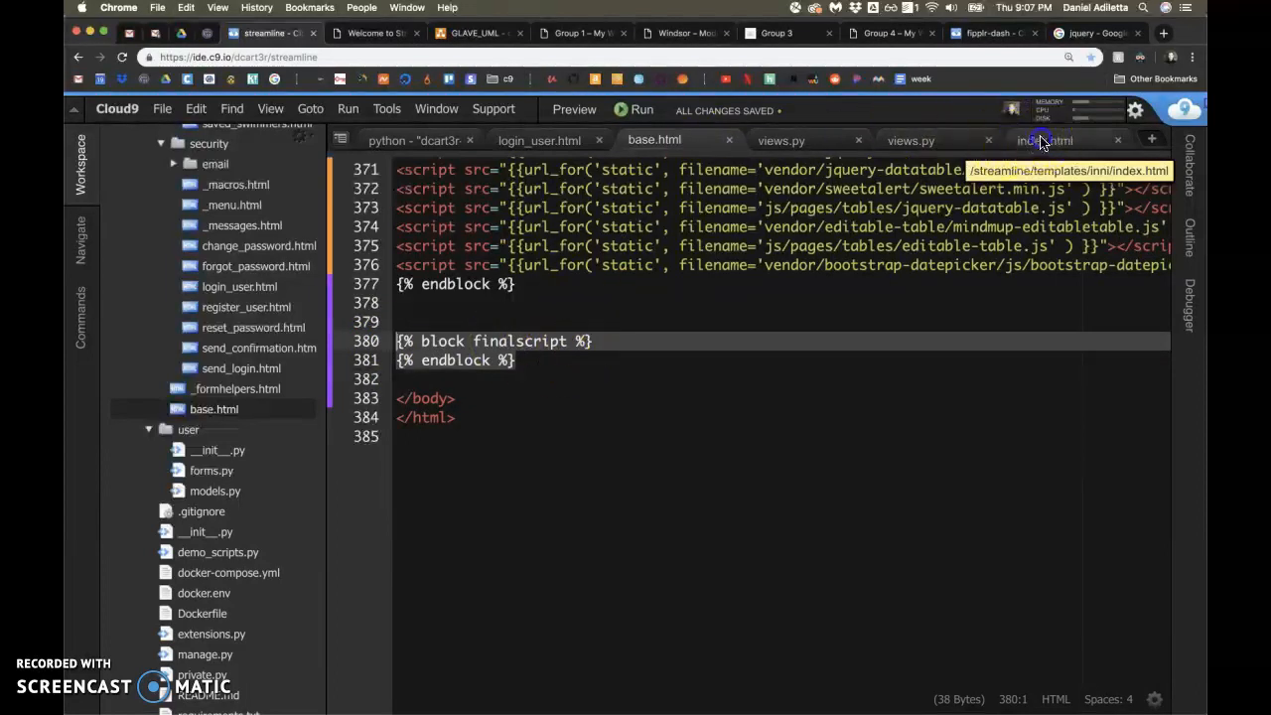
- In index.html, rename the block to finalscript and script-wrap $('#homepage-link').toggleClass('active');
click(1044, 140)
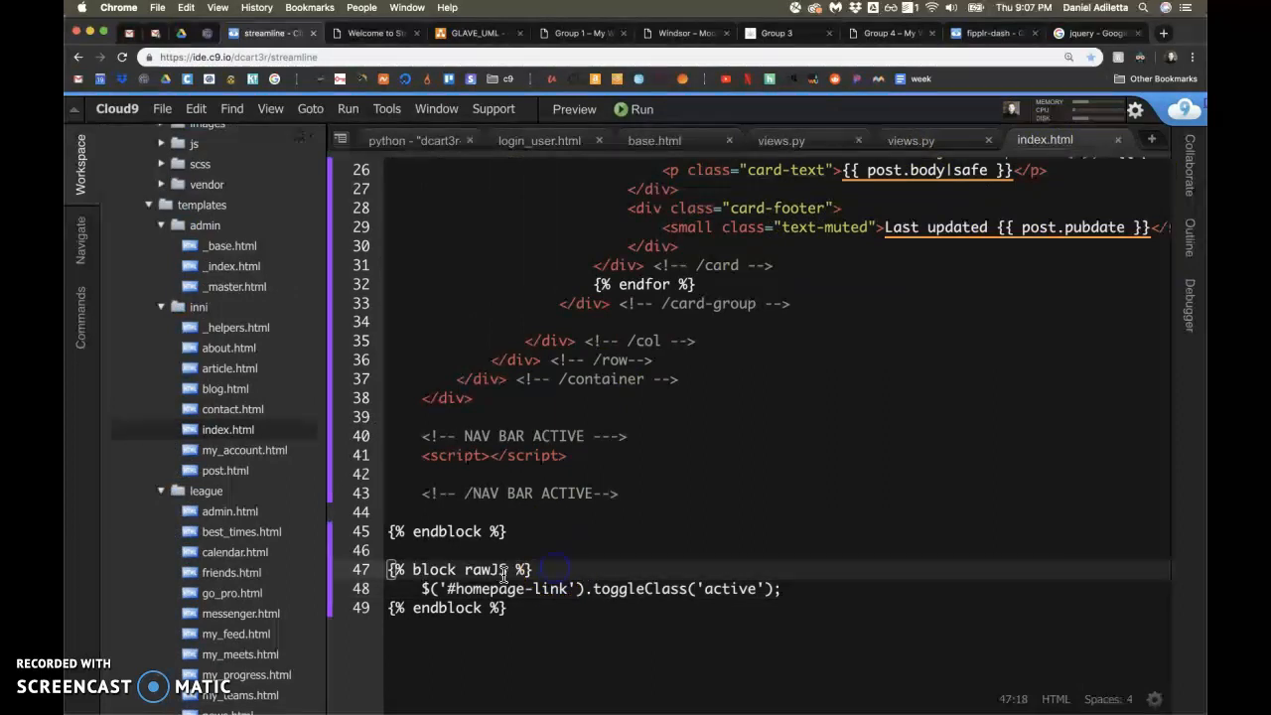
text(finalscript)
click(779, 588)
text(<script></script>)
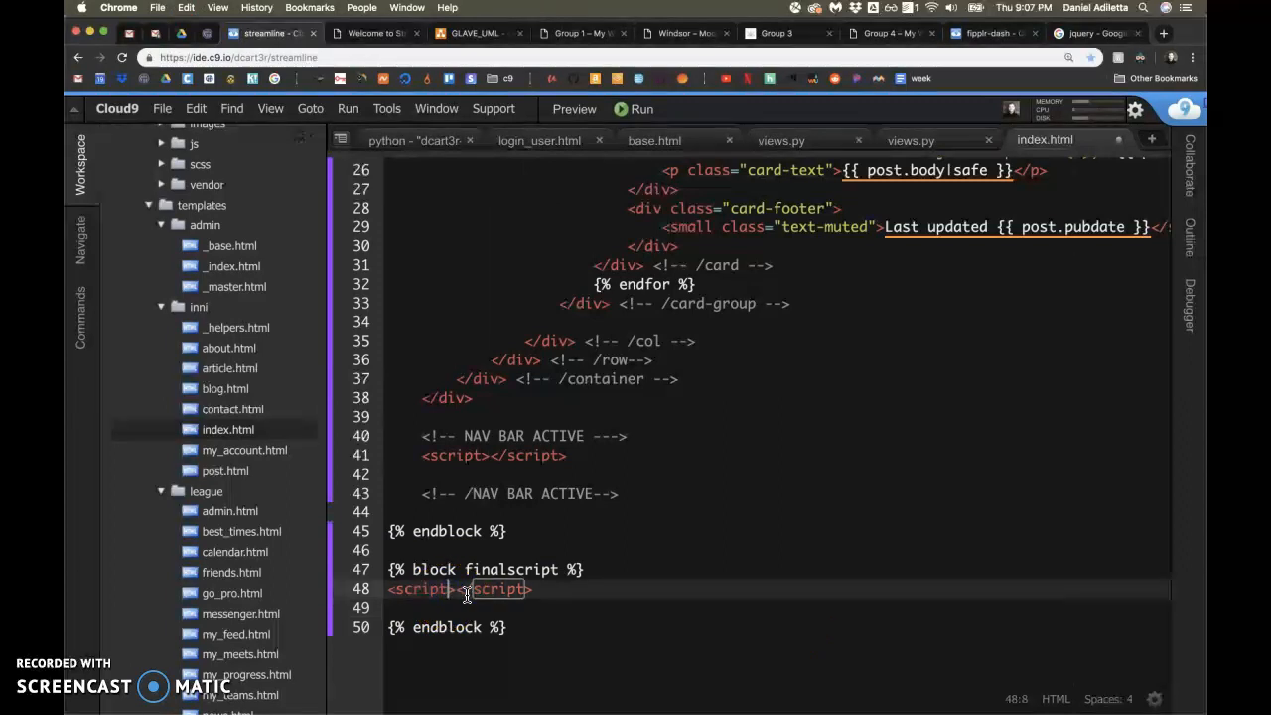
text($('#homepage-link').toggleClass('active');)
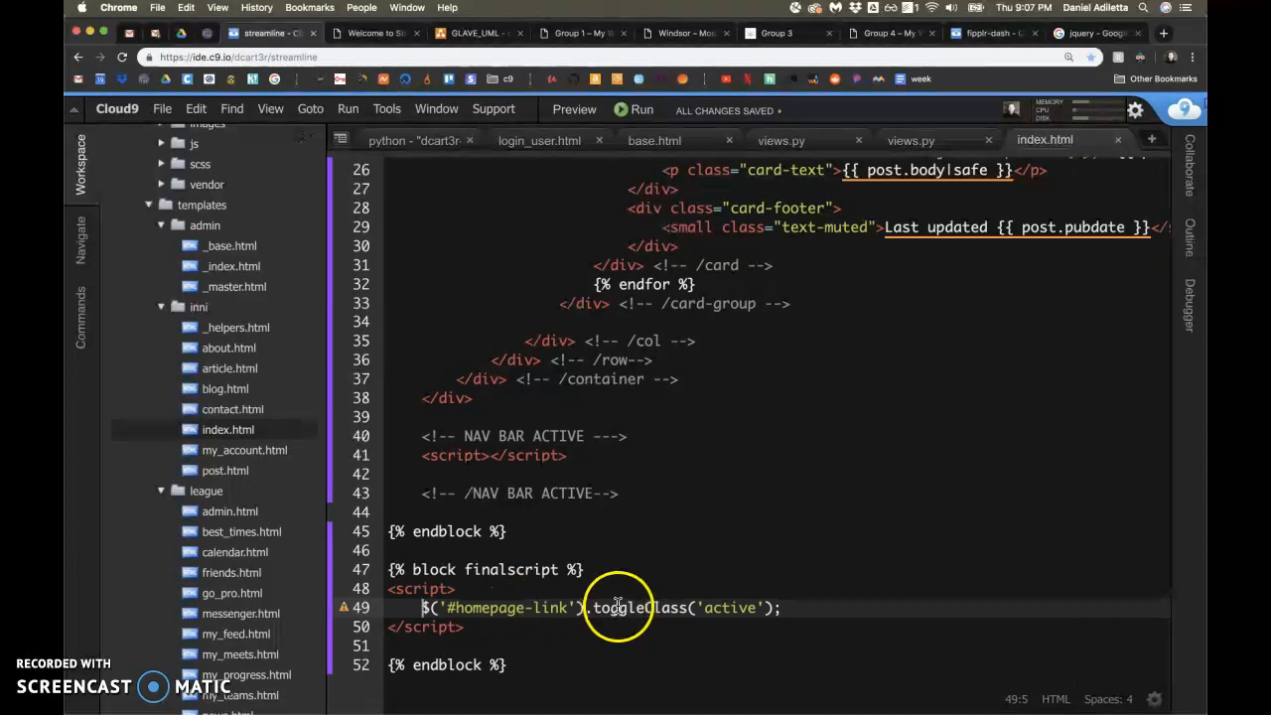
mouse_move(343, 607)
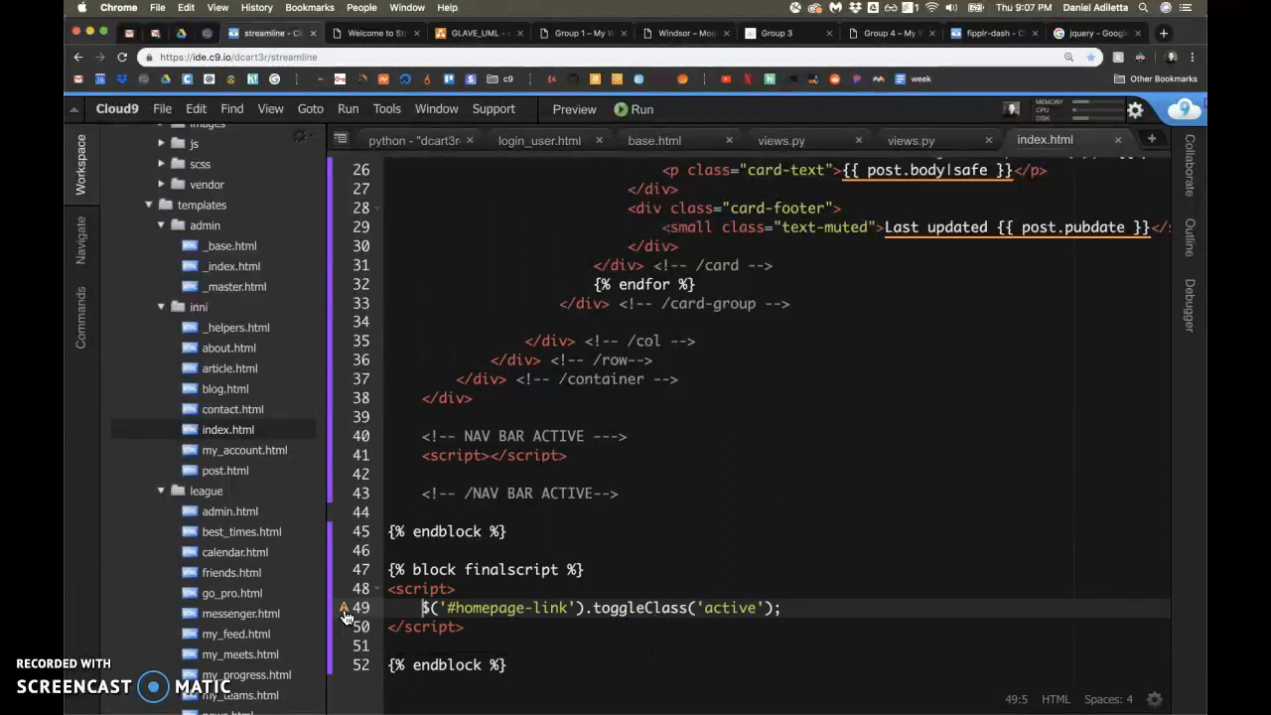
mouse_move(437, 396)
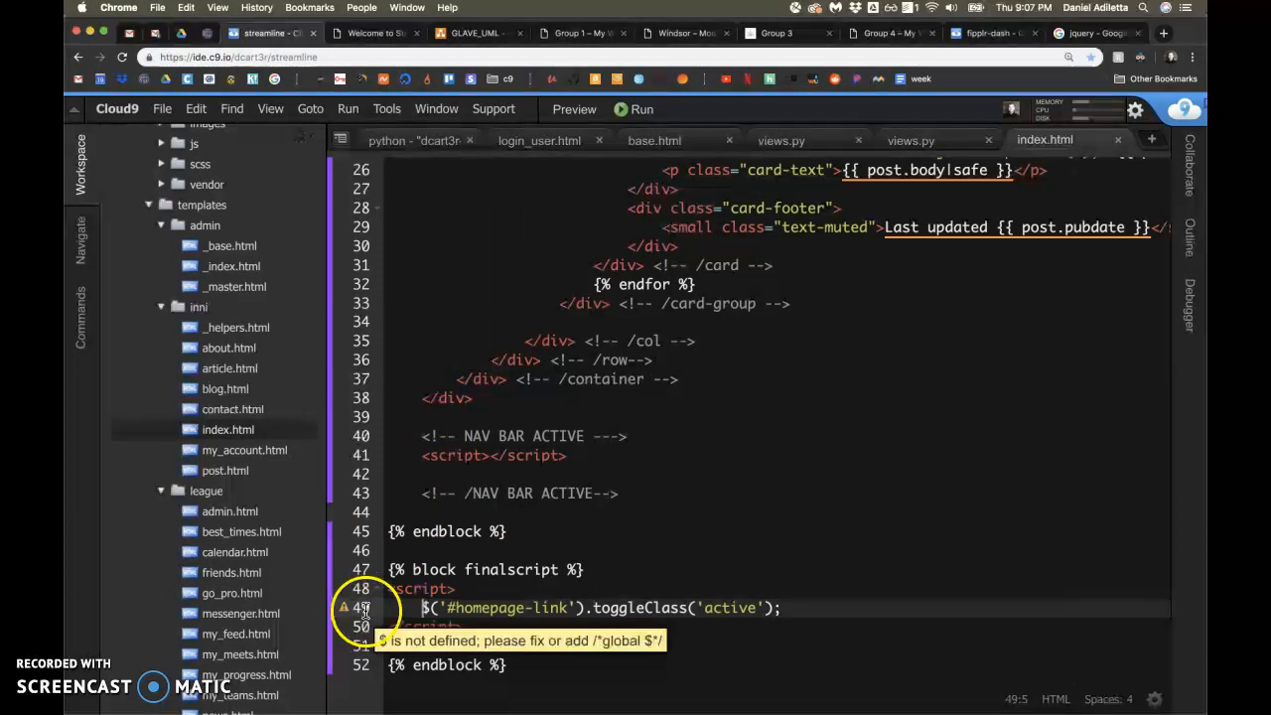
mouse_move(511, 252)
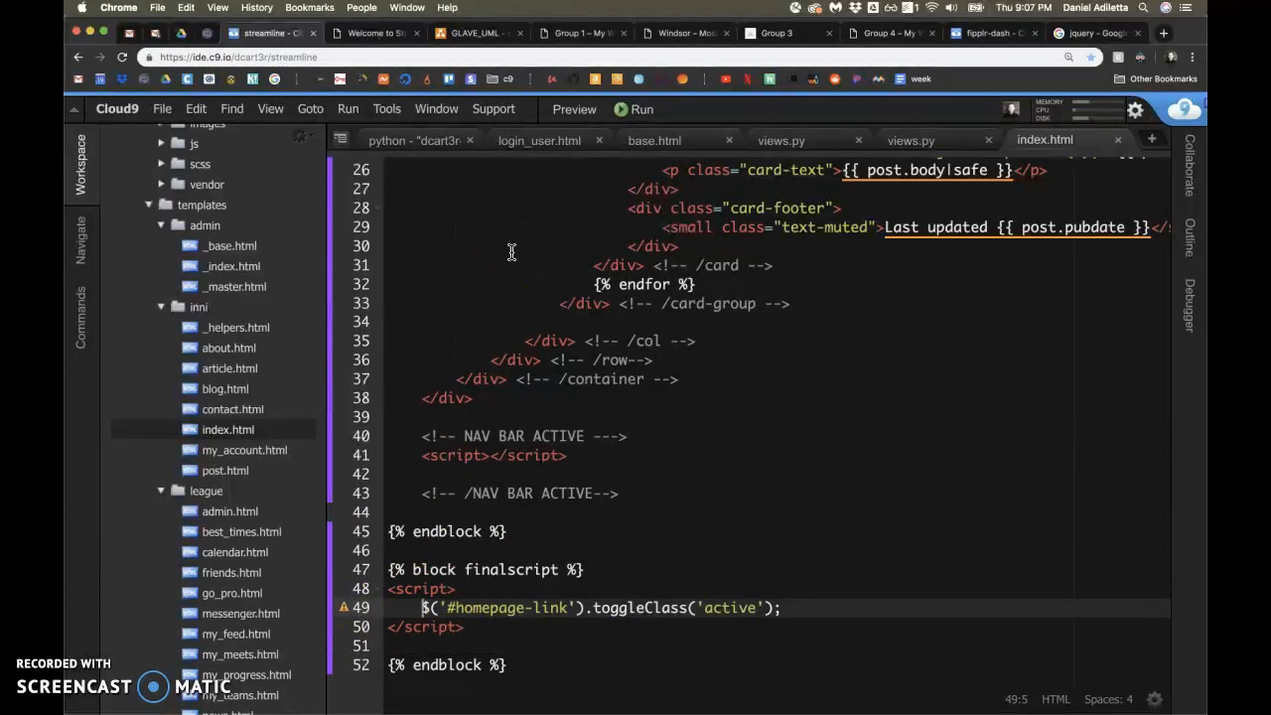
mouse_move(487, 212)
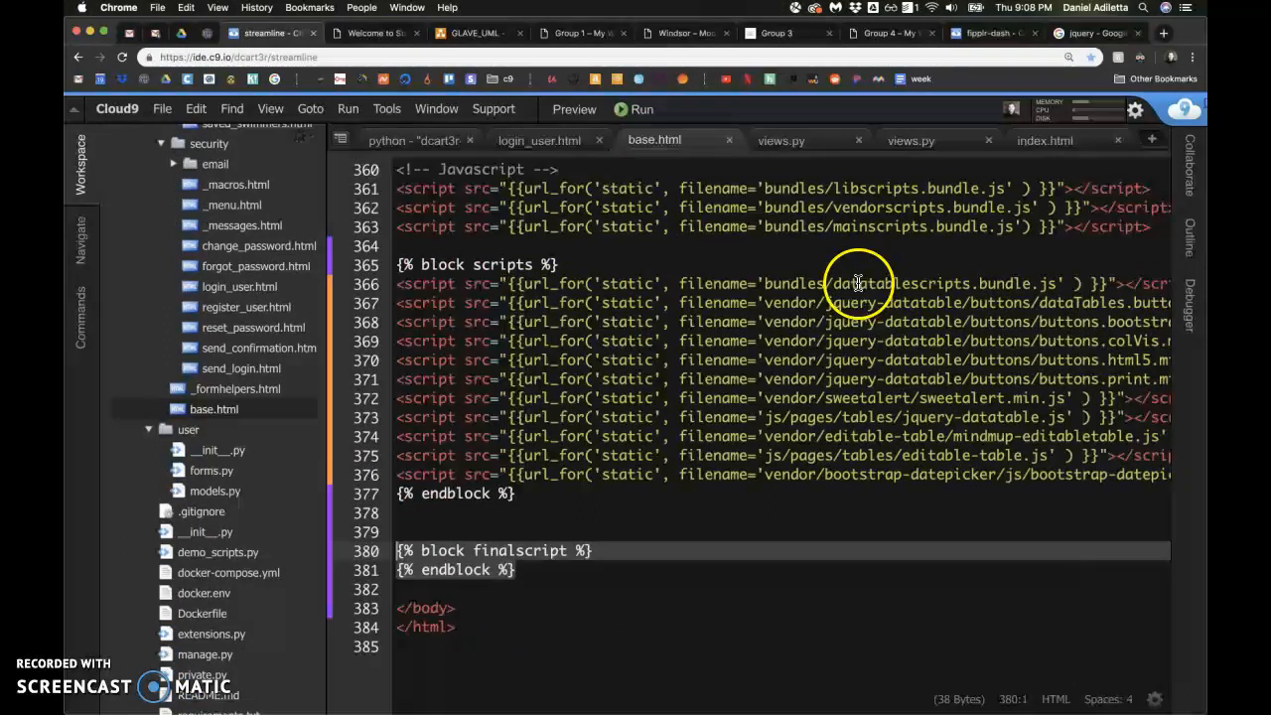
scroll(up, 3)
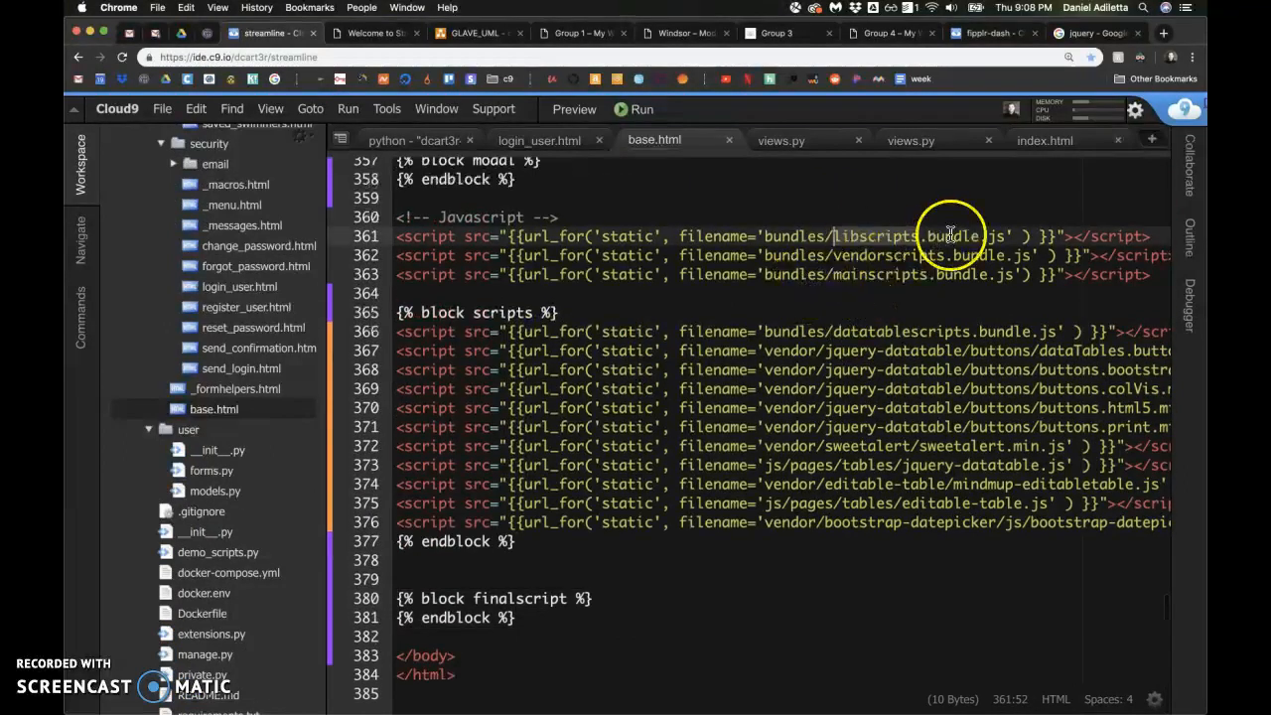
click(1045, 140)
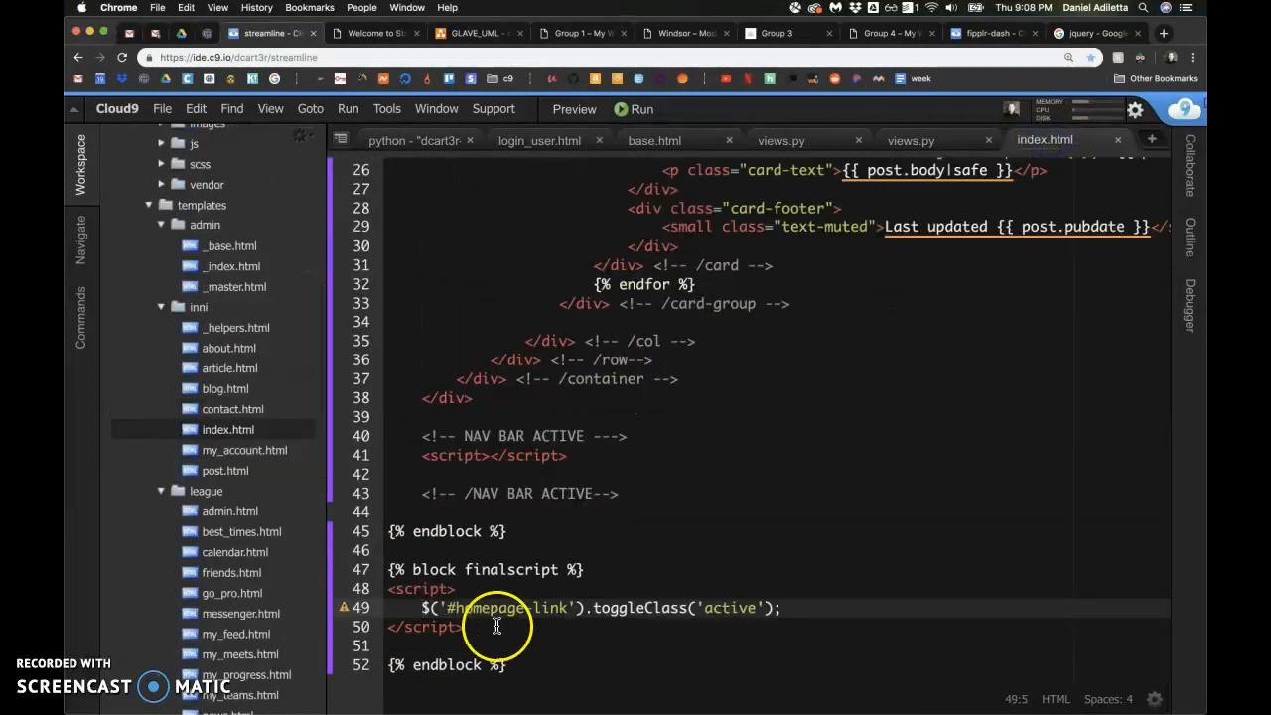
mouse_move(480, 544)
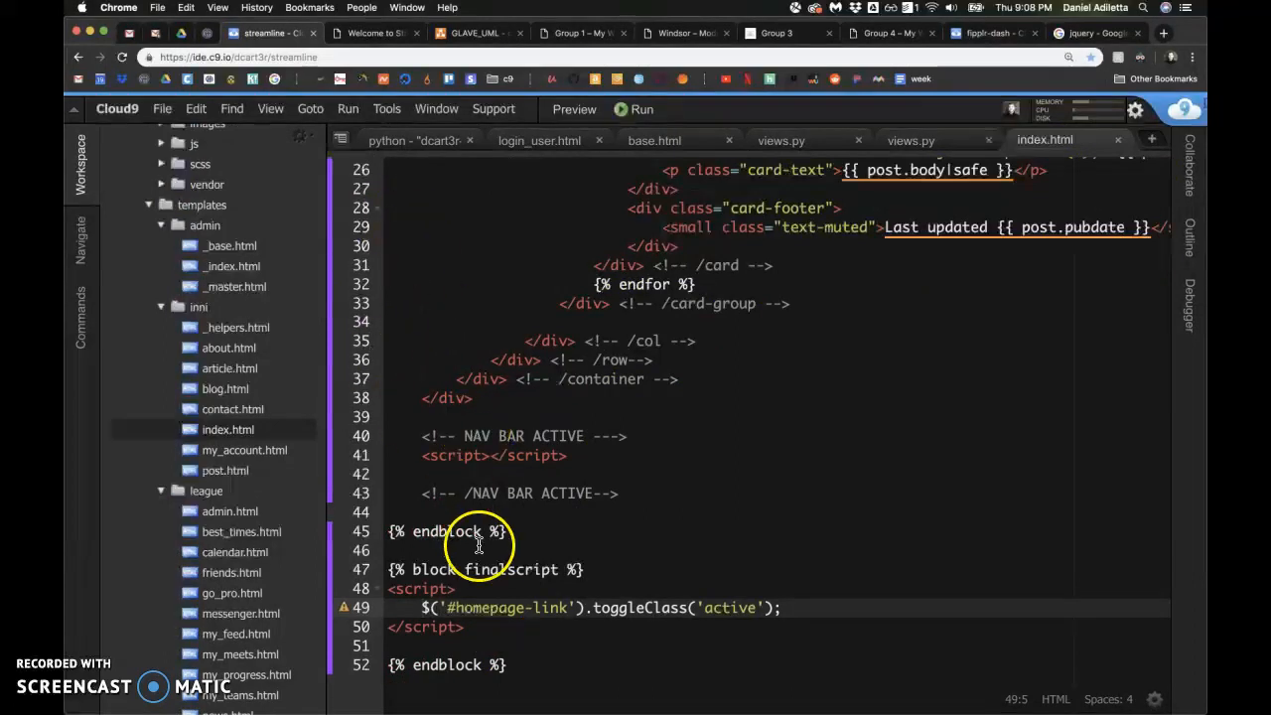